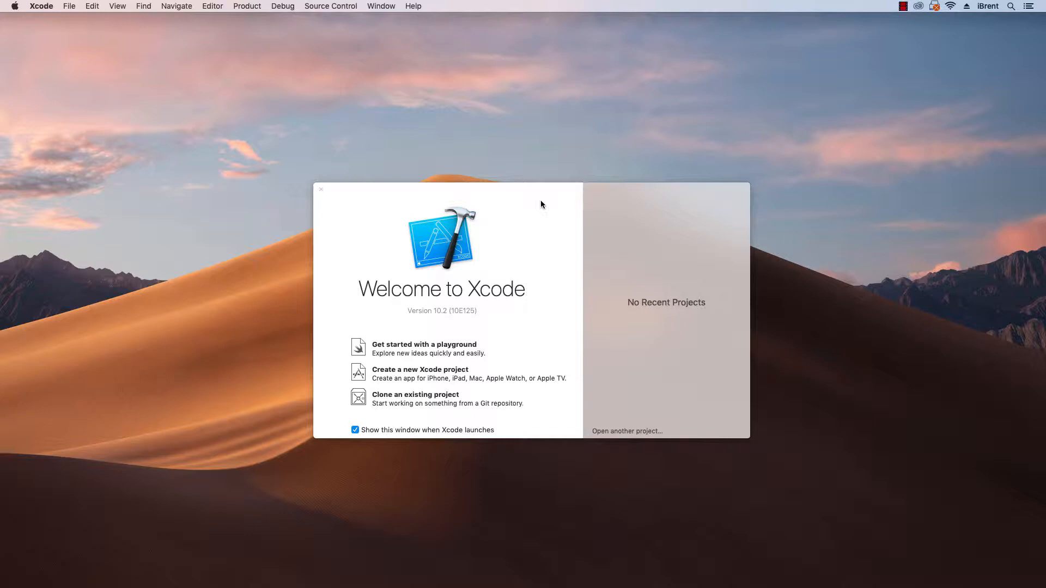
mouse_move(537, 211)
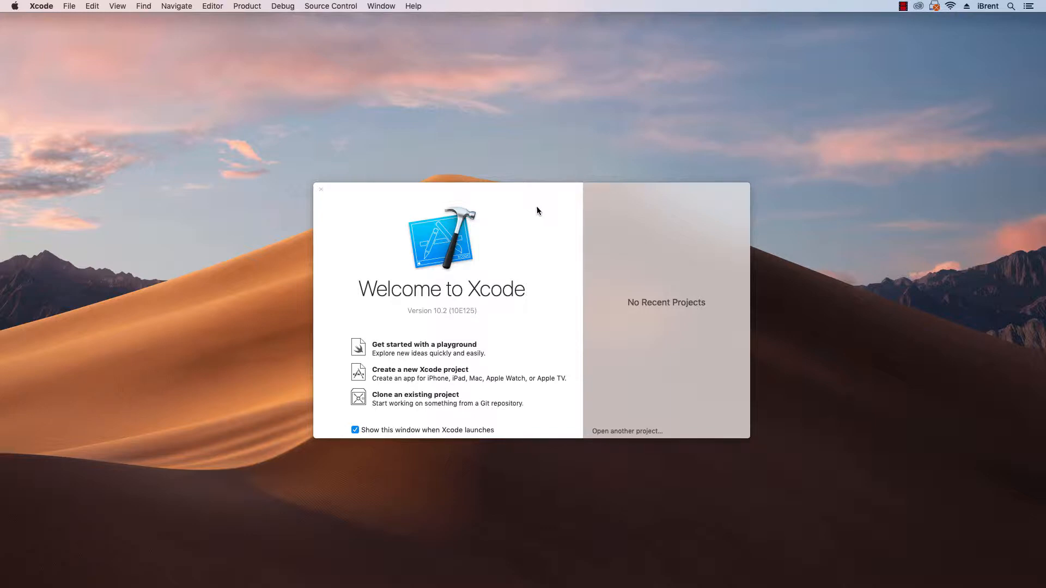
mouse_move(437, 376)
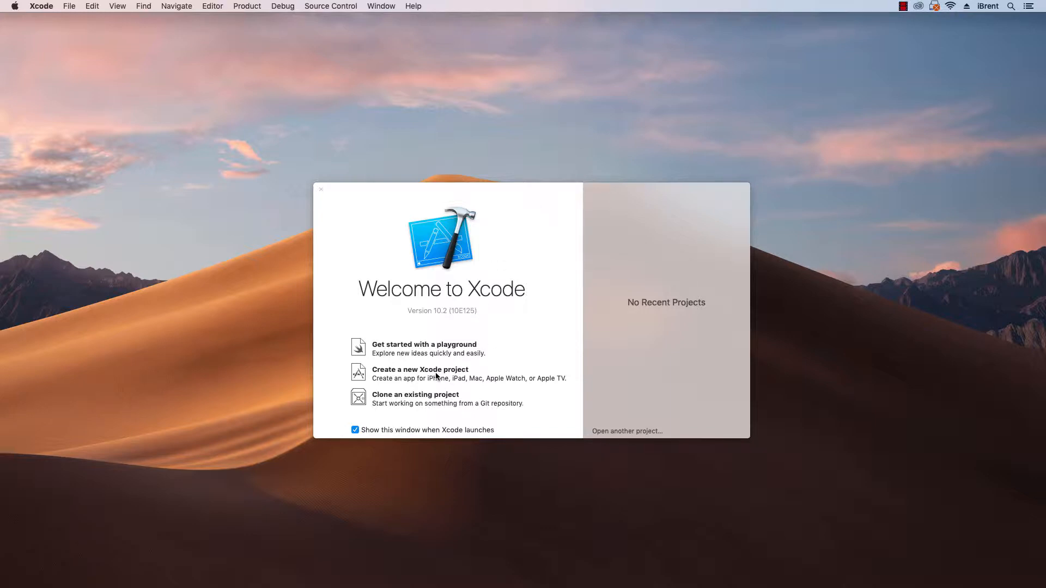
Start a new Xcode project from the Augmented Reality App template
click(421, 369)
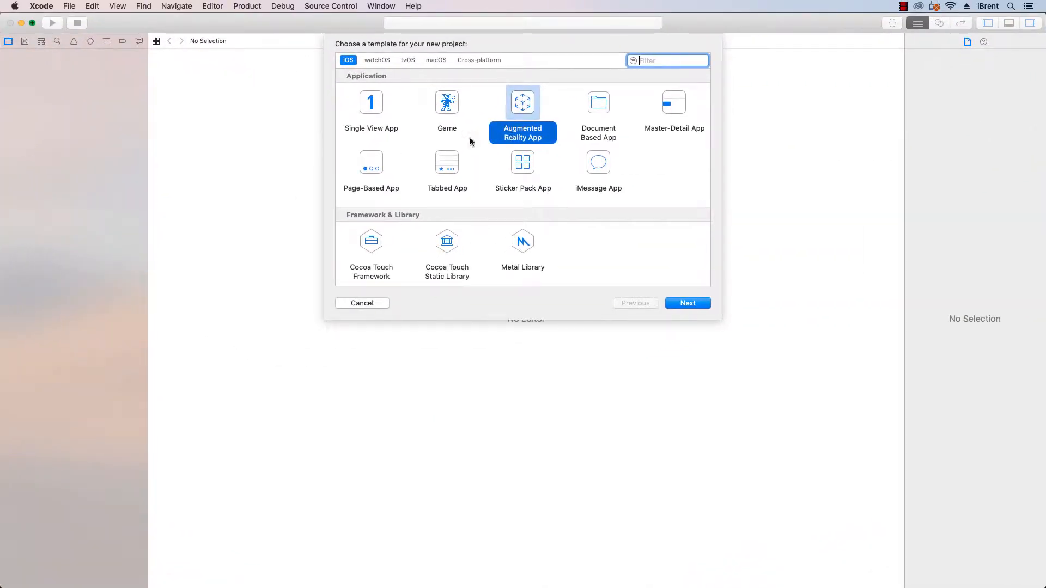
mouse_move(687, 303)
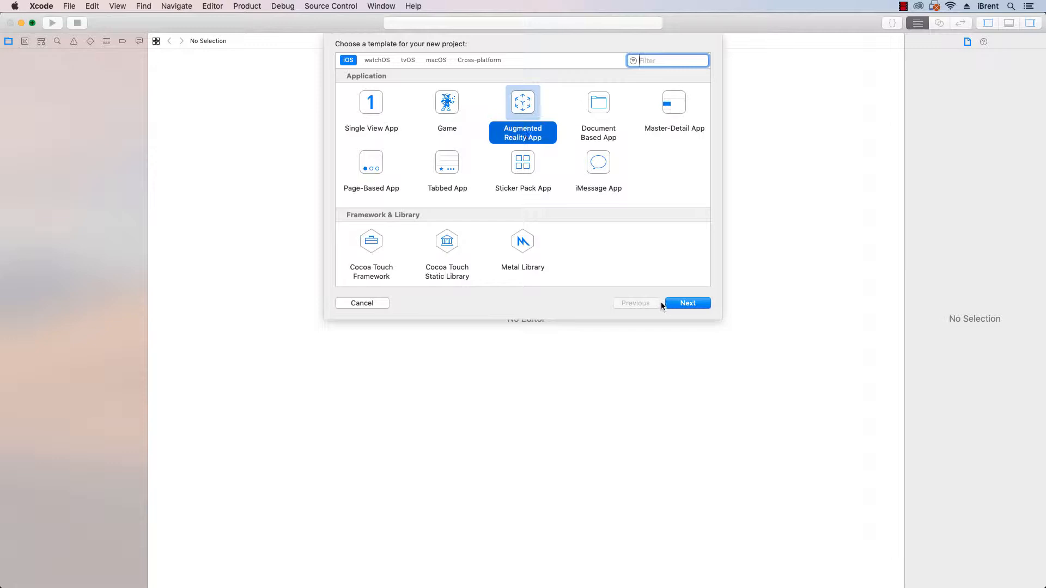
click(687, 303)
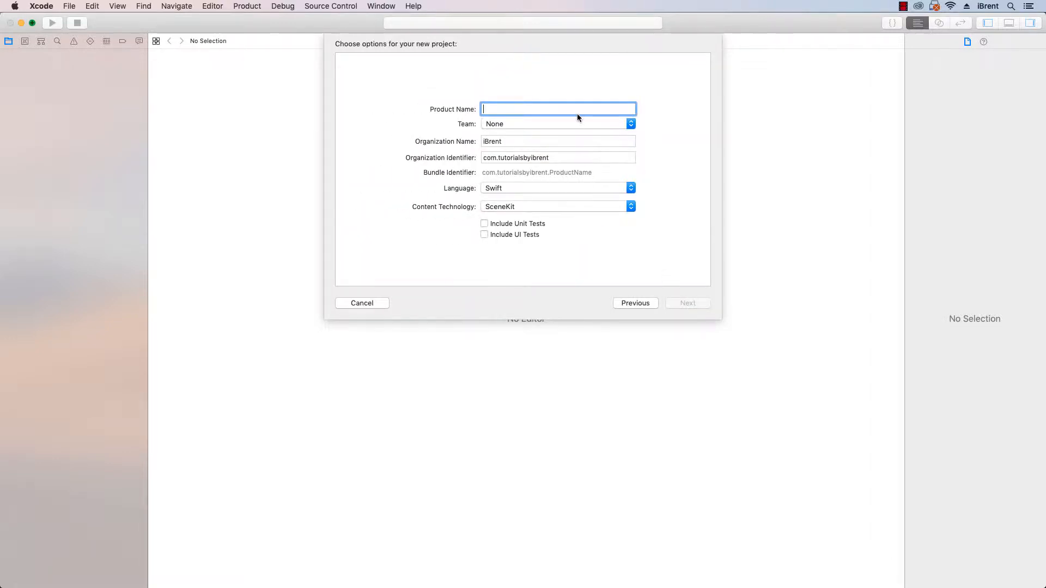
Name the product SceneKit-Primitives, keep SceneKit as content technology, and continue to the save location
text(SceneKit-)
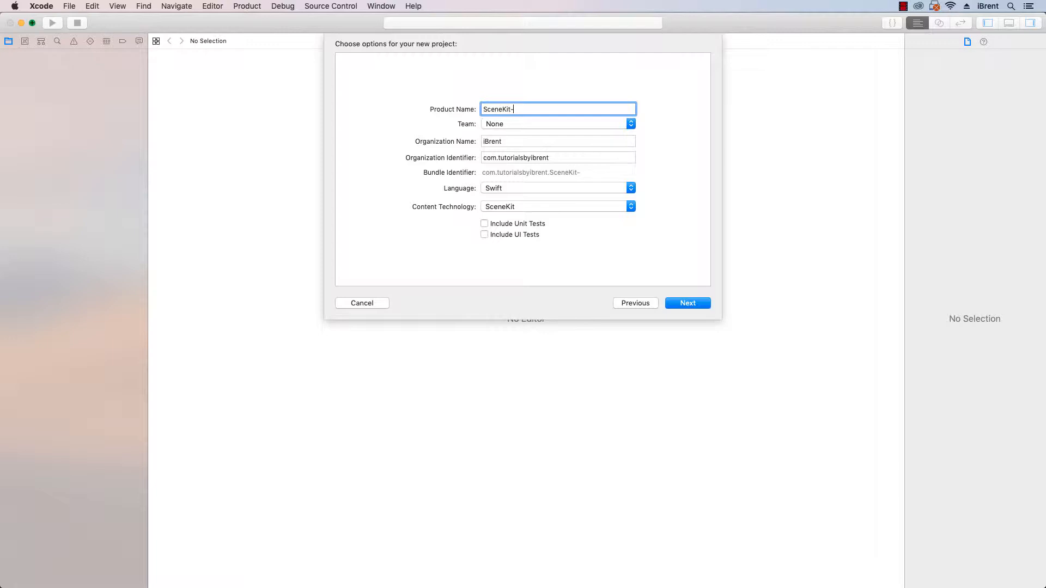
text(Primitive)
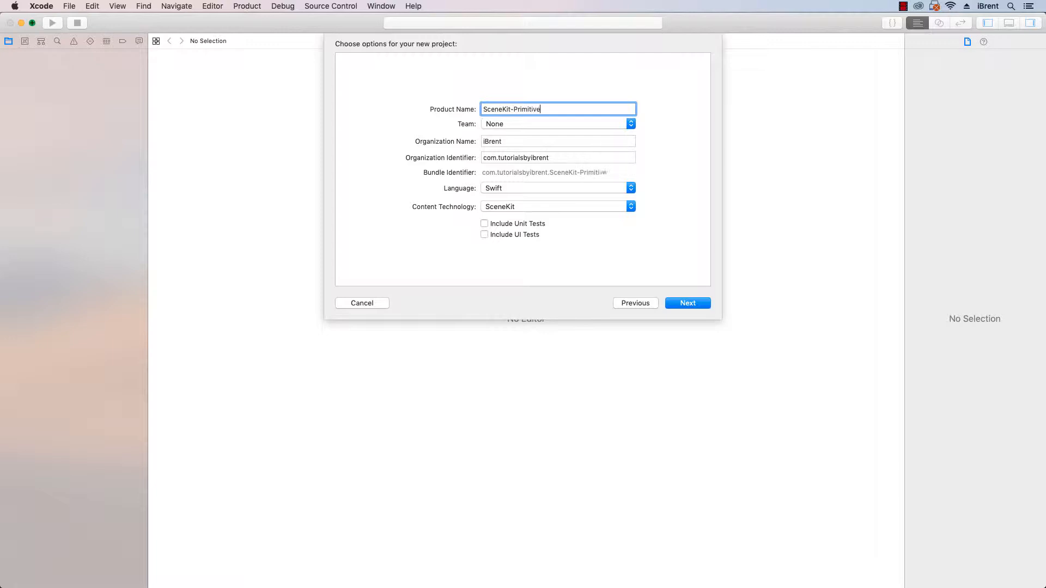
text(s)
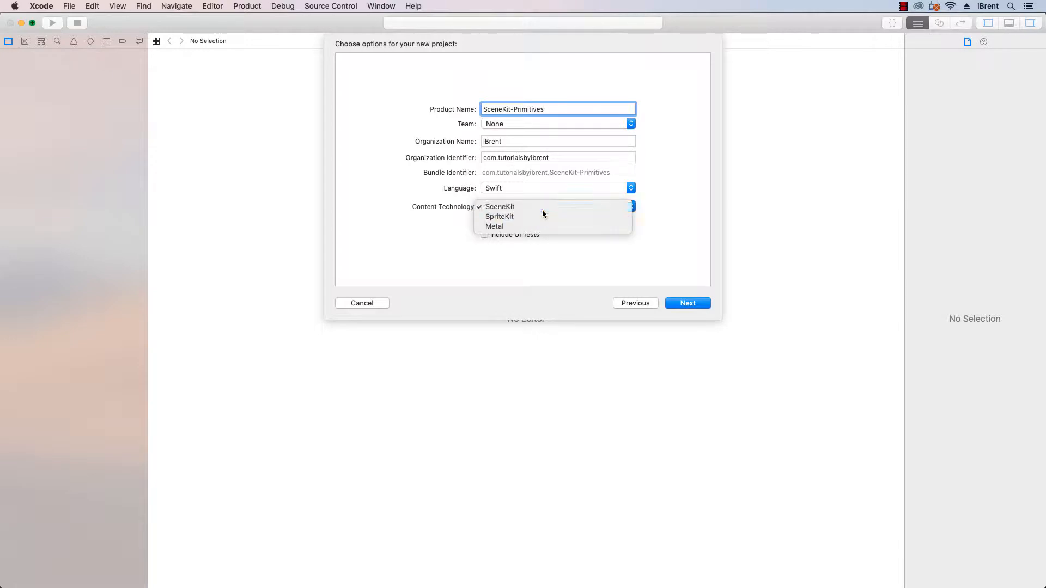
click(500, 206)
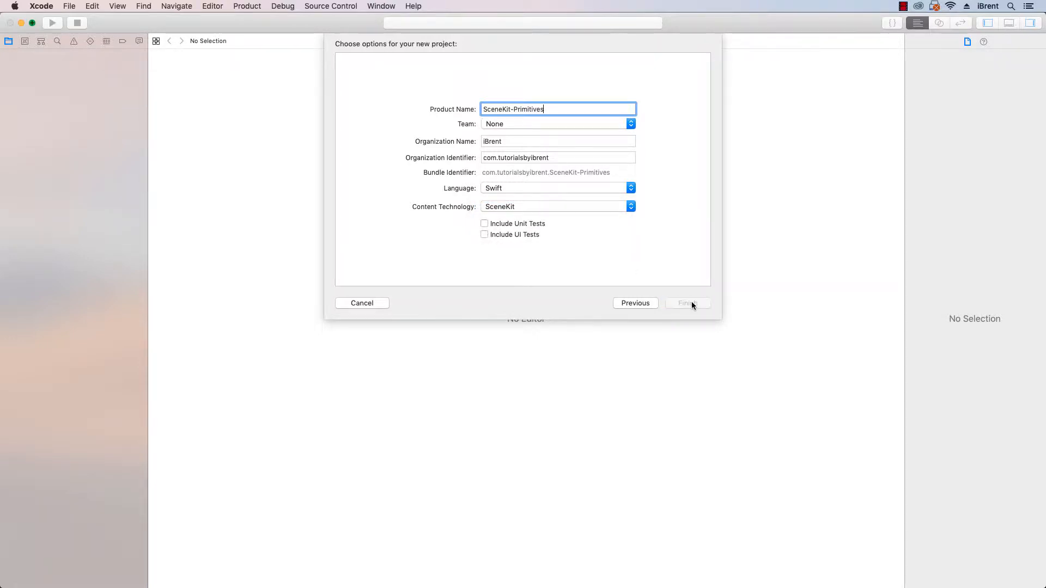
click(687, 303)
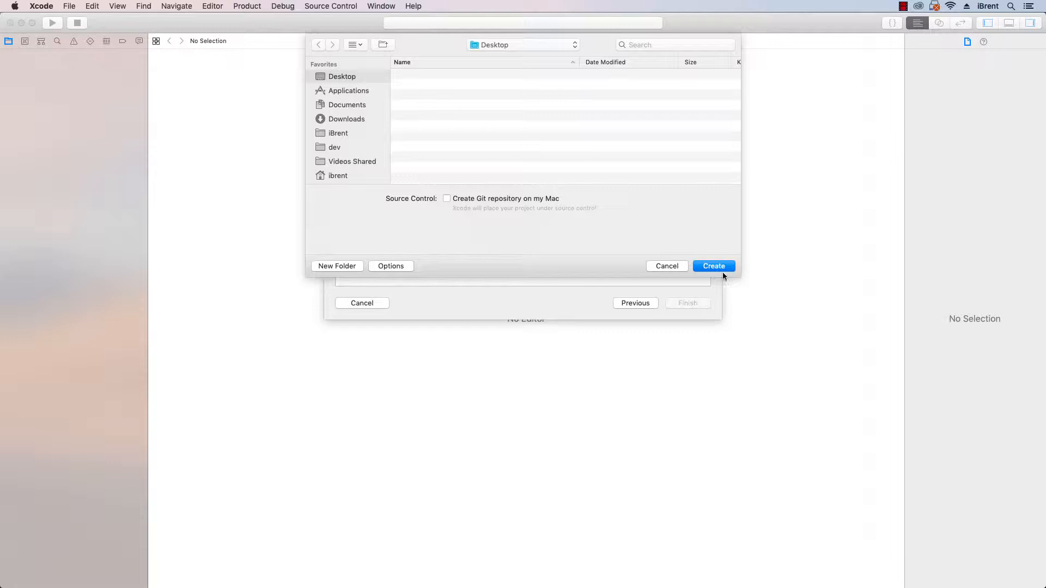
Create the SceneKit-Primitives project in the Desktop folder
click(713, 265)
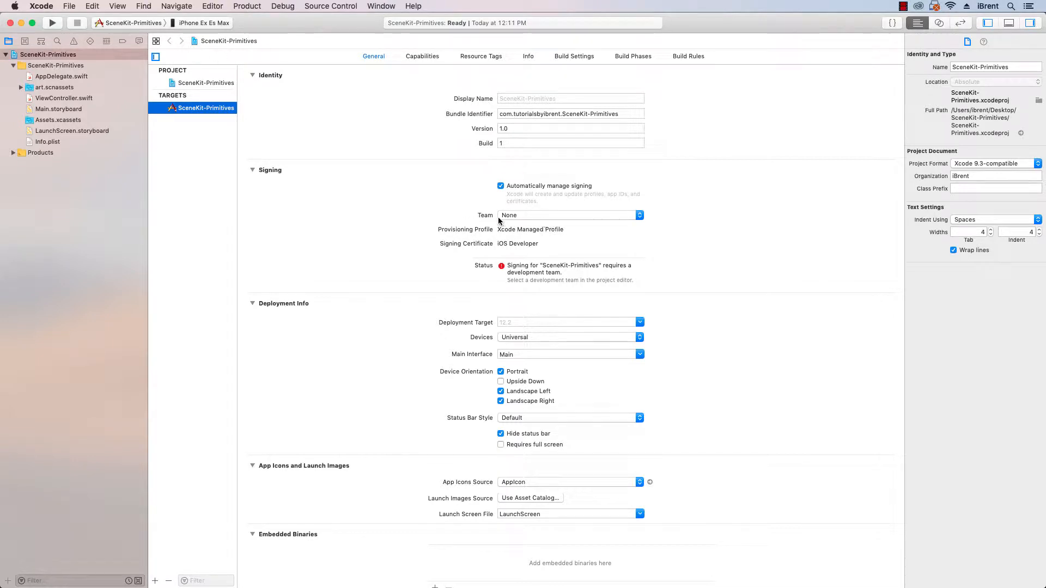
mouse_move(575, 218)
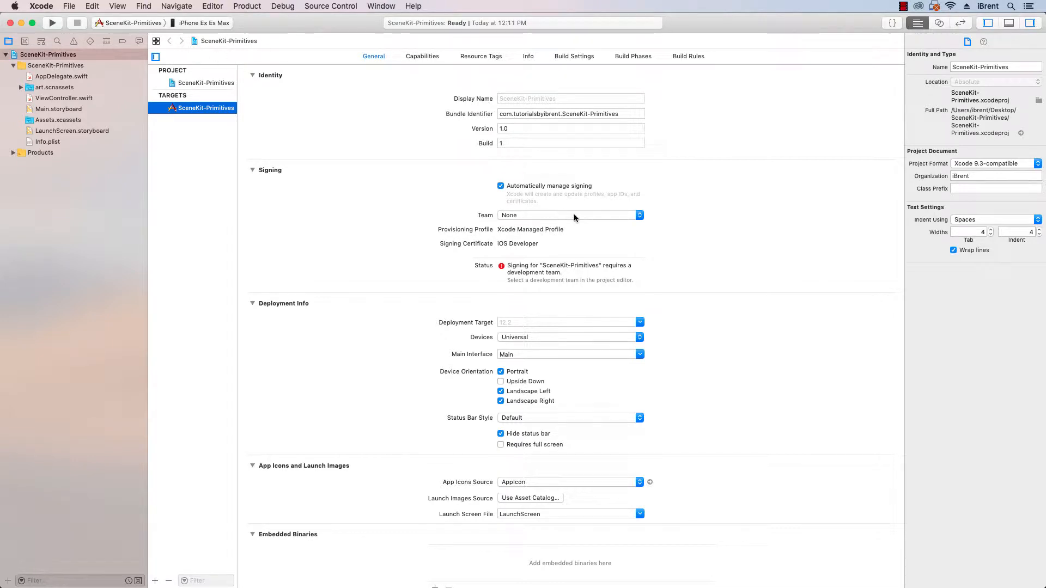
mouse_move(598, 219)
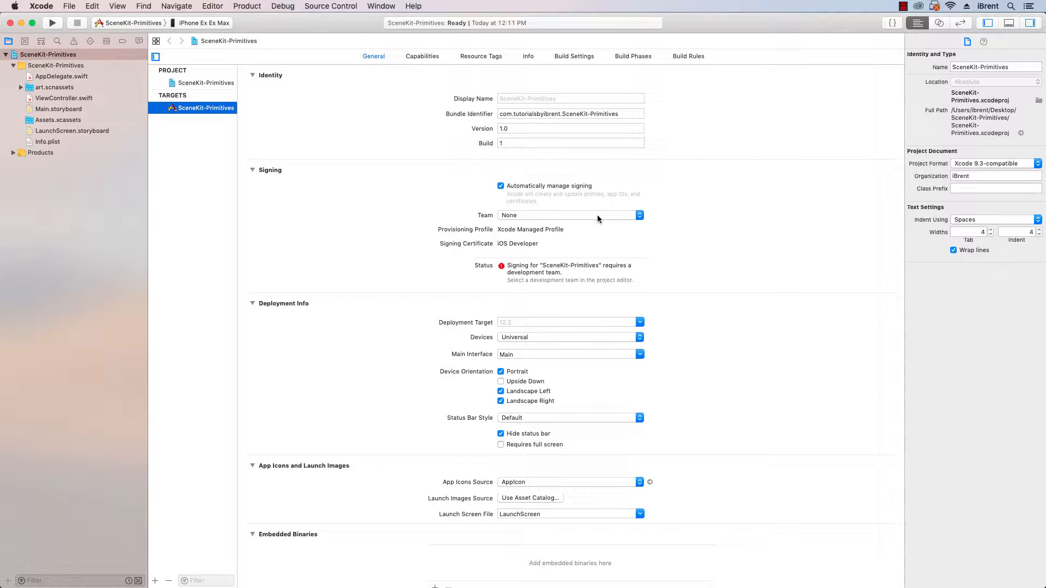
mouse_move(445, 202)
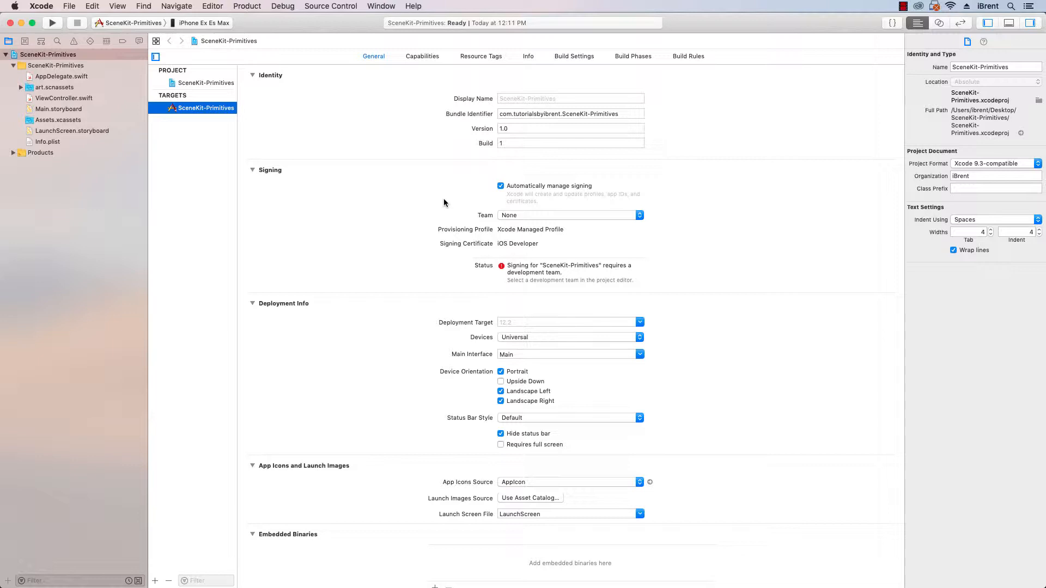
mouse_move(421, 201)
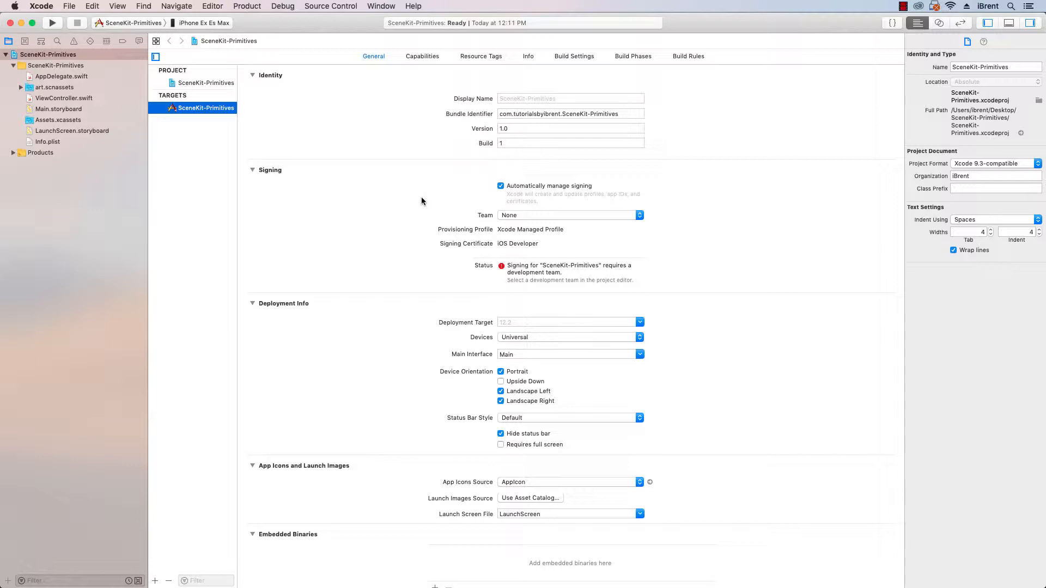
mouse_move(374, 206)
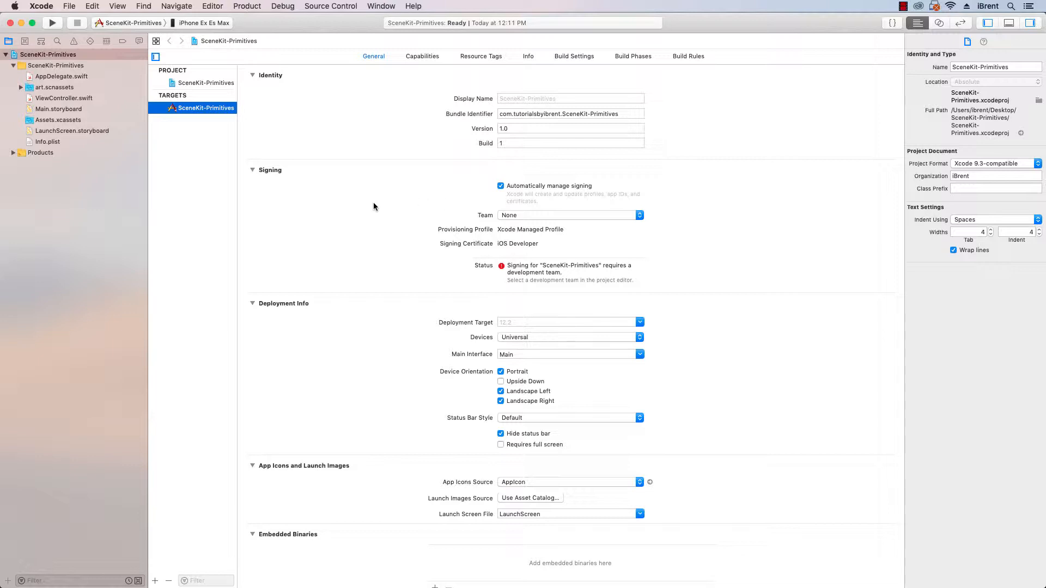
mouse_move(155, 194)
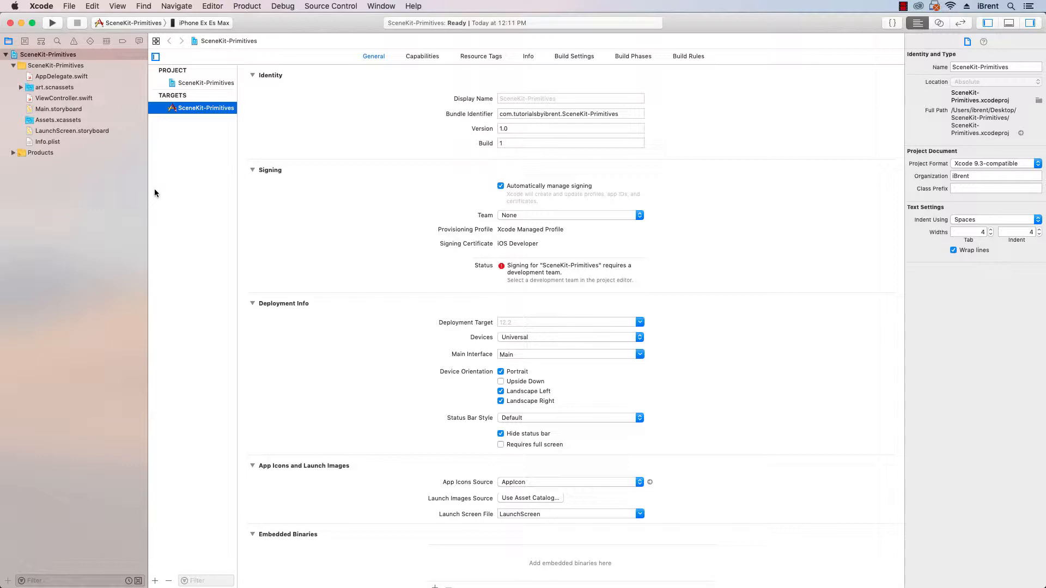
mouse_move(248, 129)
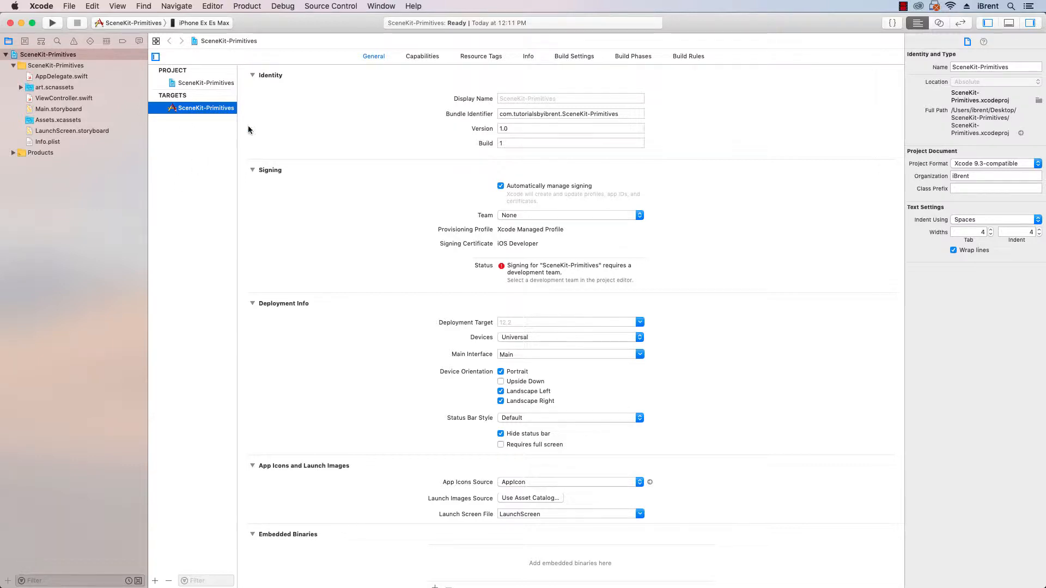
mouse_move(210, 152)
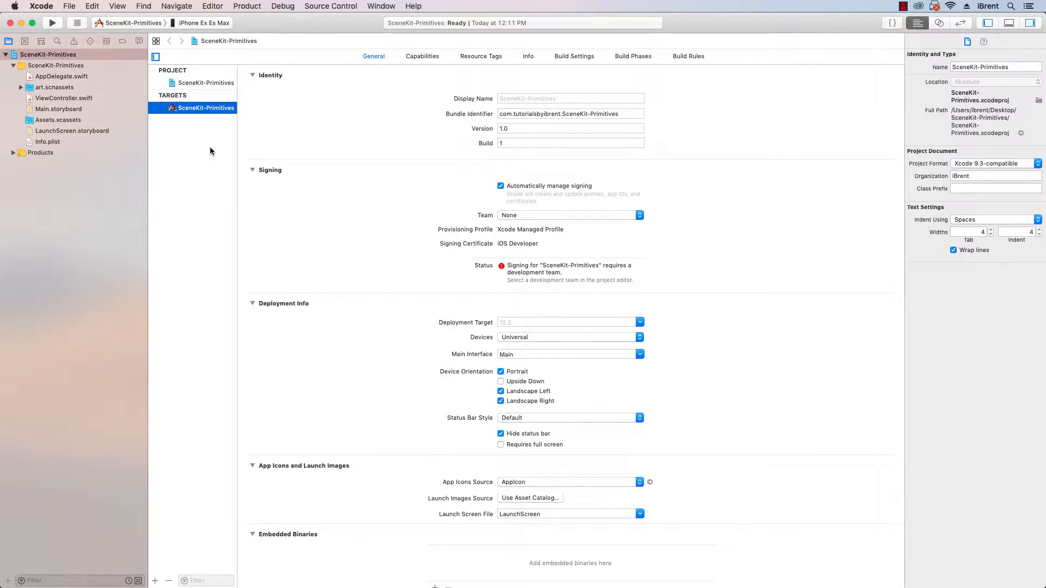
Delete ship.scn and texture.png from art.scnassets, reopening Xcode after it quits
click(21, 87)
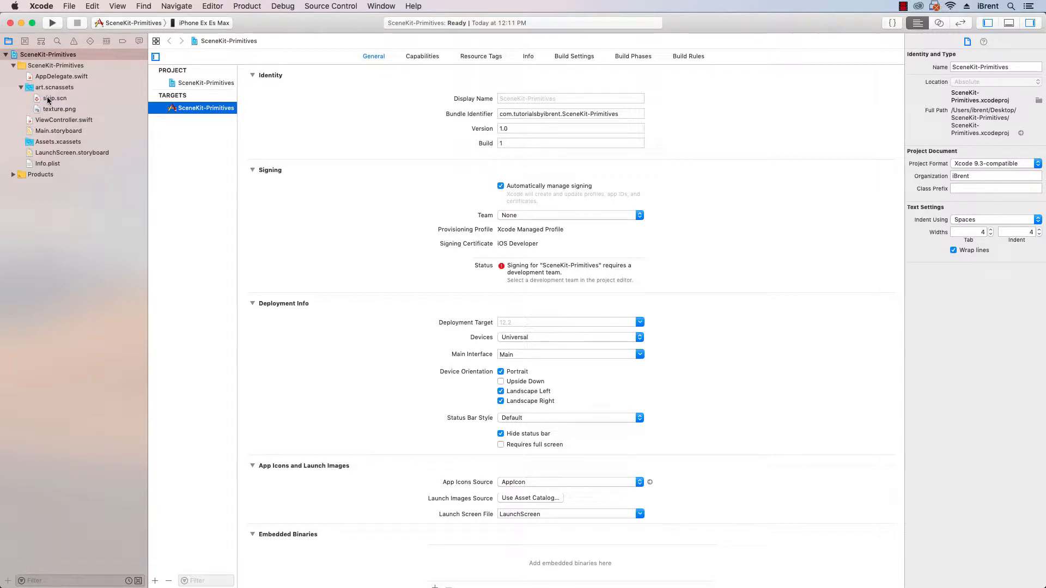
right_click(54, 98)
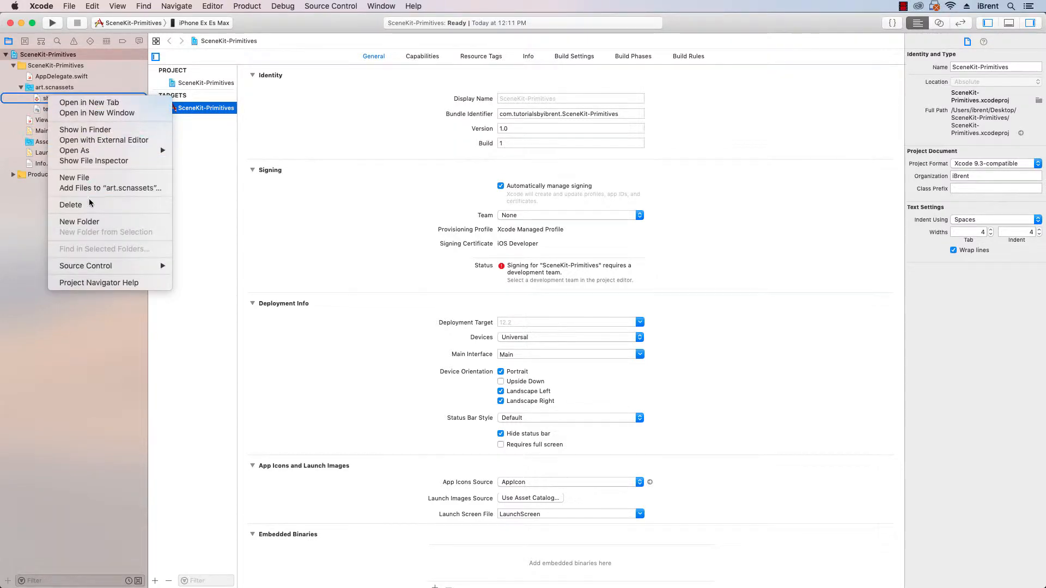
click(70, 204)
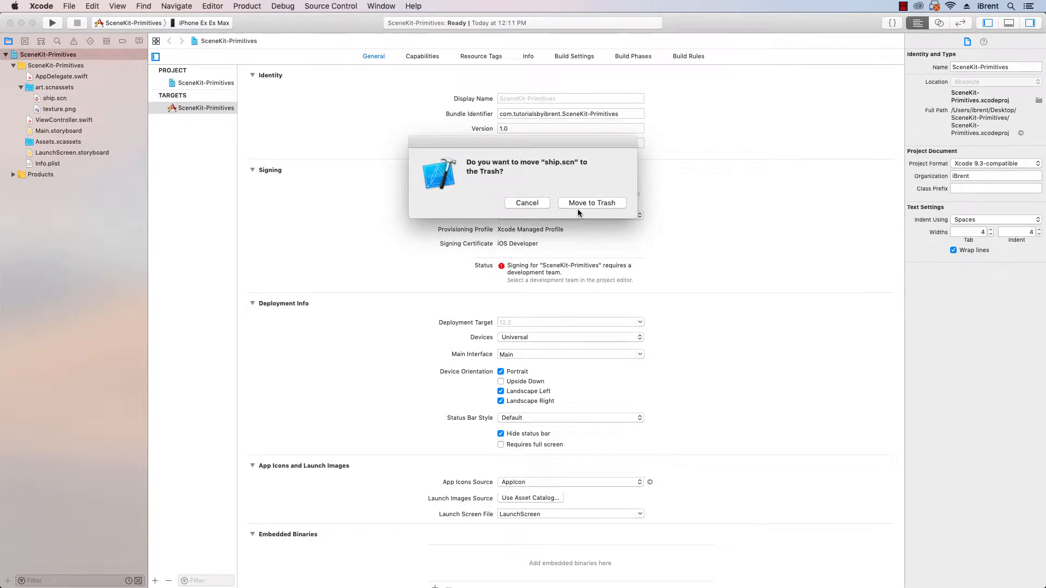
right_click(55, 109)
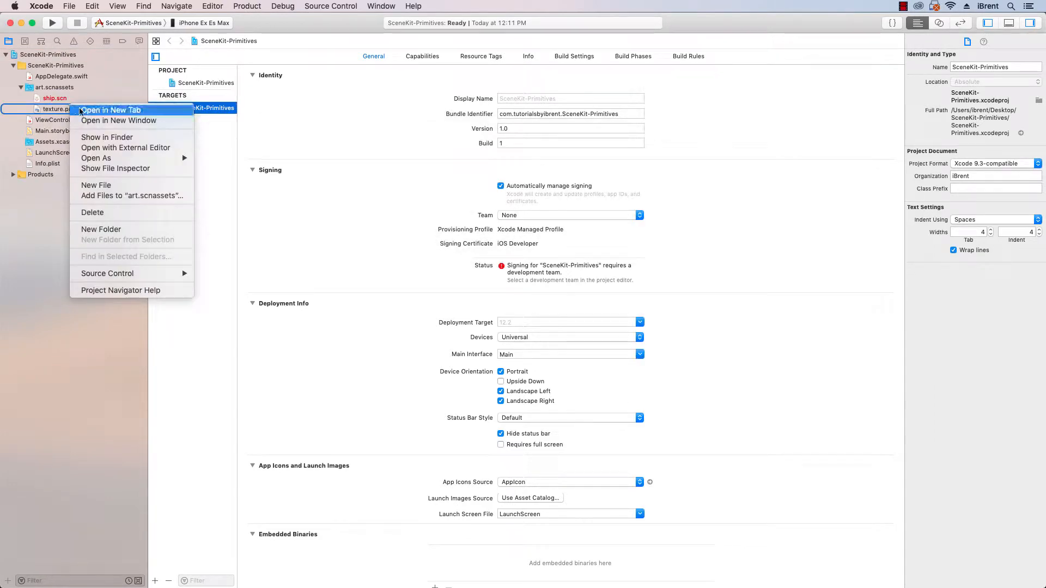
click(92, 213)
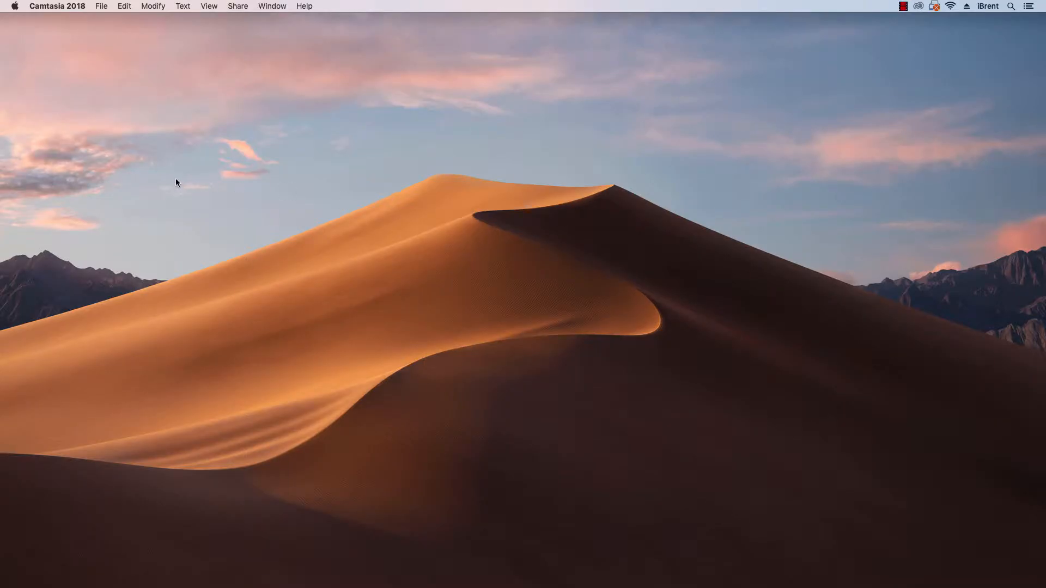
mouse_move(491, 229)
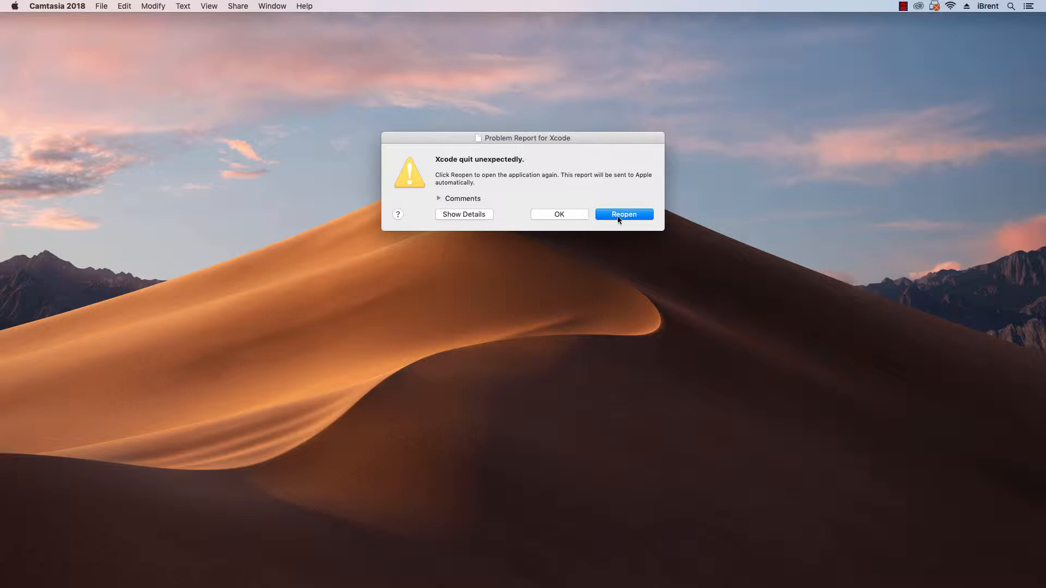
click(622, 215)
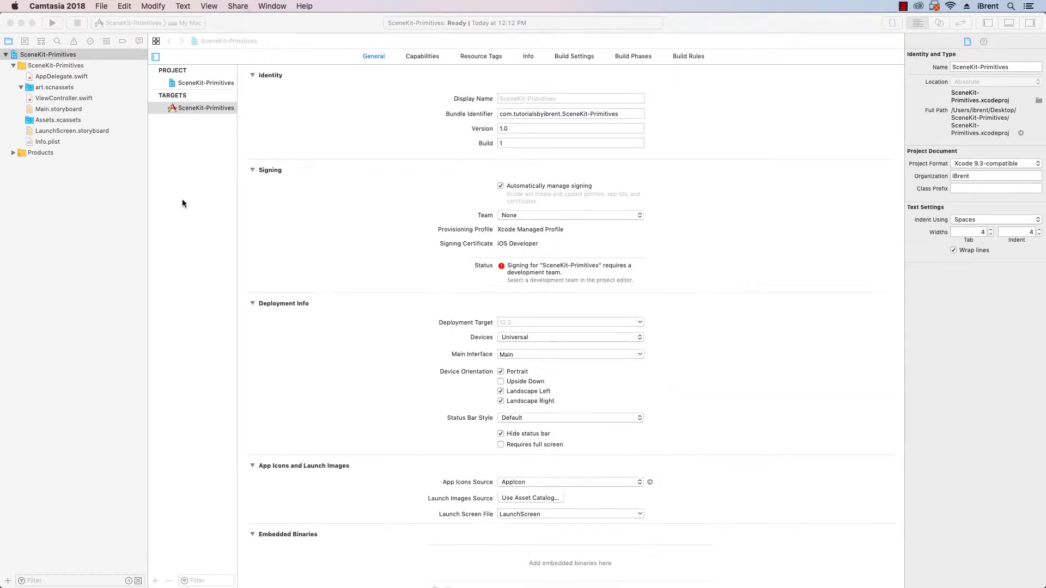
Add a new SceneKit scene file named campus.scn inside art.scnassets
click(189, 23)
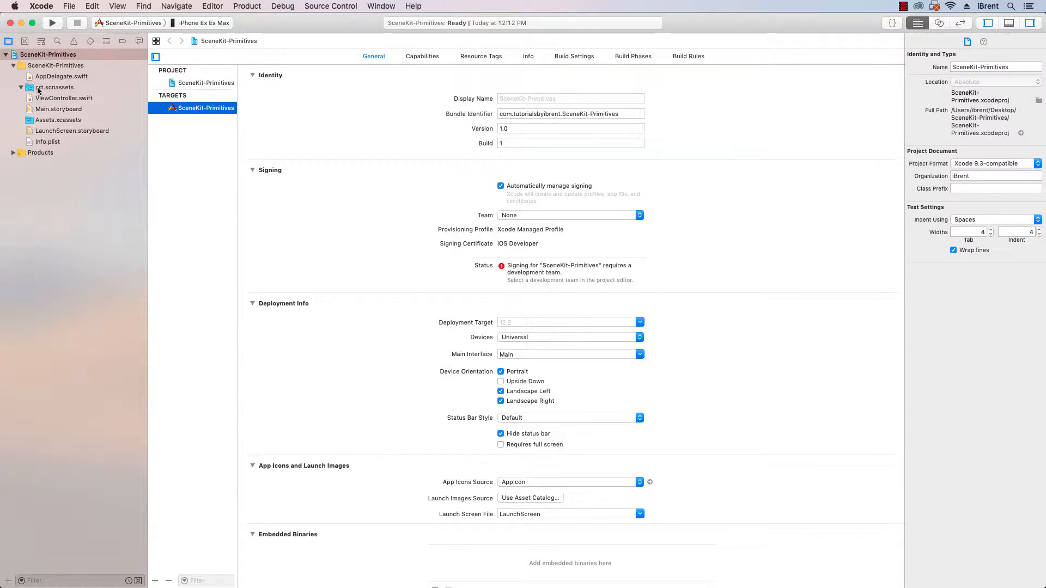
right_click(53, 87)
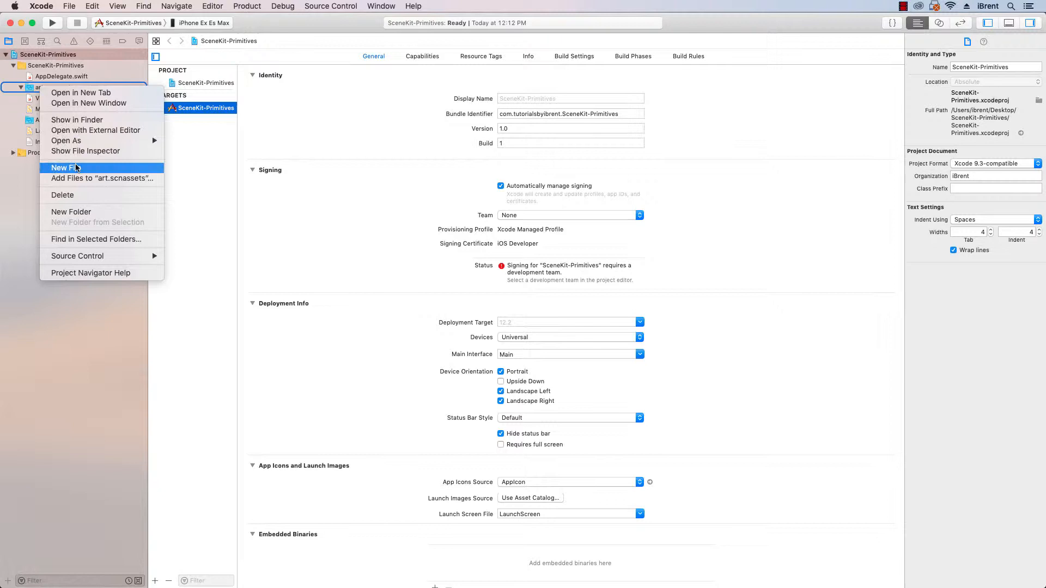
mouse_move(70, 172)
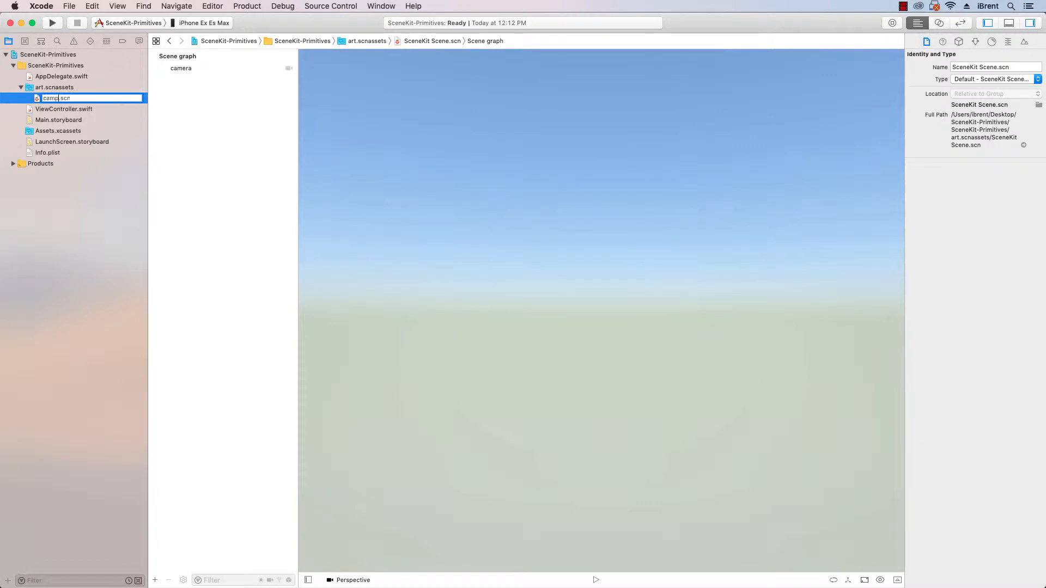
text(us)
key(Return)
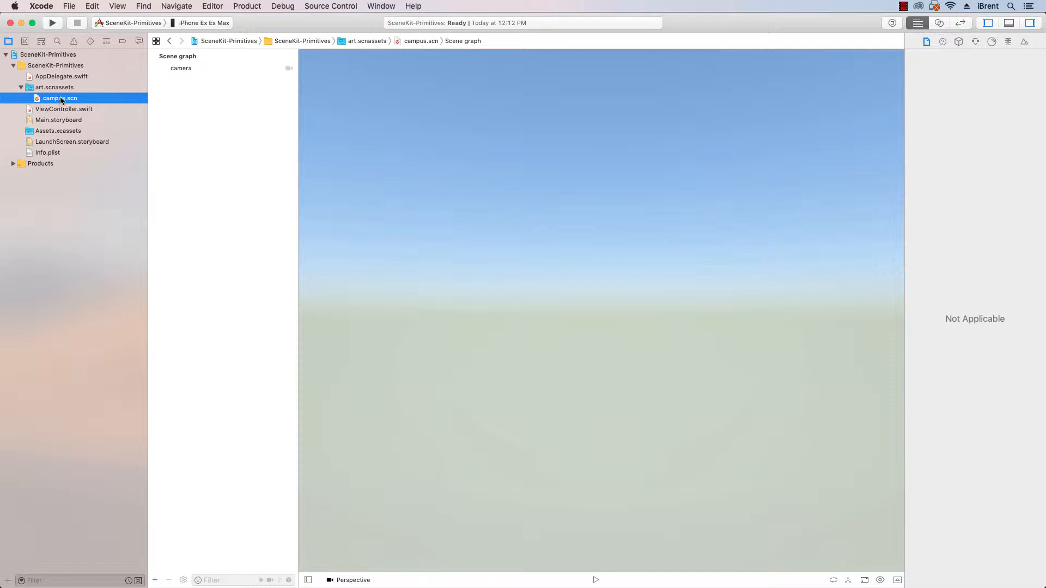
mouse_move(64, 109)
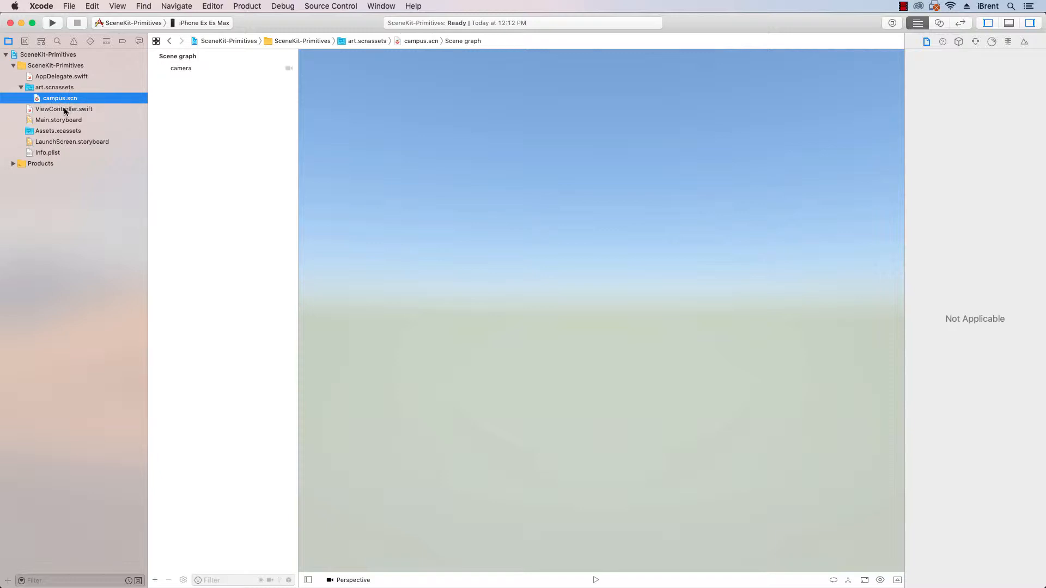
Open ViewController.swift showing the template scene-loading code
click(64, 109)
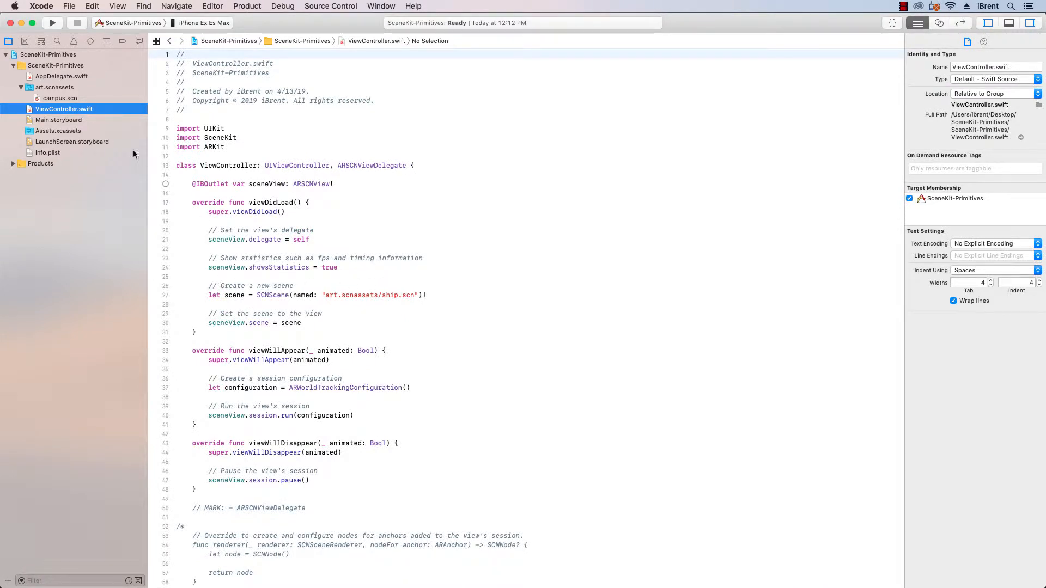
mouse_move(393, 295)
text(campu)
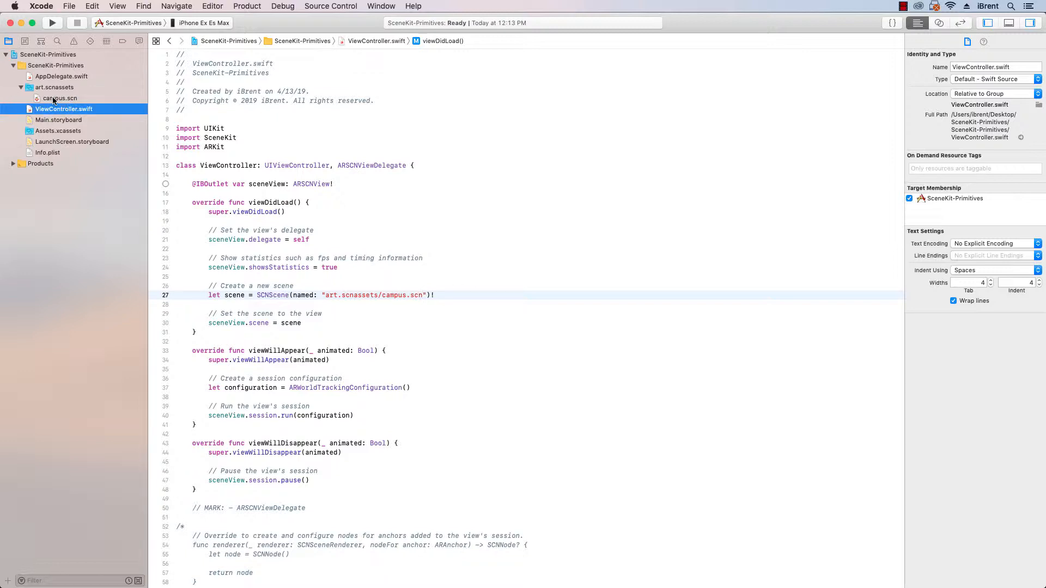
Return to the campus.scn scene in the Scene editor
click(59, 98)
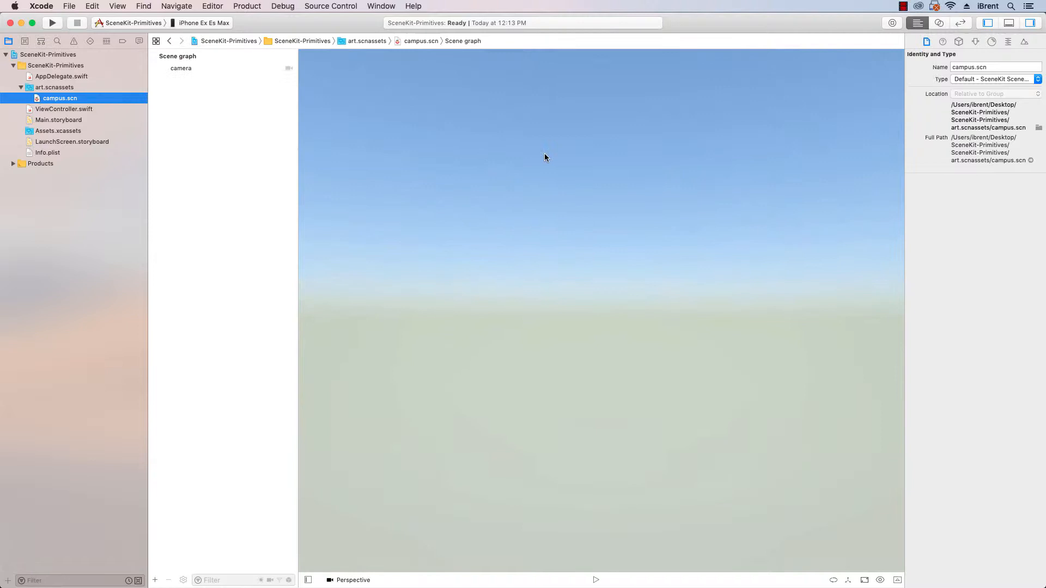
mouse_move(266, 139)
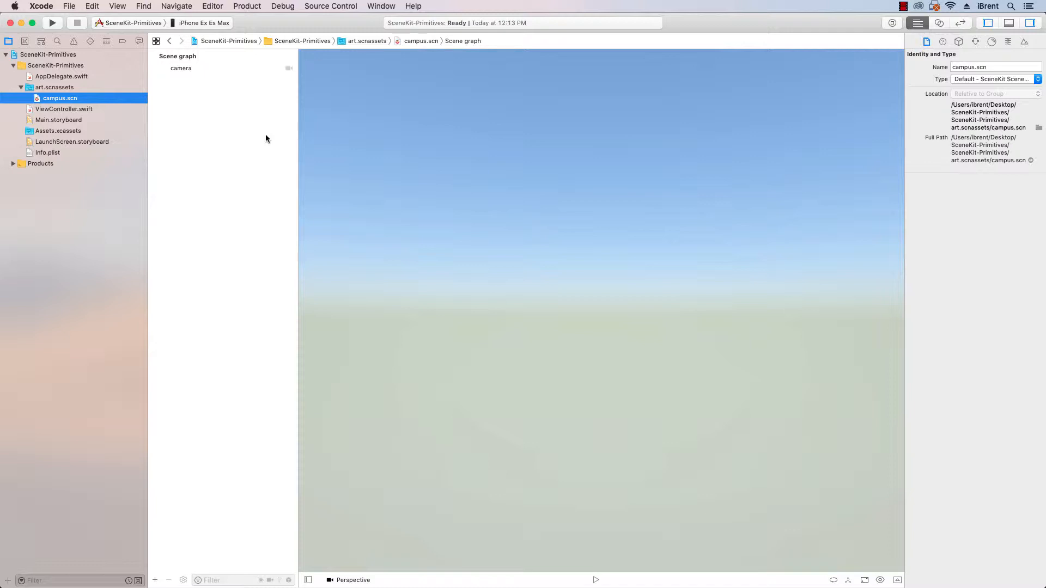
mouse_move(207, 124)
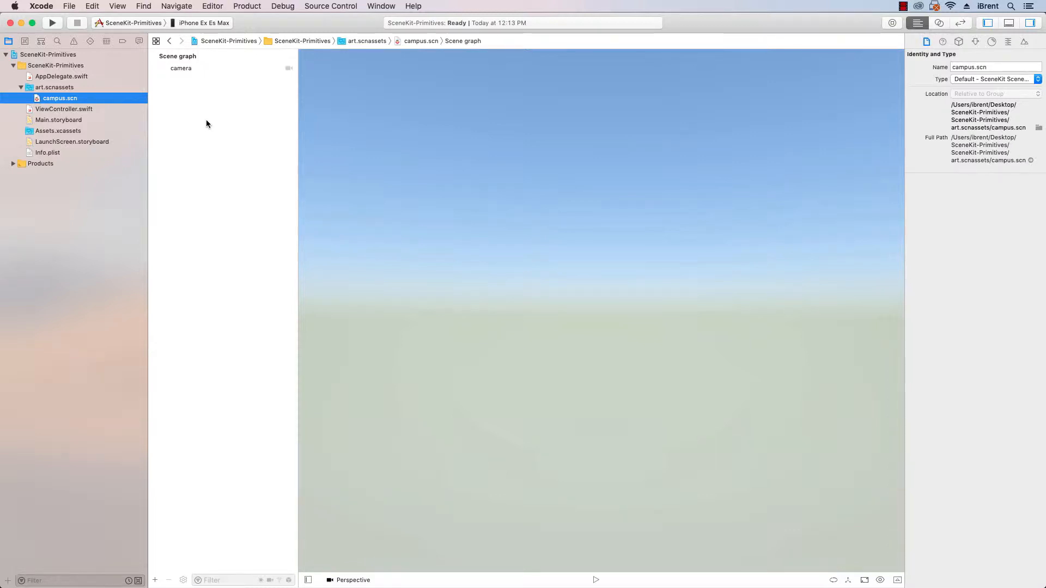
mouse_move(693, 140)
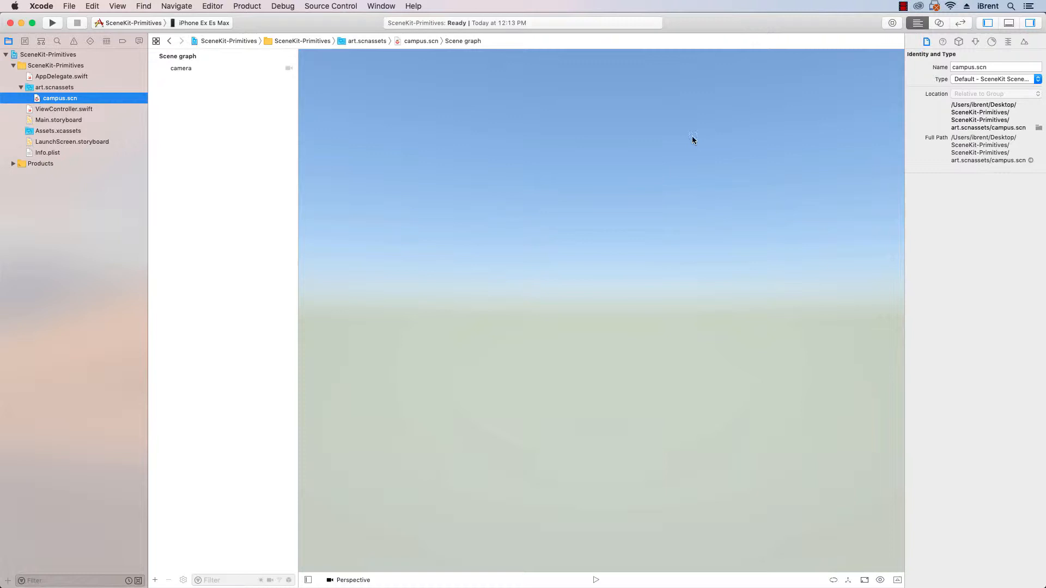
mouse_move(621, 168)
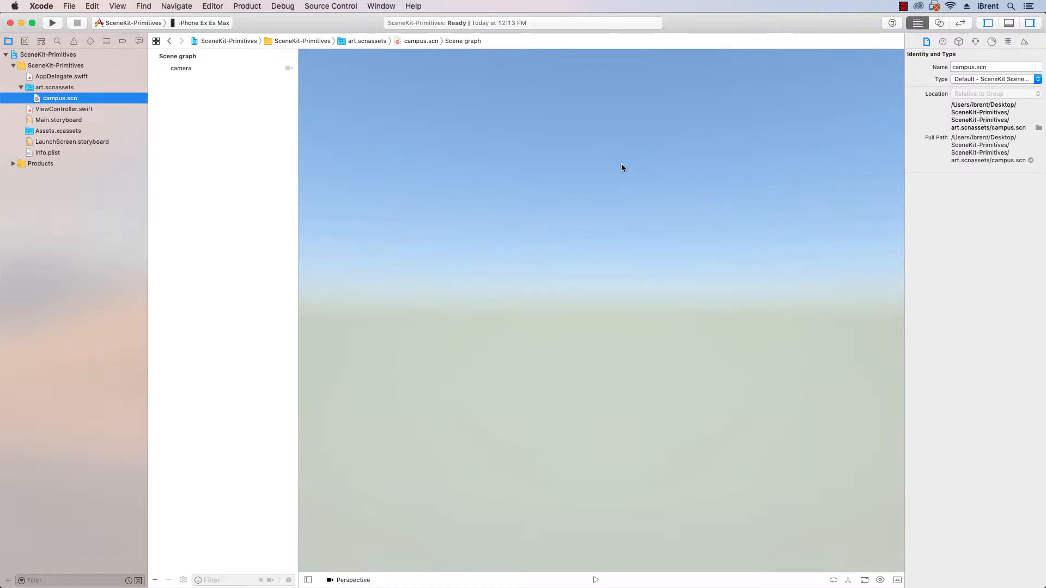
mouse_move(596, 189)
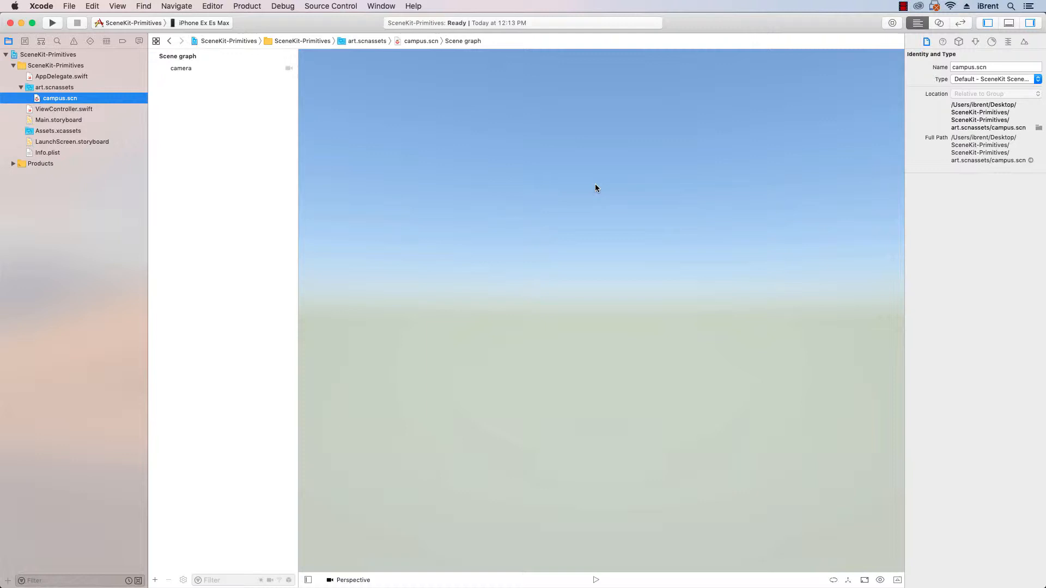
mouse_move(197, 78)
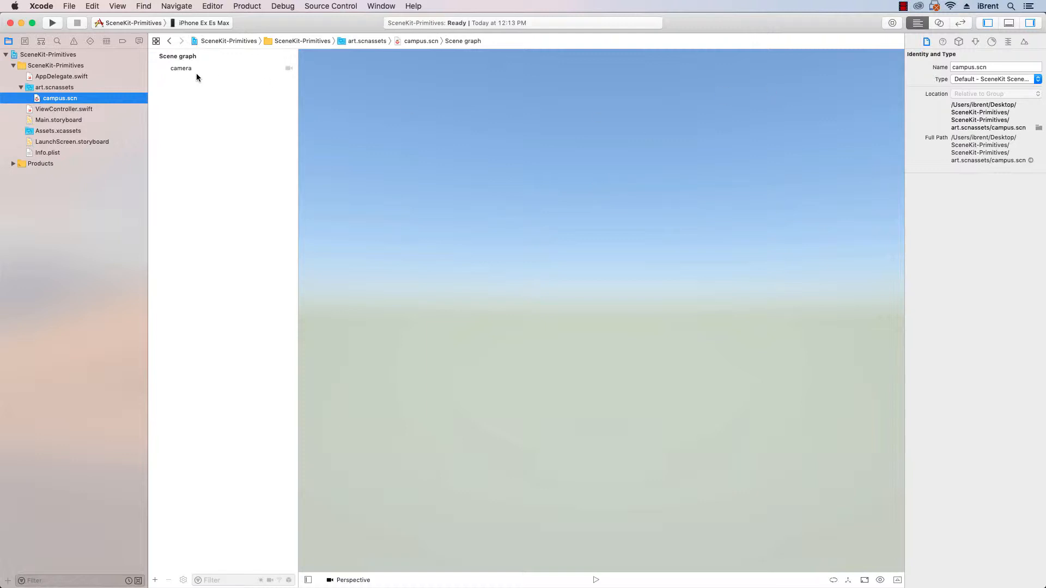
mouse_move(613, 140)
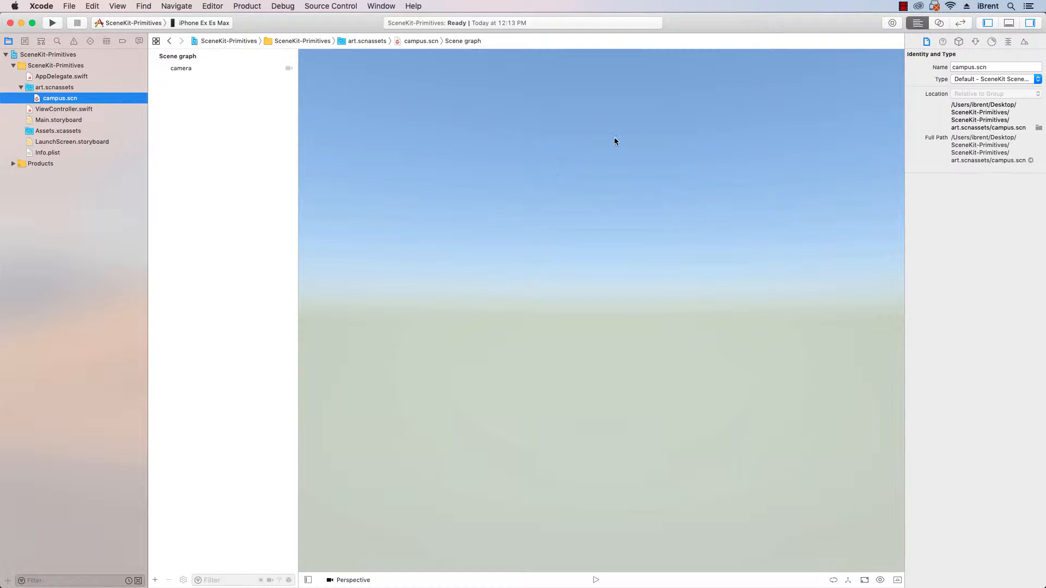
mouse_move(664, 131)
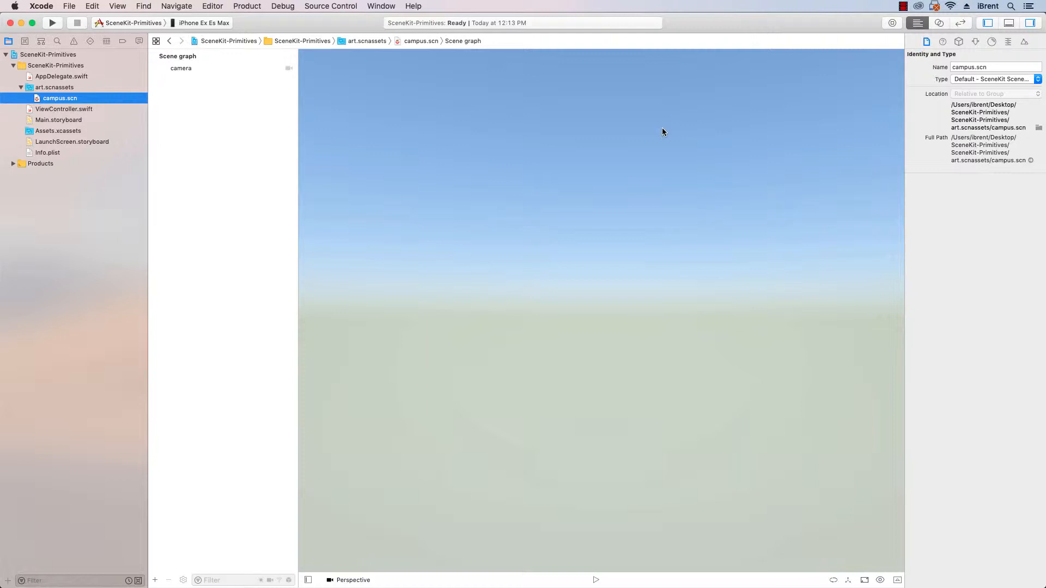
mouse_move(690, 117)
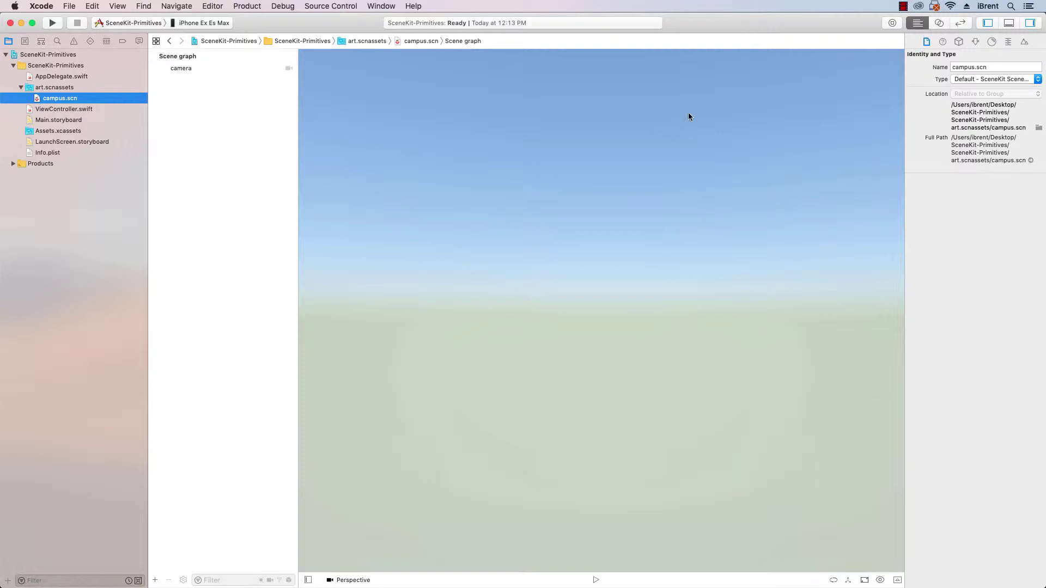
mouse_move(714, 153)
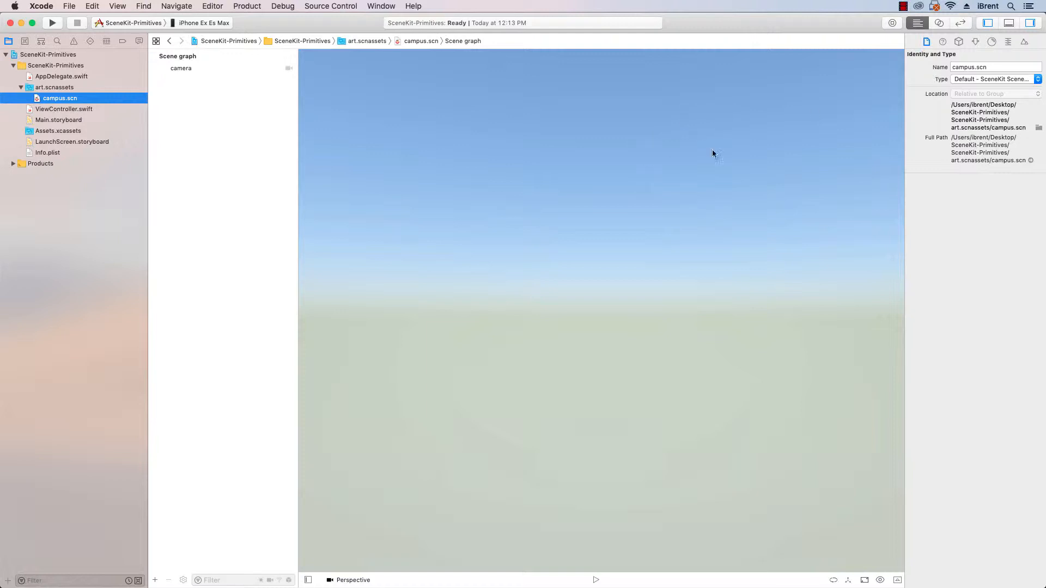
Browse the Objects library through its lights, cameras and geometry entries
click(892, 23)
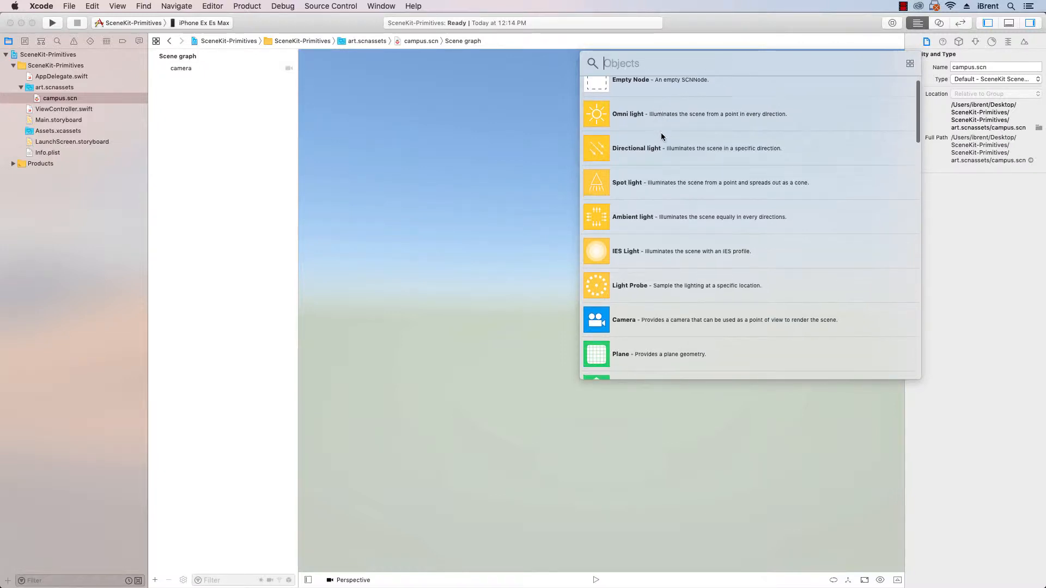
scroll(down, 3)
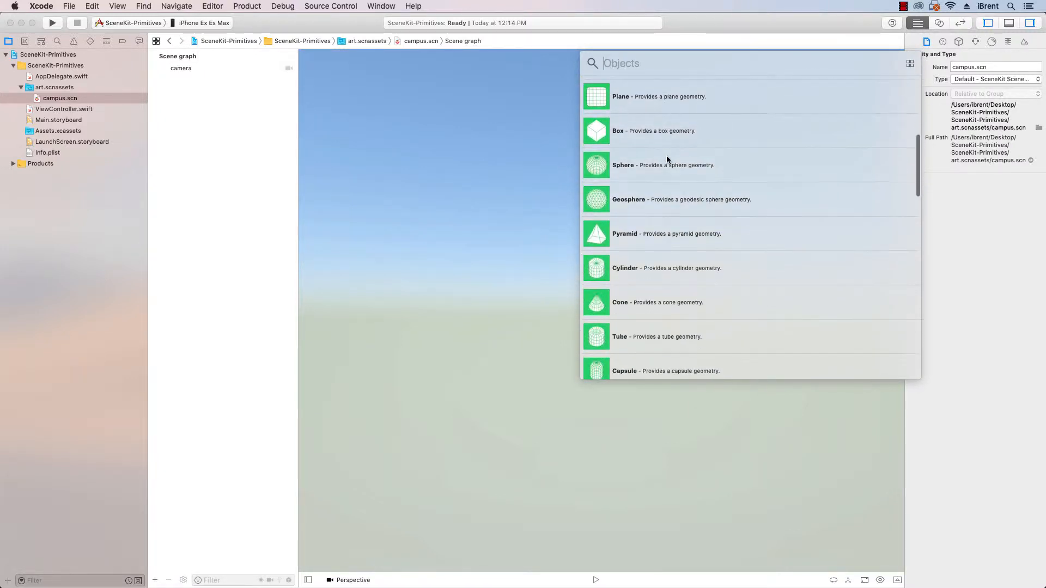
scroll(down, 3)
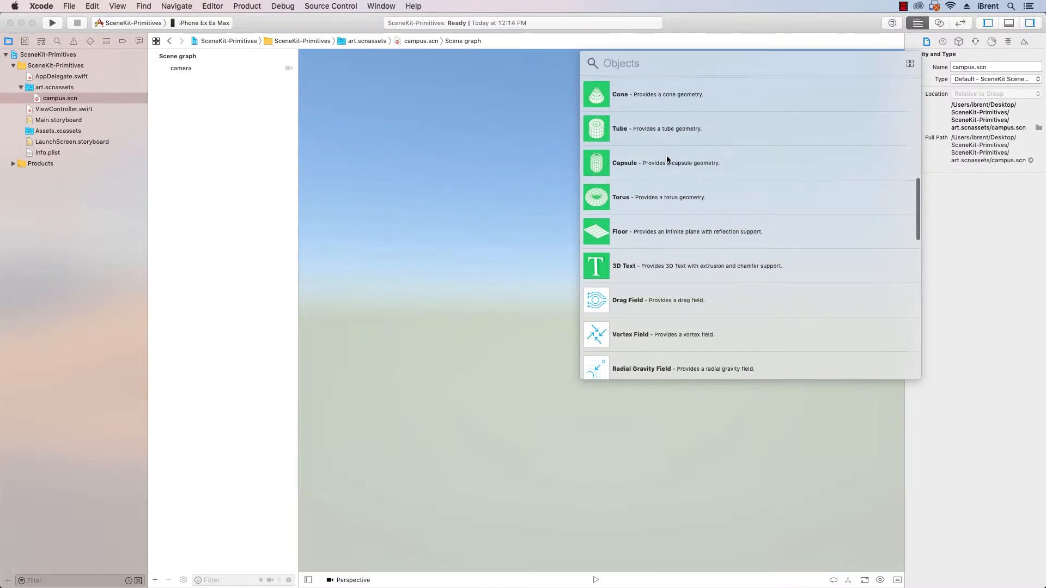
scroll(down, 3)
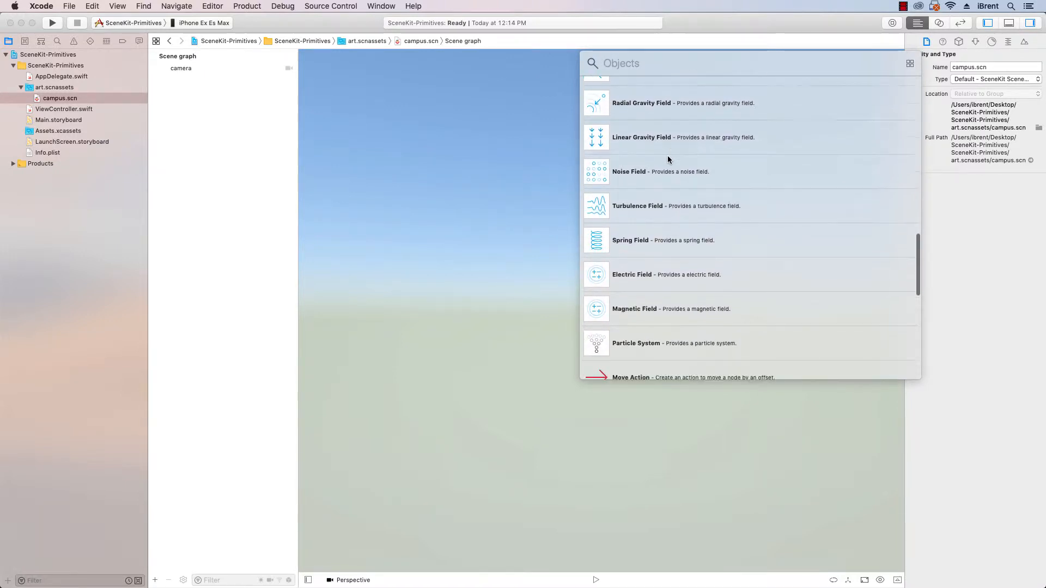
scroll(up, 3)
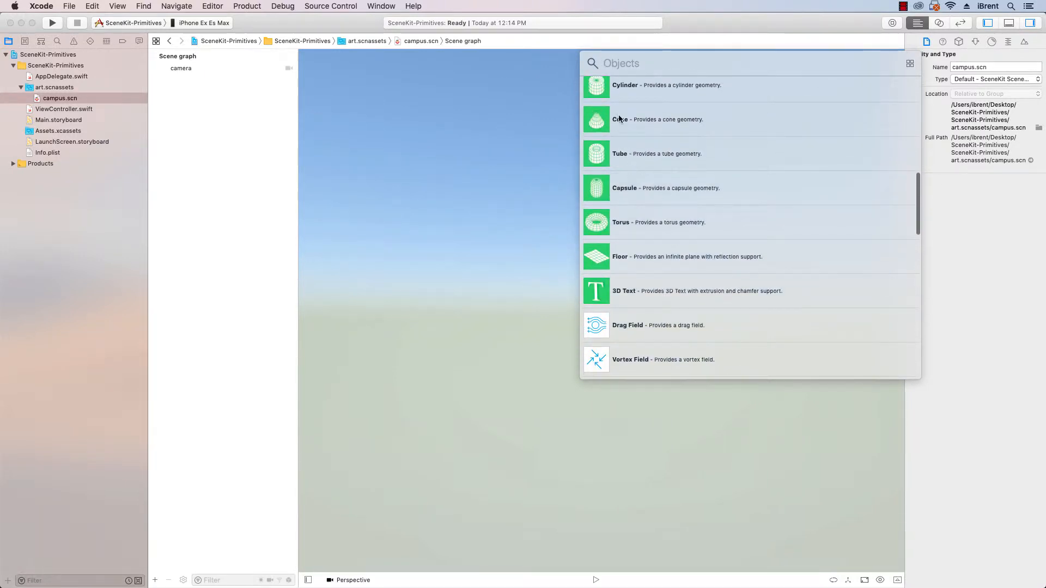
mouse_move(619, 172)
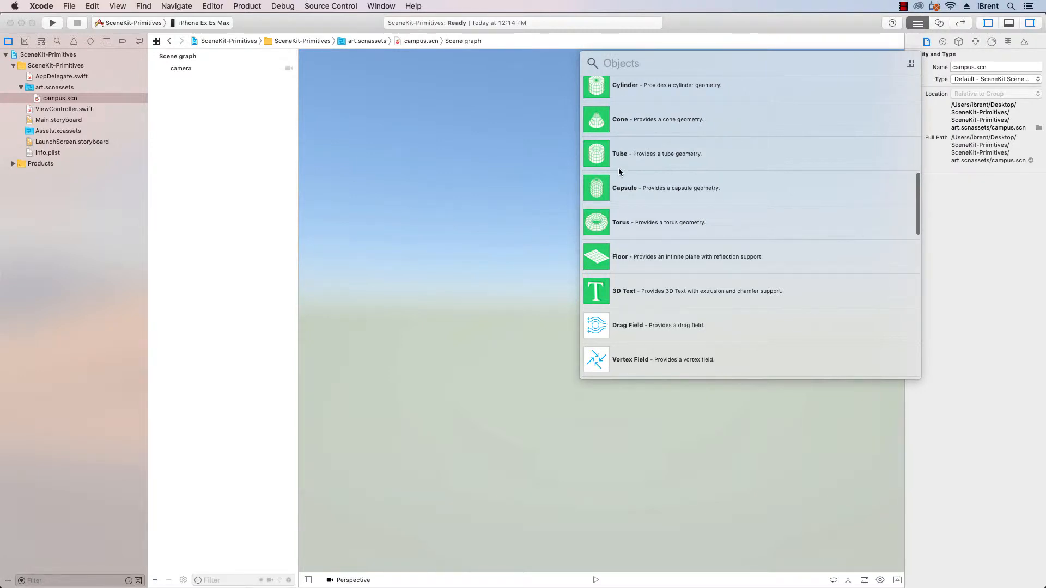
scroll(up, 3)
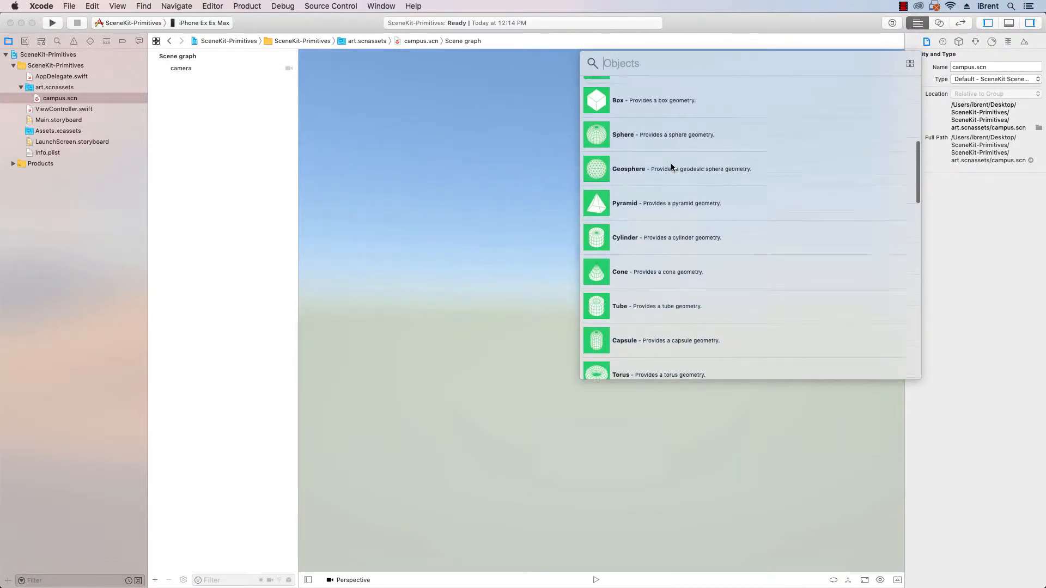
scroll(up, 3)
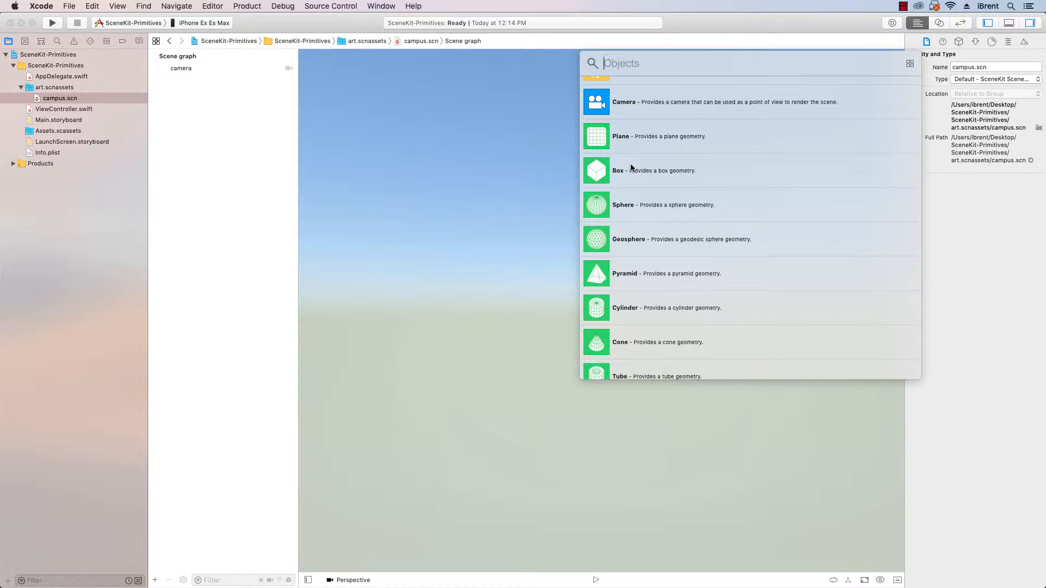
mouse_move(606, 145)
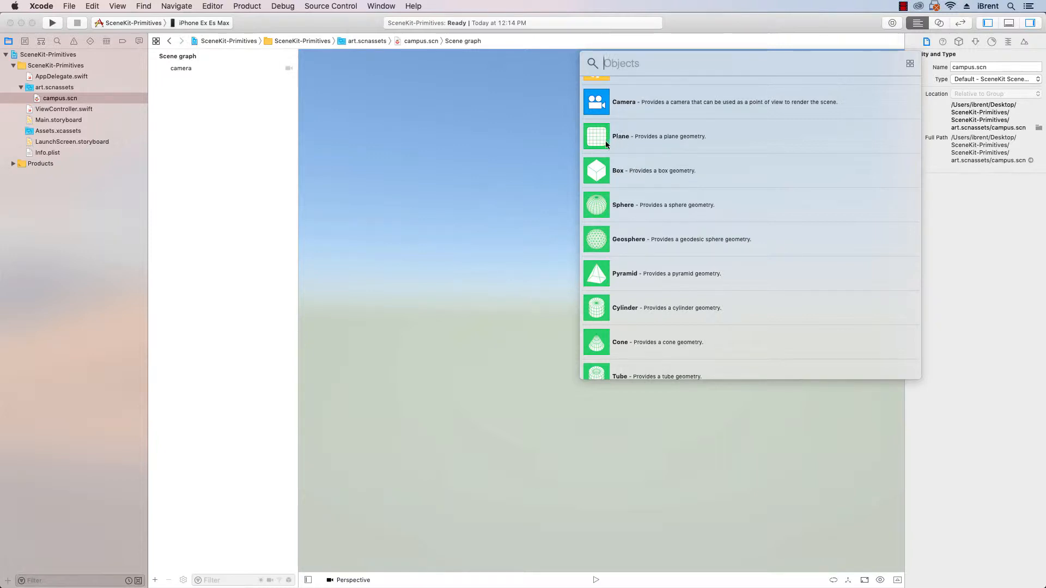
mouse_move(622, 265)
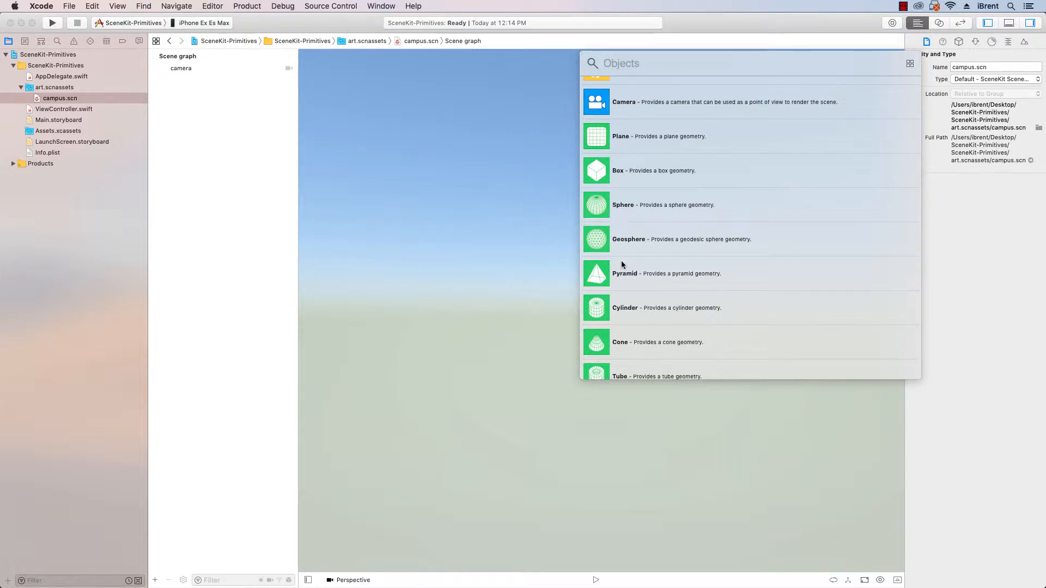
mouse_move(644, 264)
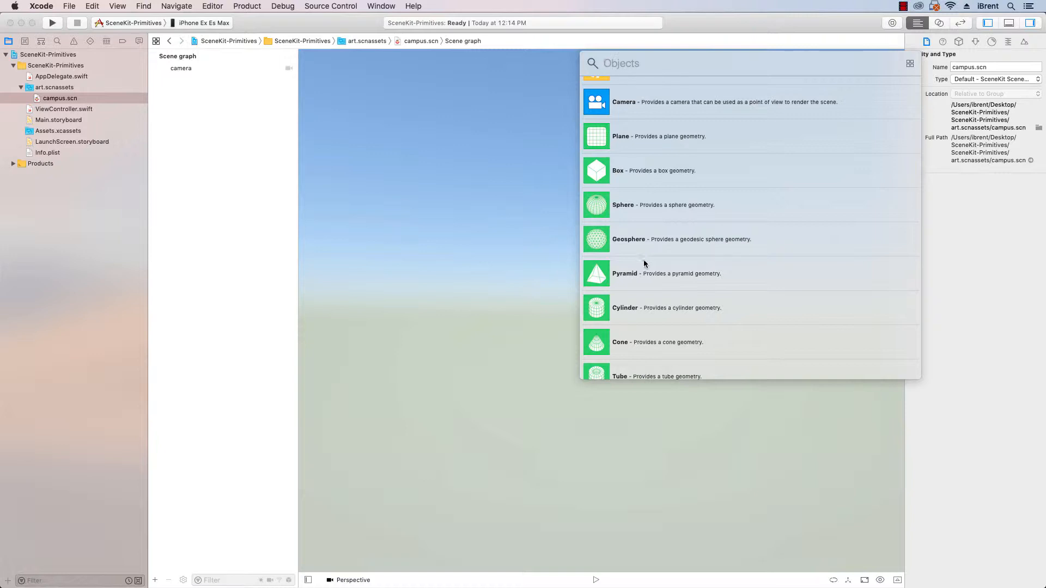
scroll(up, 3)
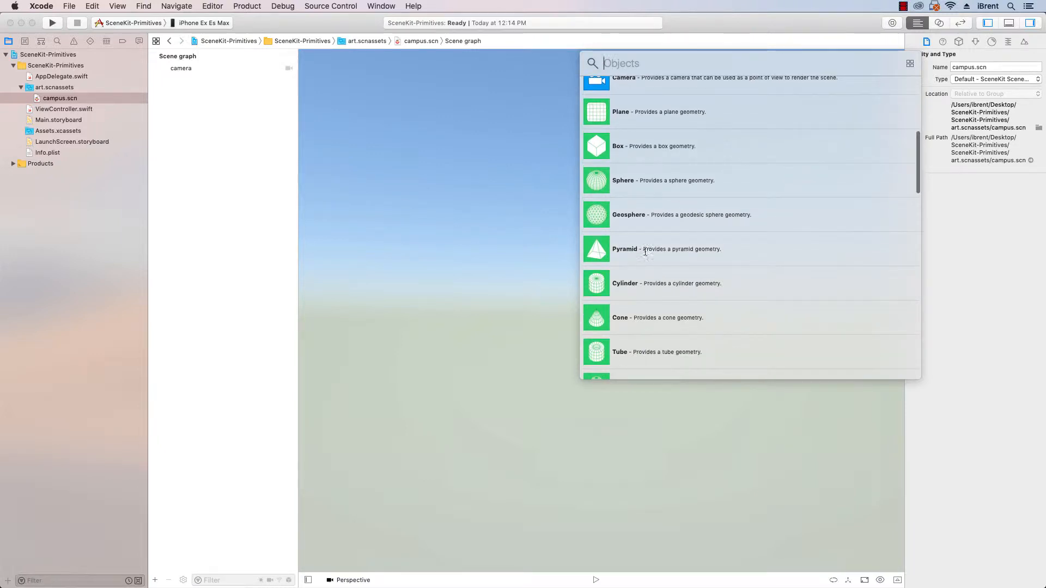
mouse_move(634, 265)
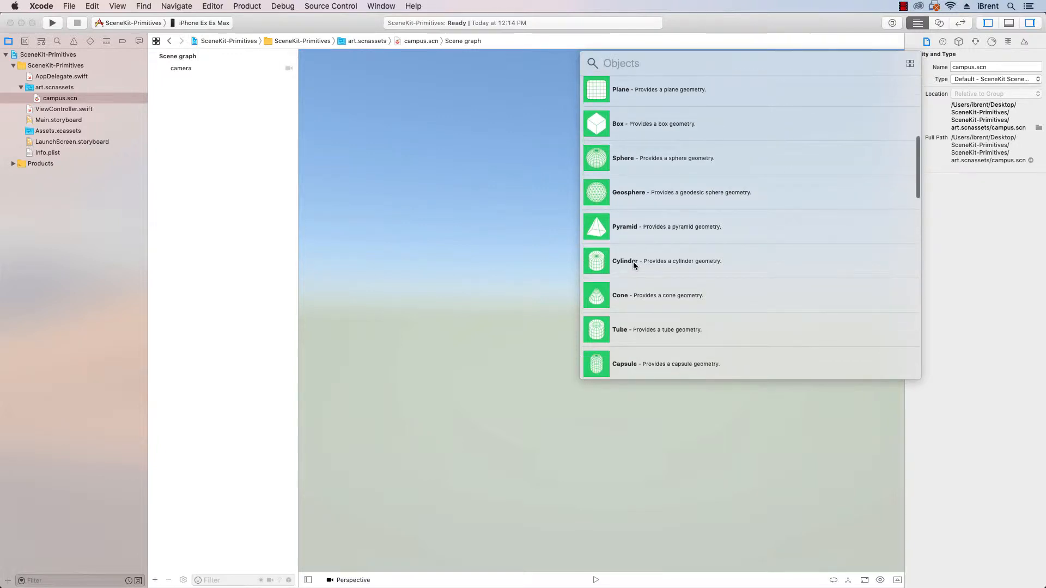
scroll(up, 3)
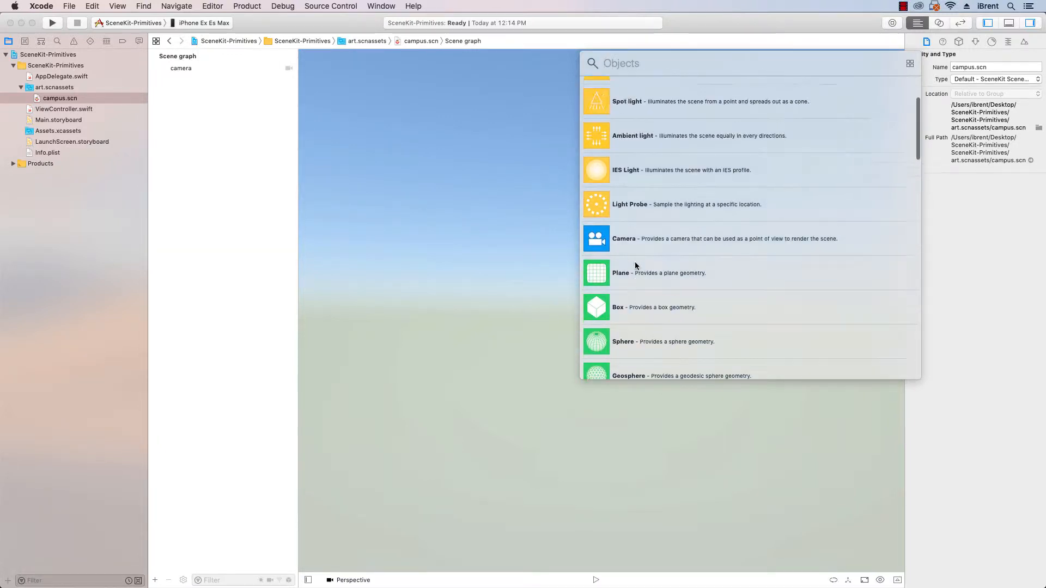
scroll(up, 3)
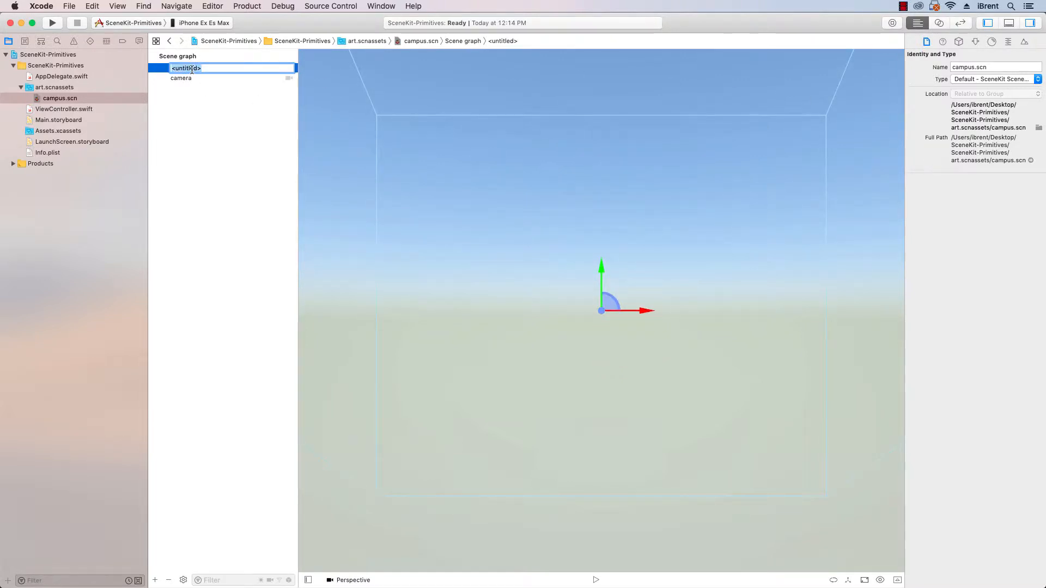
text(Campus)
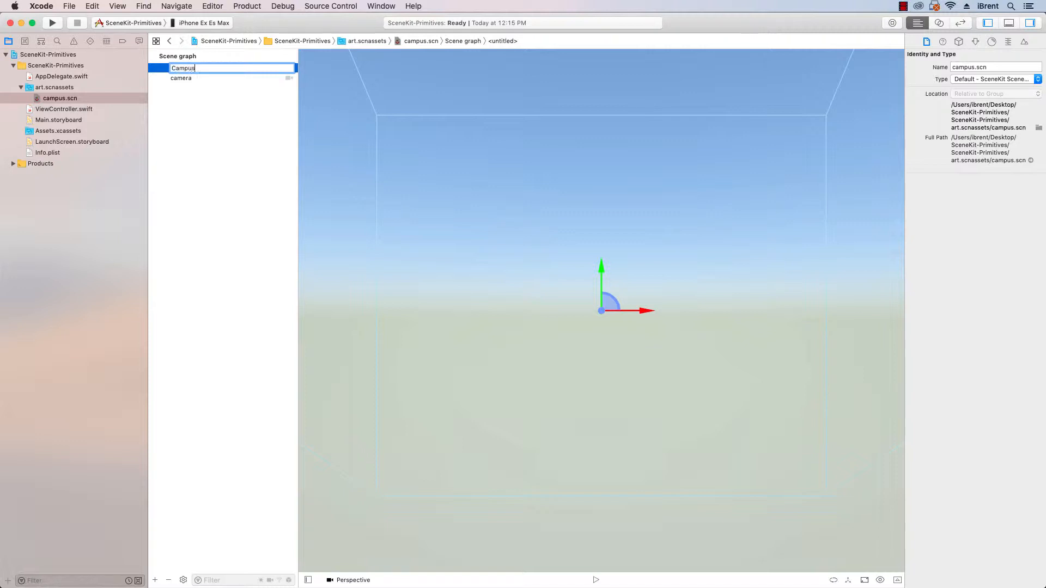
key(Return)
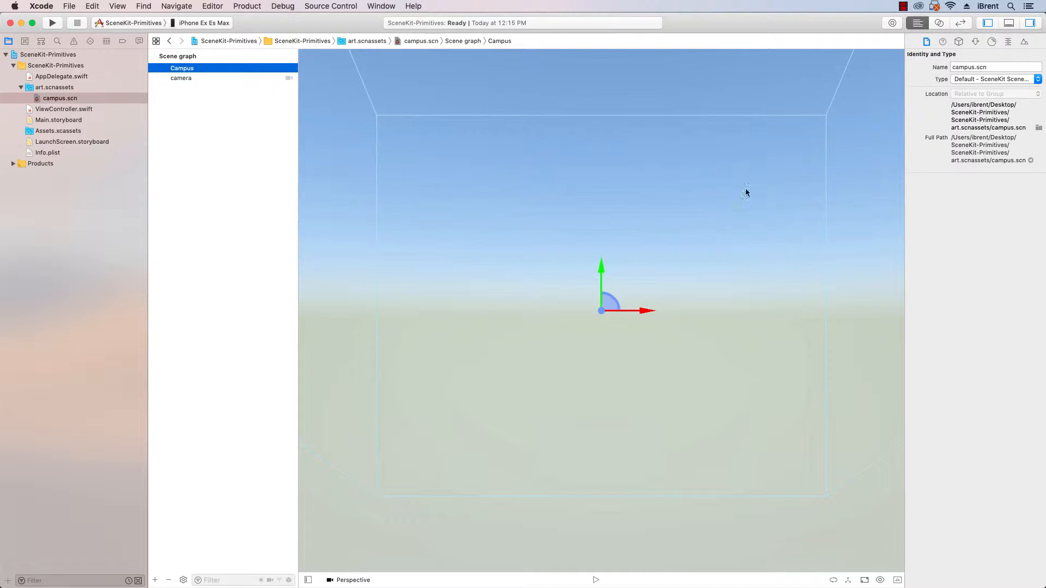
mouse_move(484, 138)
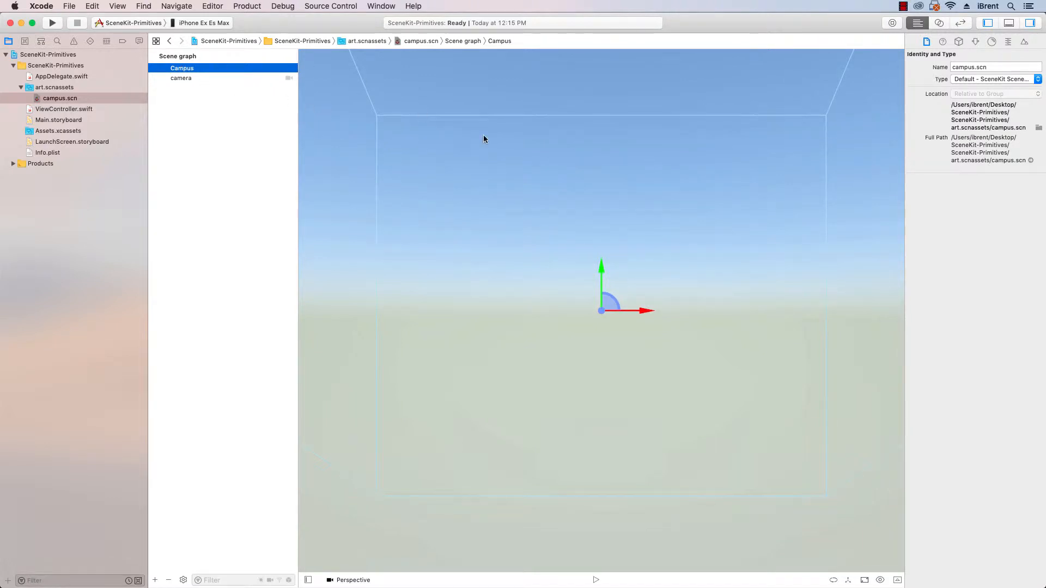
mouse_move(754, 314)
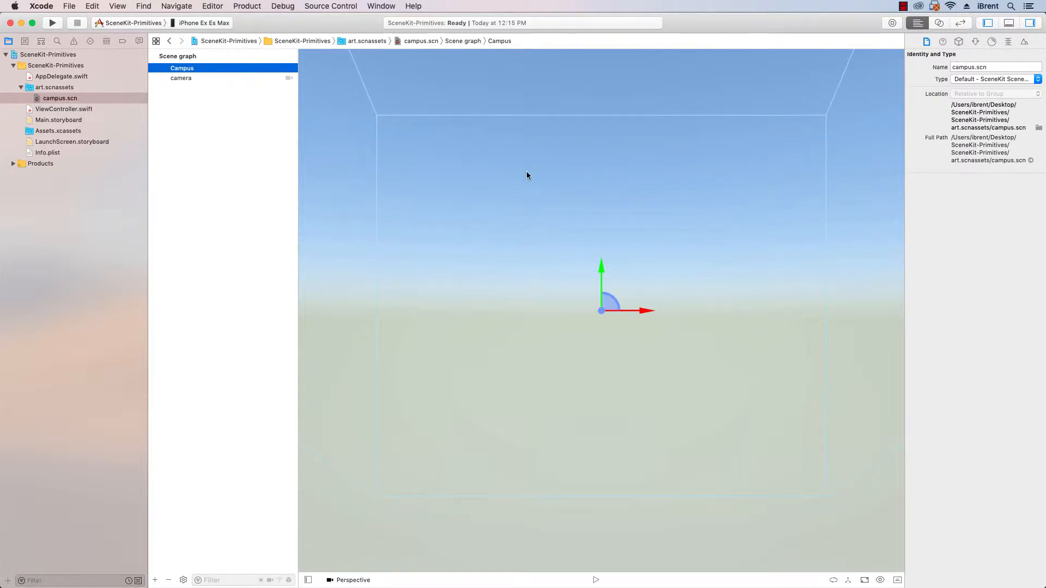
mouse_move(598, 296)
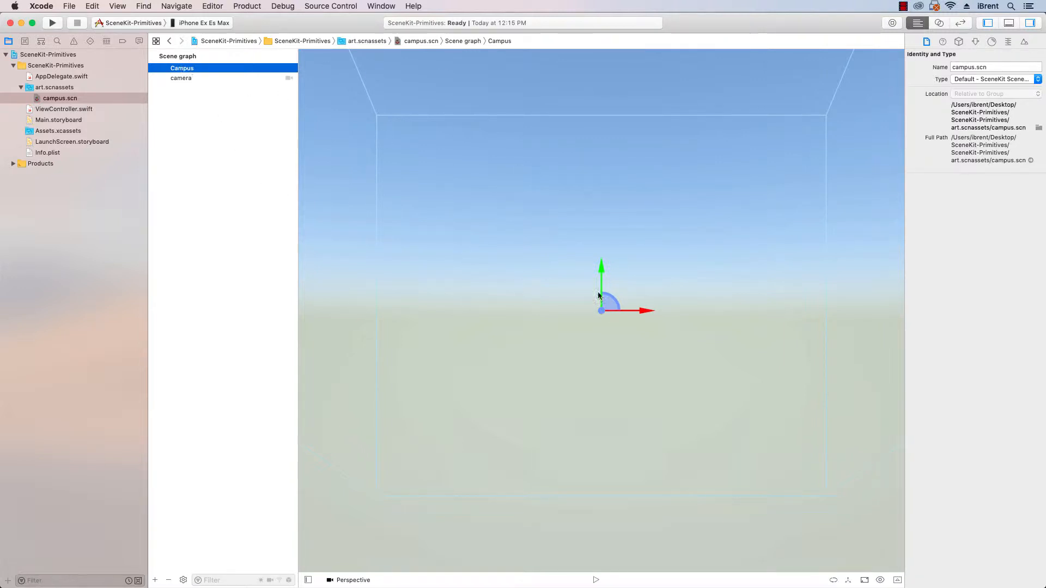
mouse_move(655, 257)
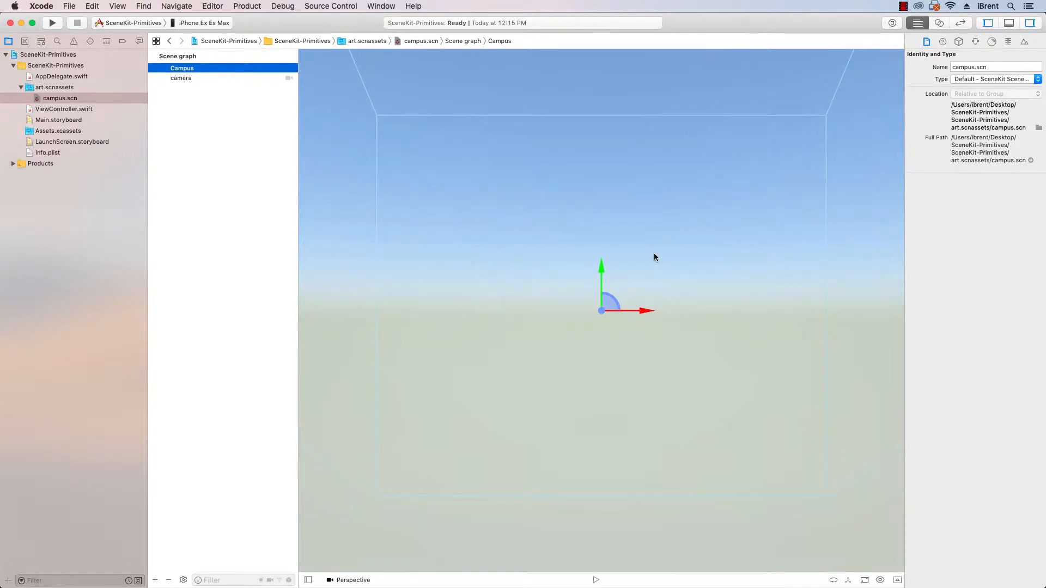
mouse_move(914, 63)
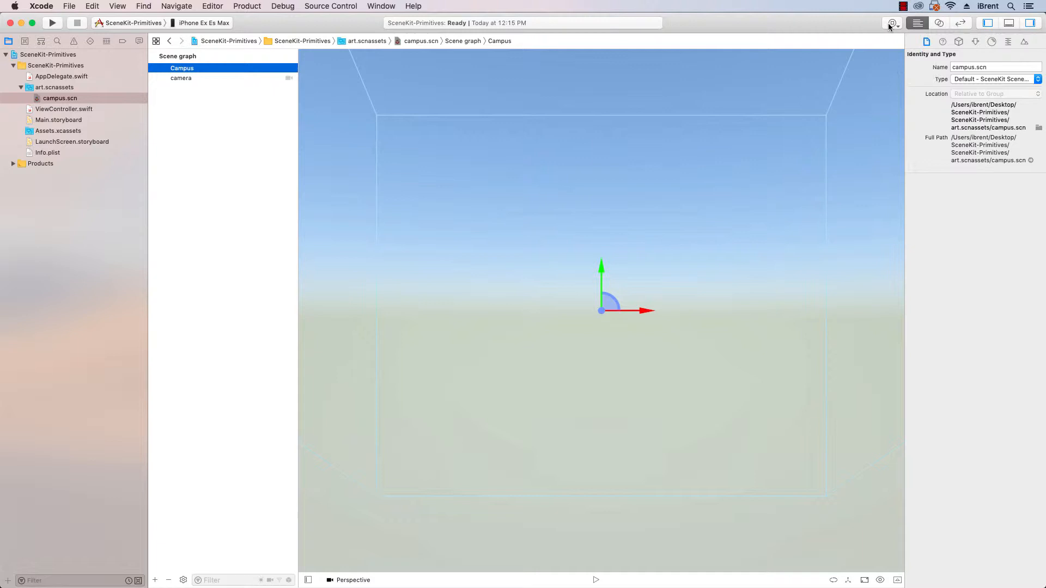
Locate the Box object in the library for the Campus node
click(893, 23)
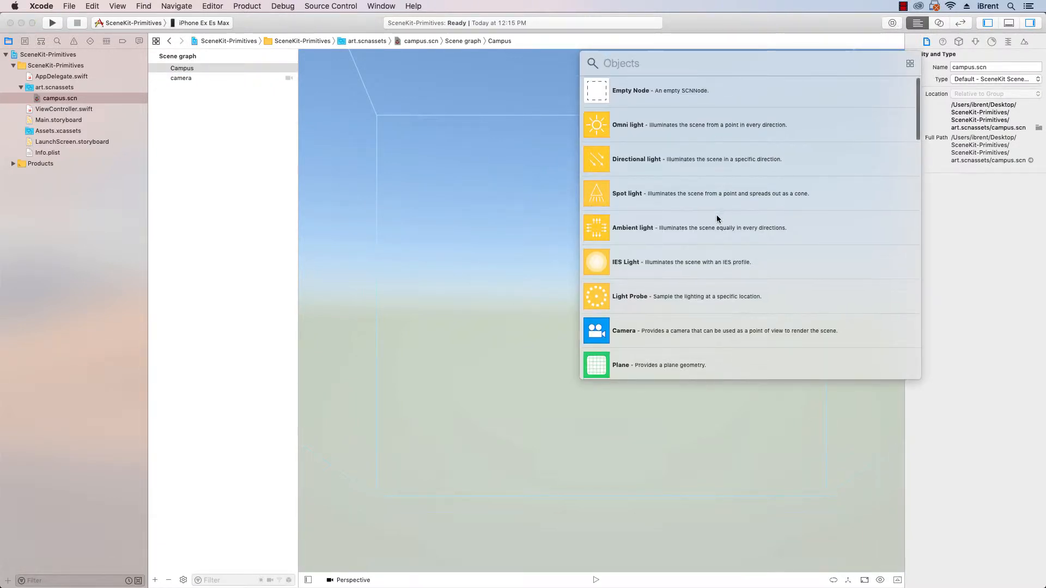
scroll(down, 3)
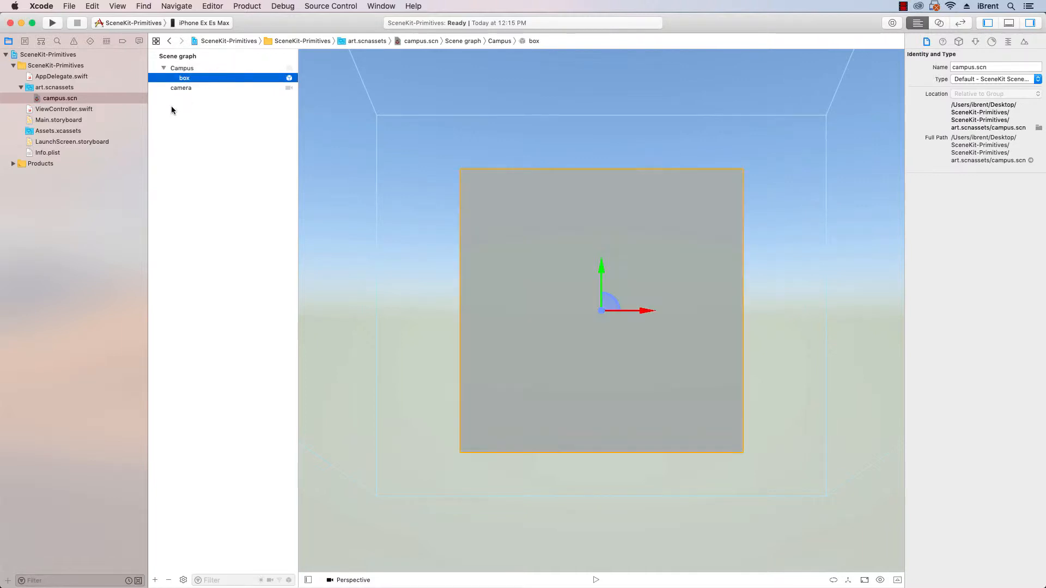
mouse_move(224, 104)
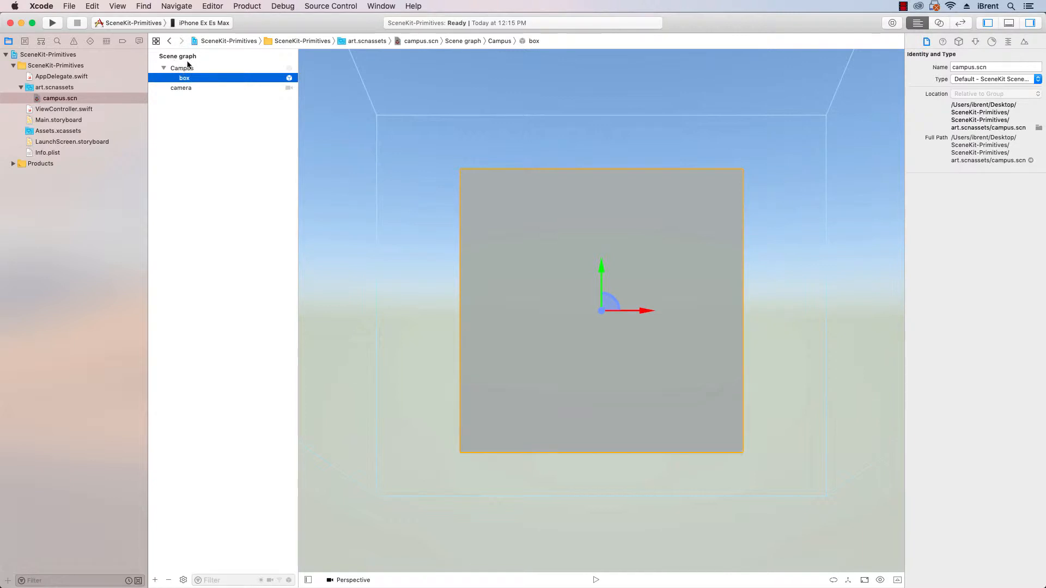
mouse_move(561, 216)
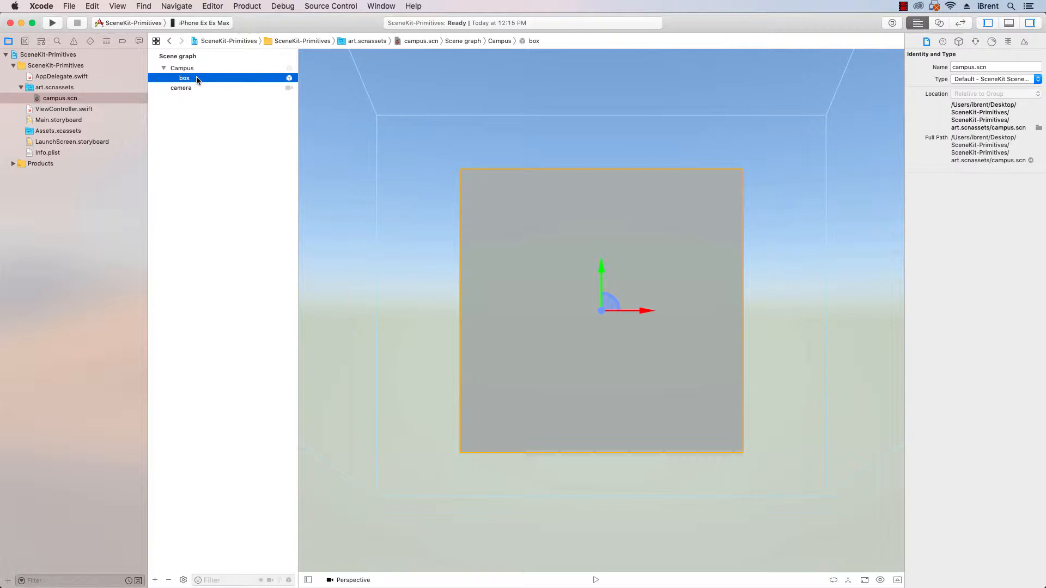
mouse_move(672, 217)
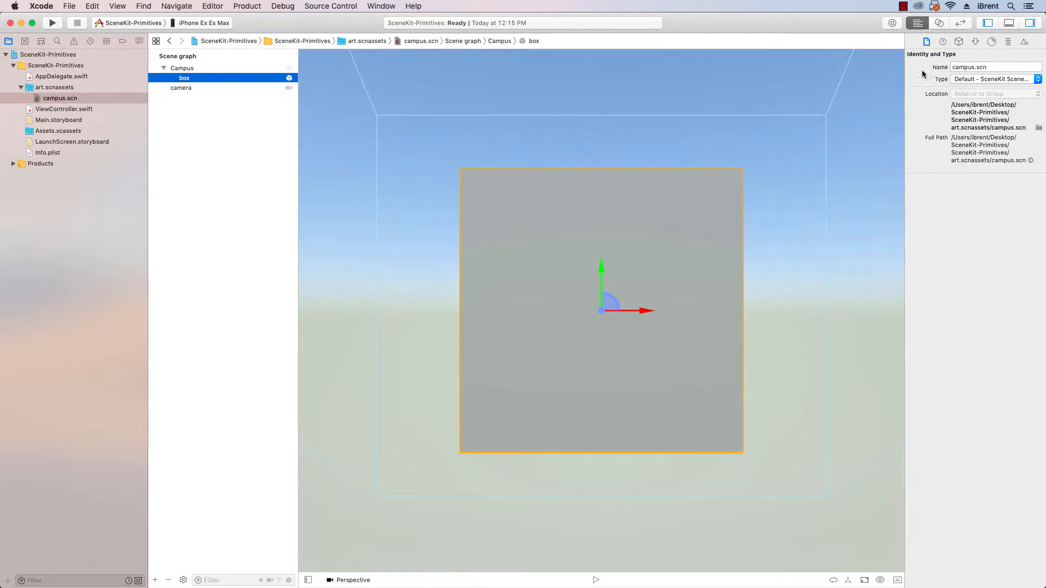
mouse_move(615, 77)
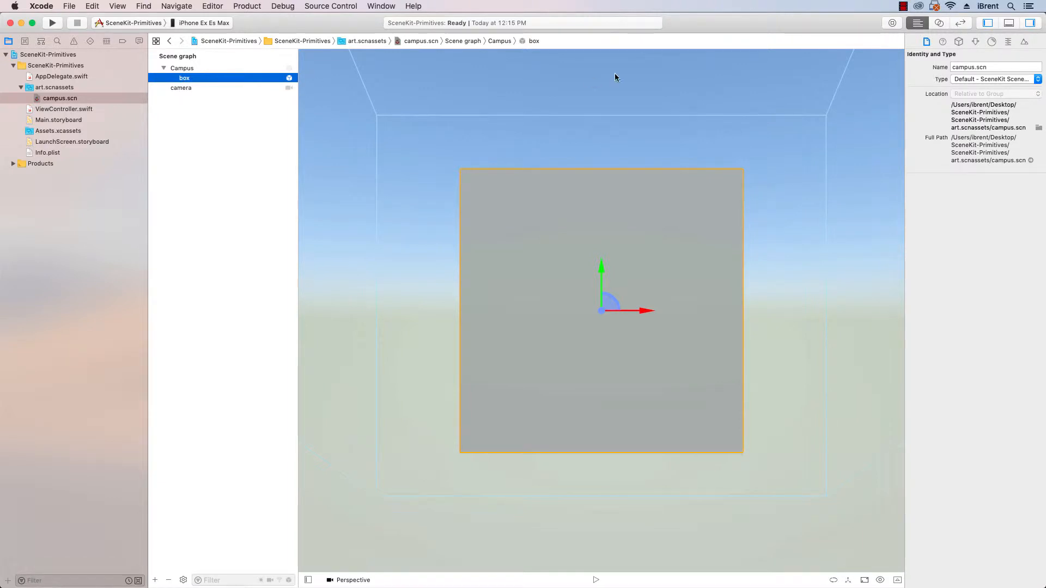
mouse_move(961, 45)
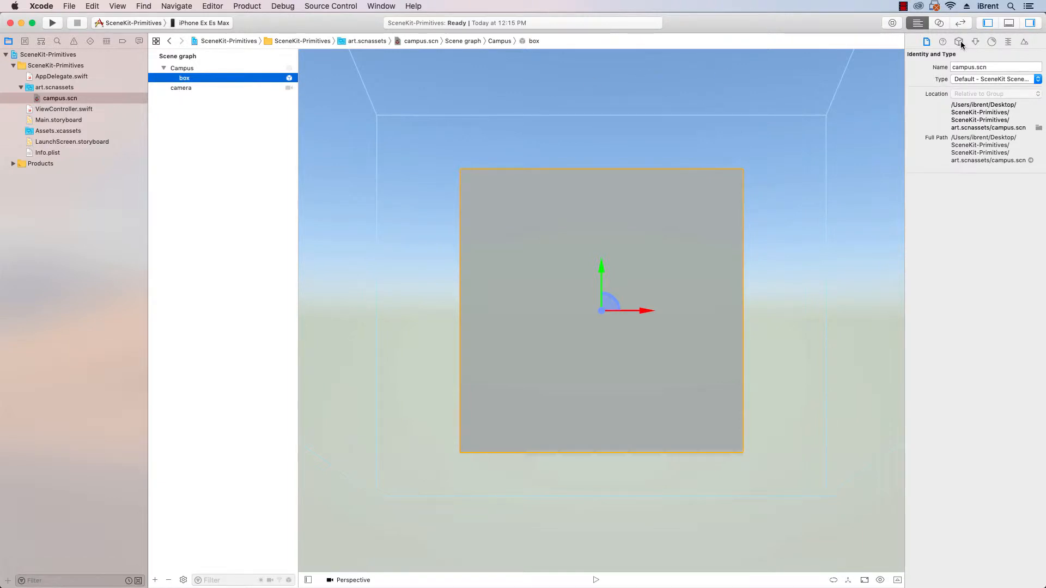
Rename the box node to Main Building in the Node Inspector
click(959, 41)
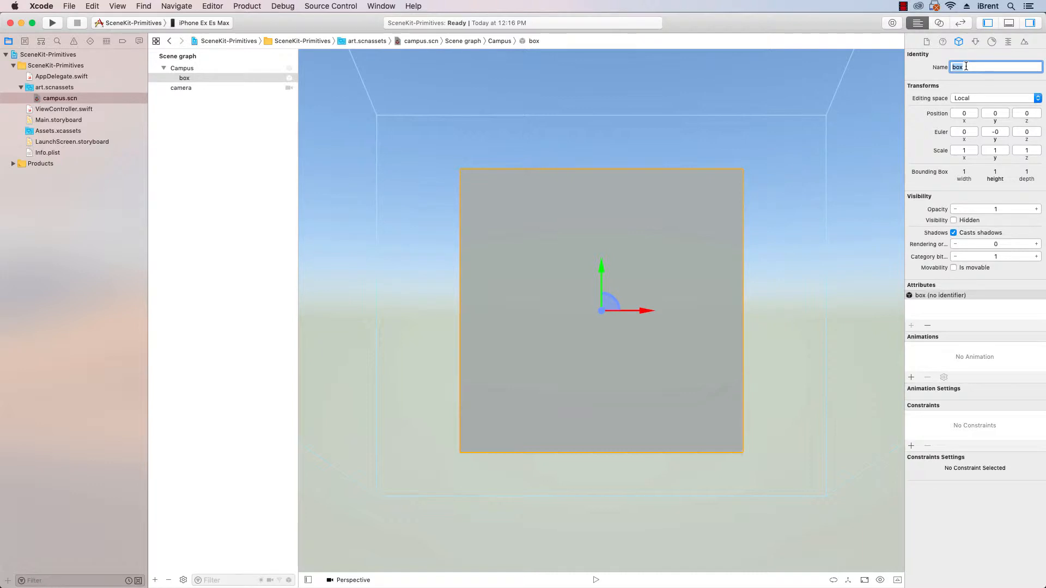
text(Main Building)
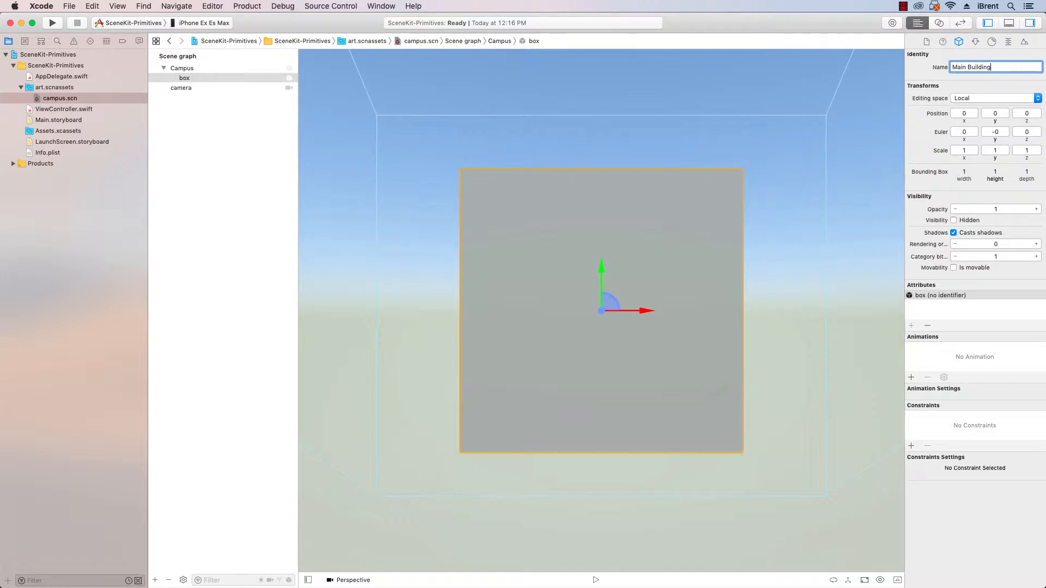
key(Return)
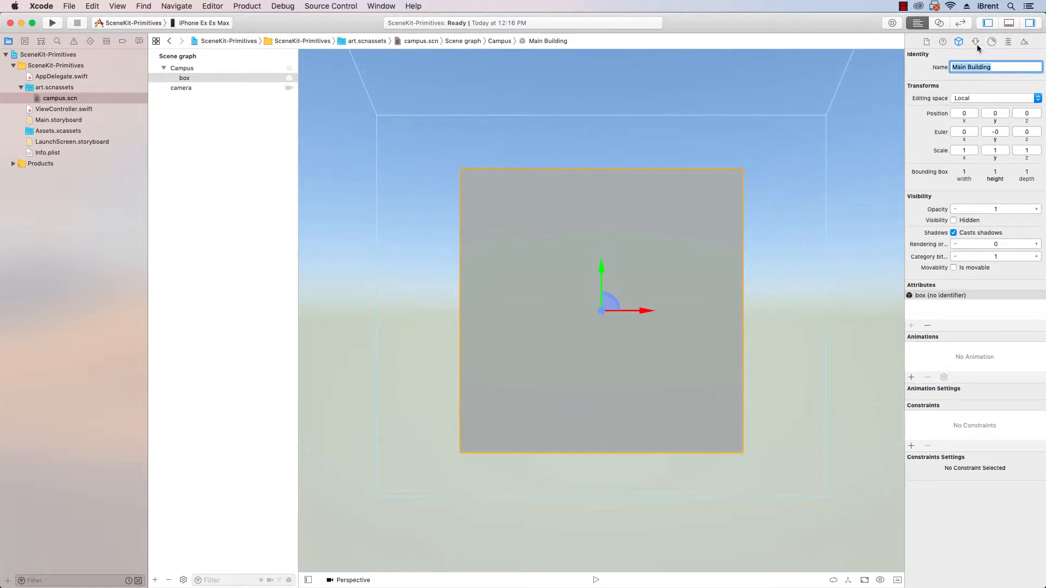
Set the Main Building box width to 3 and show its material properties
click(975, 41)
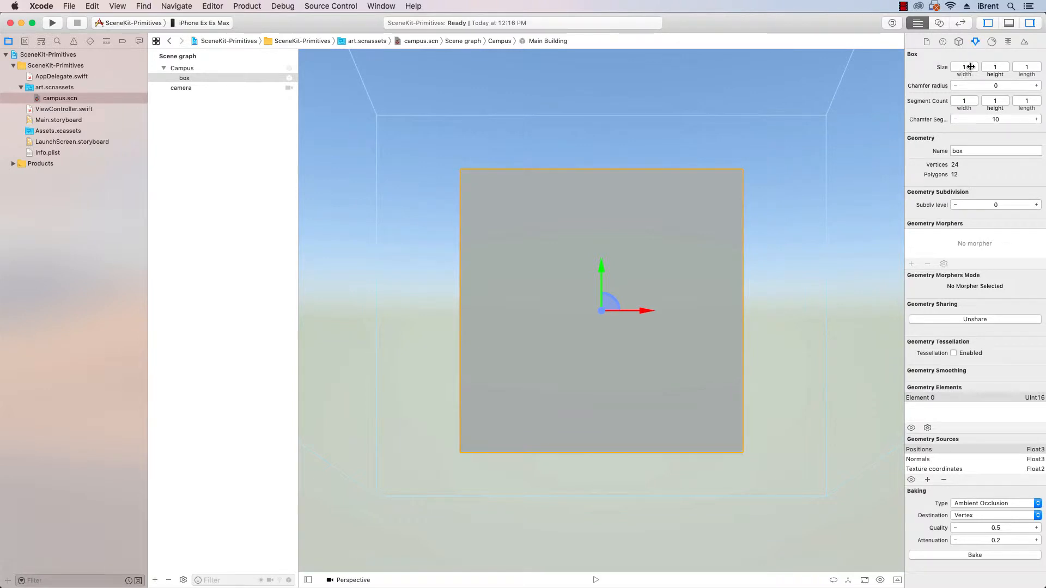
click(963, 66)
text(3)
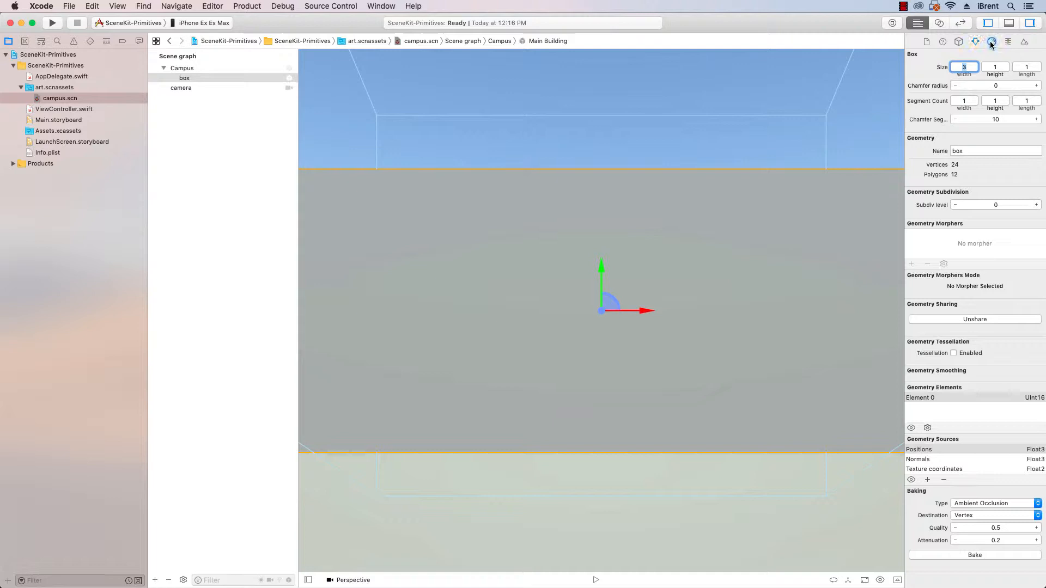
click(991, 41)
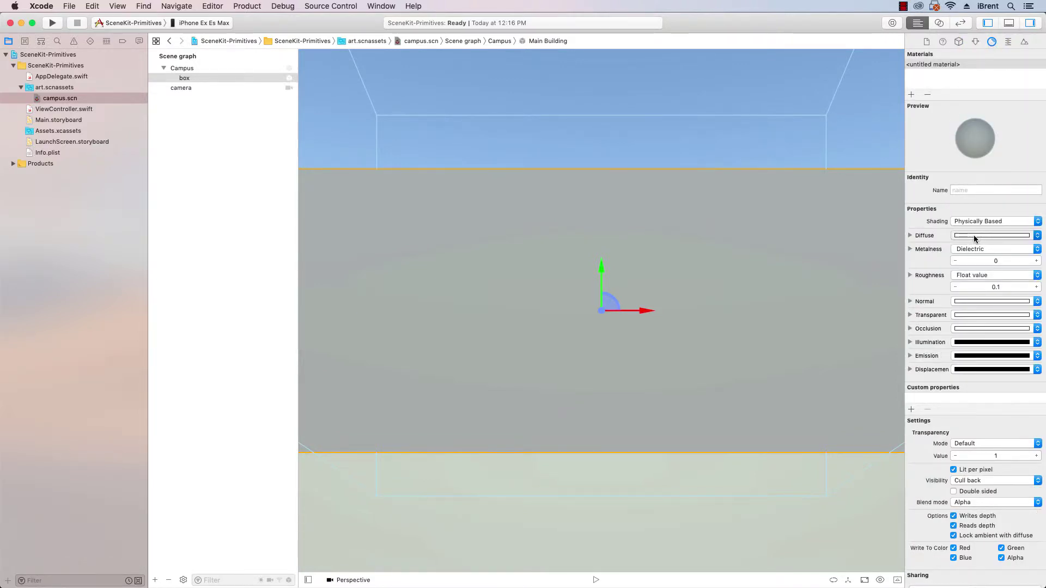
Set the Main Building's diffuse colour to Cayenne red from the Pencils swatches
click(992, 235)
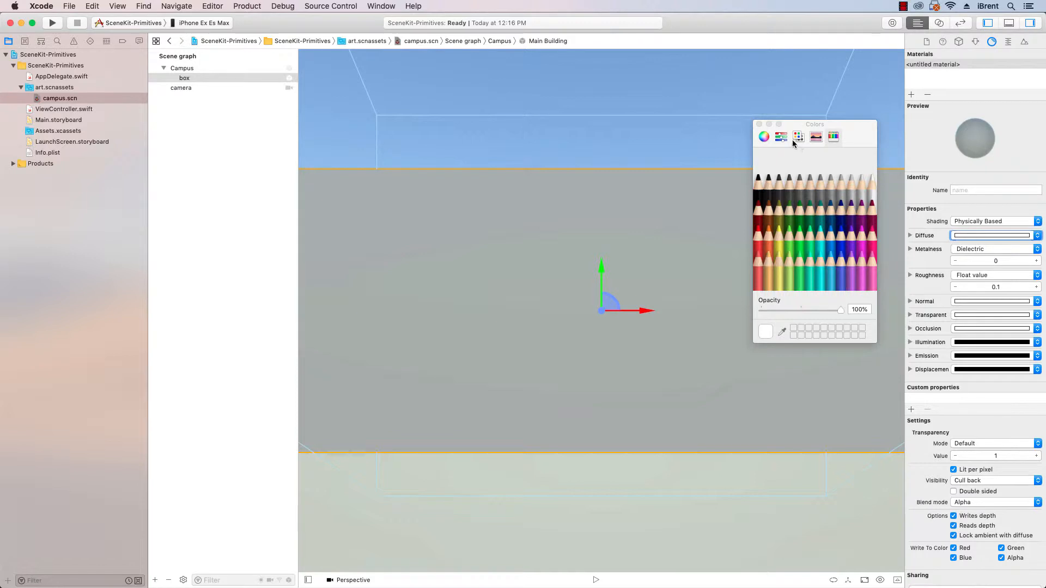
click(763, 137)
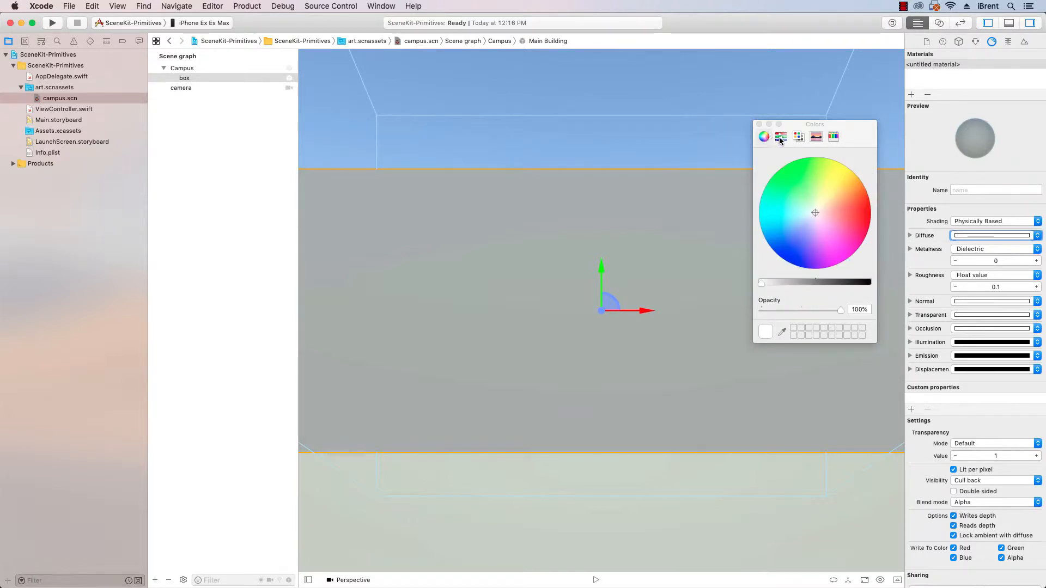
click(817, 137)
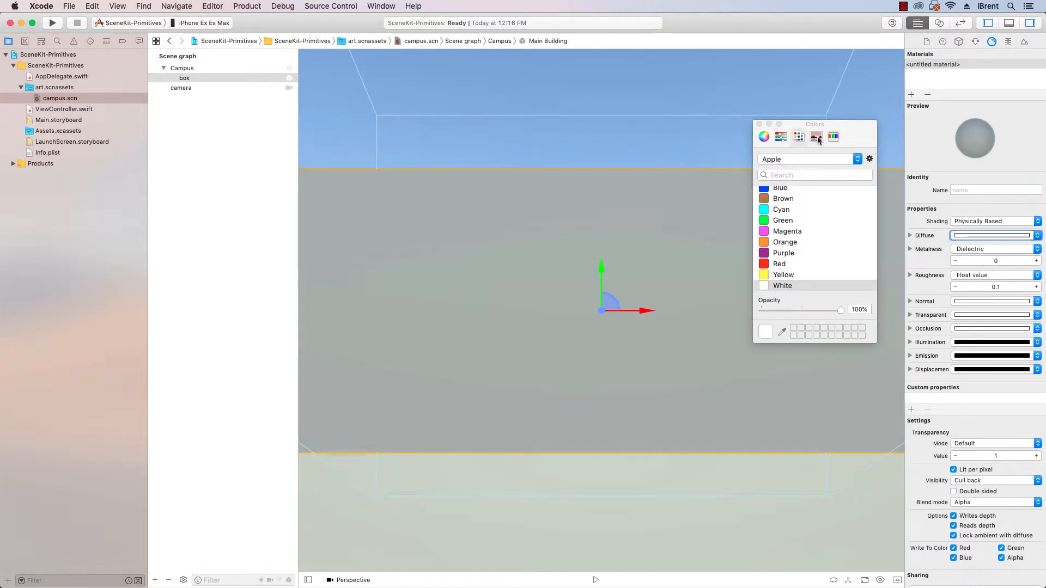
click(817, 137)
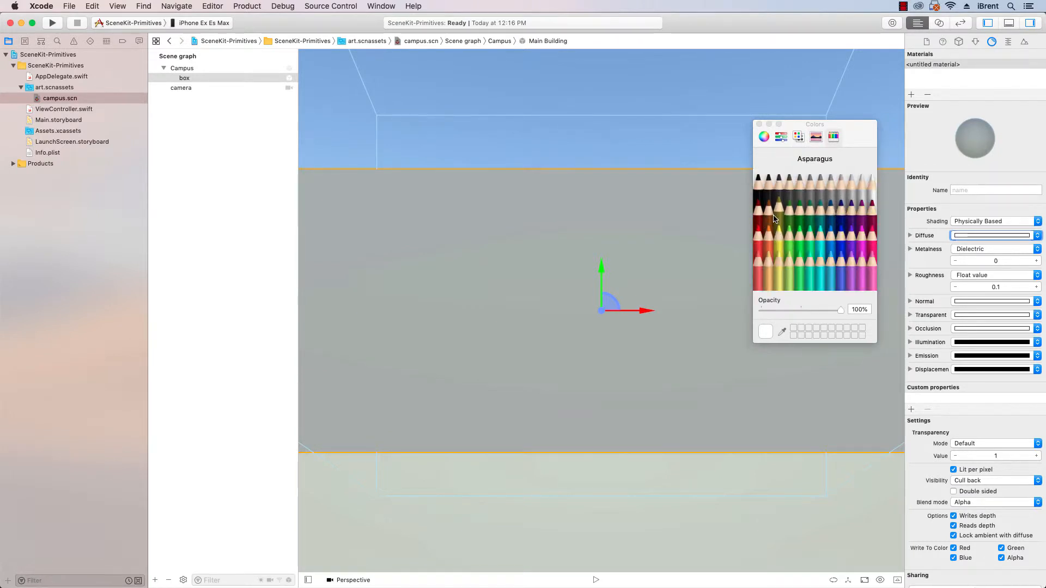
mouse_move(759, 223)
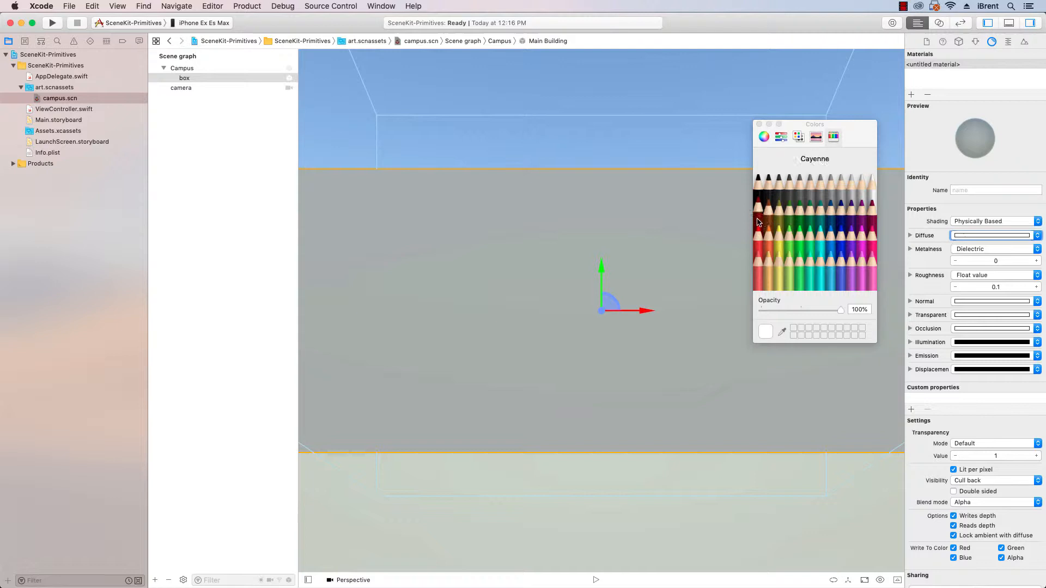
click(765, 211)
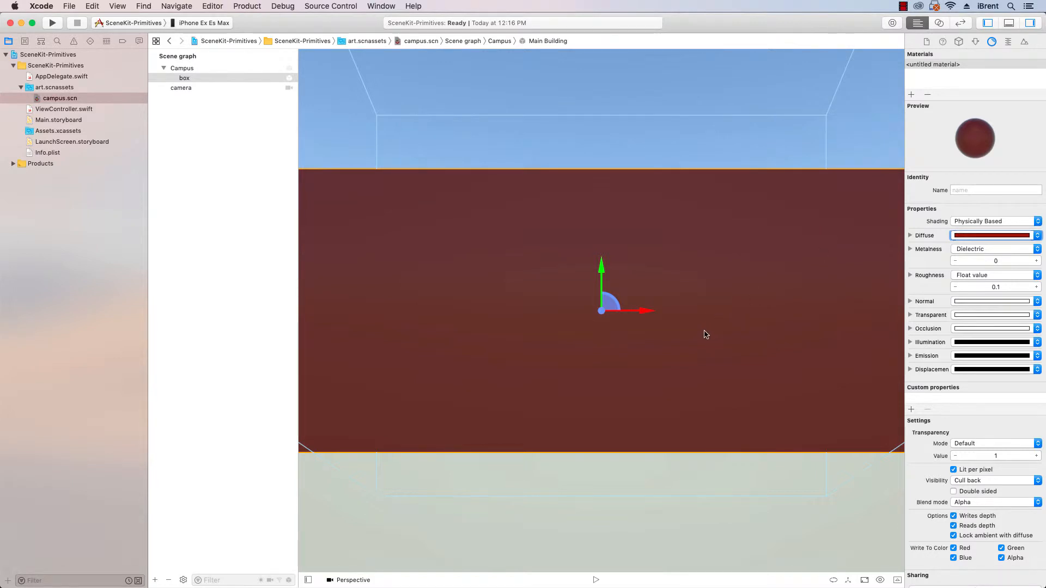
mouse_move(445, 326)
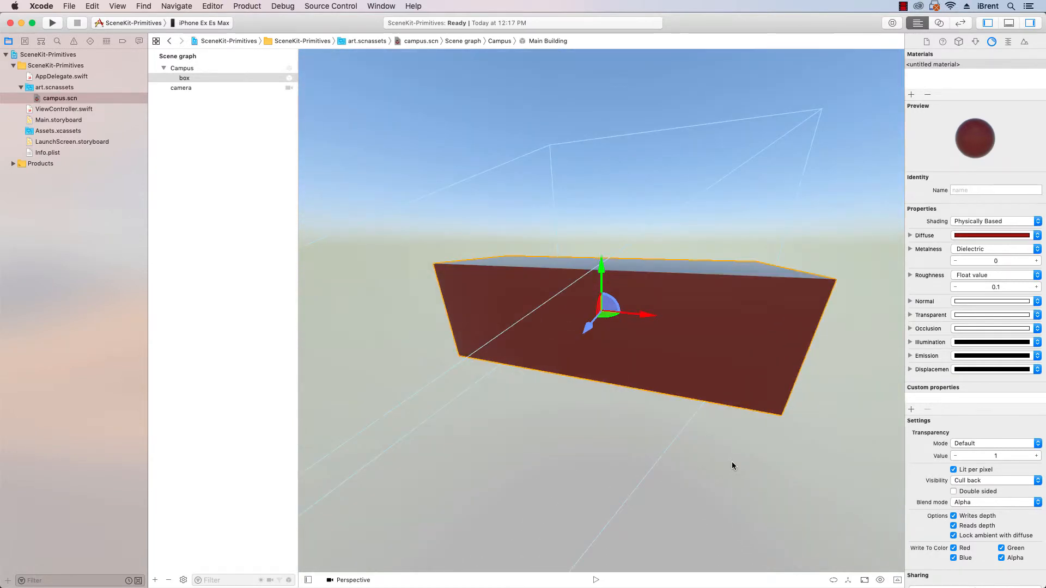
Deselect the building to view the red block cleanly in 3D
click(215, 126)
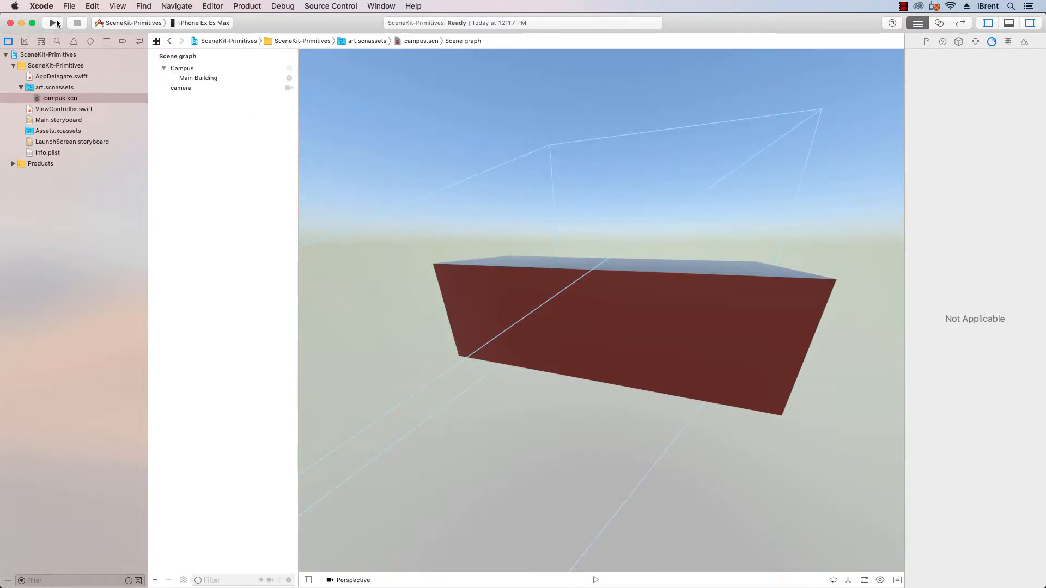
mouse_move(54, 23)
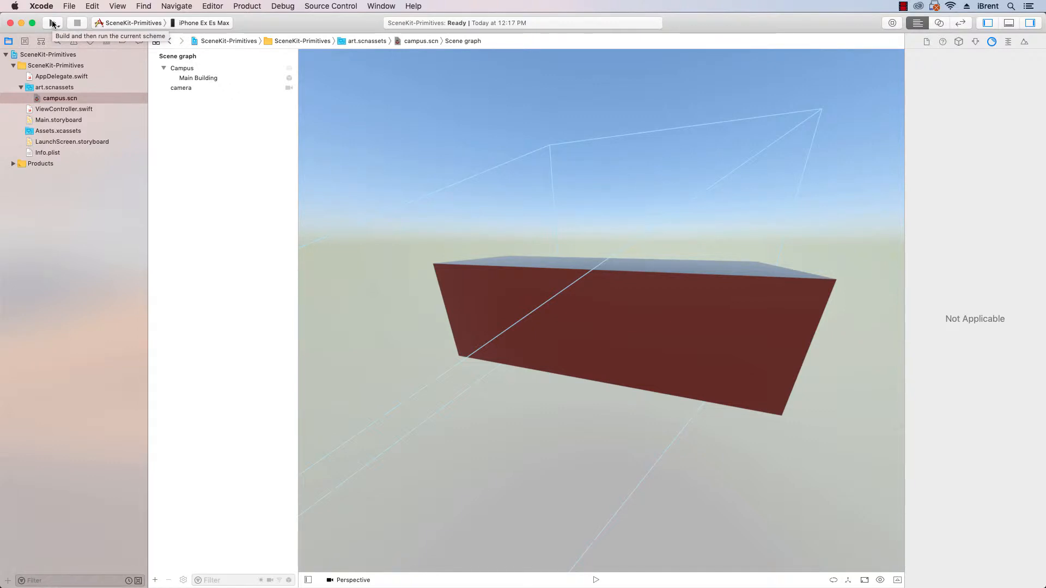
Build and run the app on the iPhone and dismiss the launch-failure alert
click(52, 21)
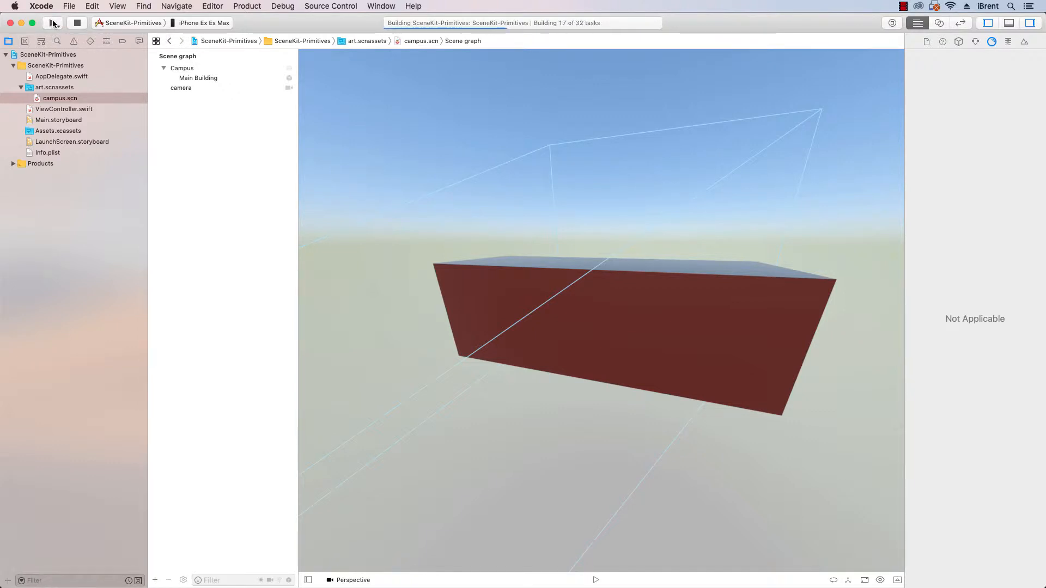
click(52, 22)
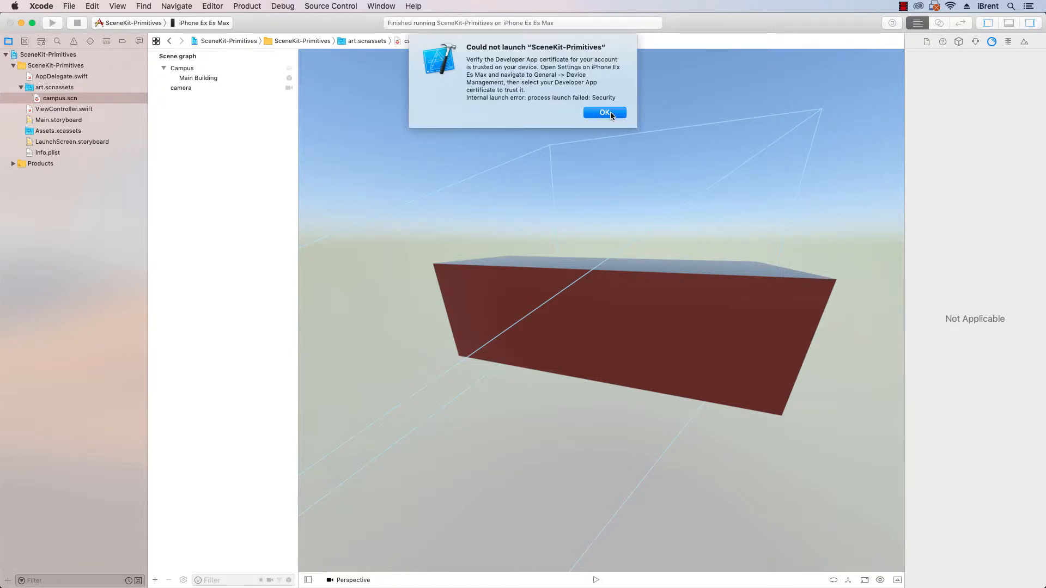
mouse_move(565, 119)
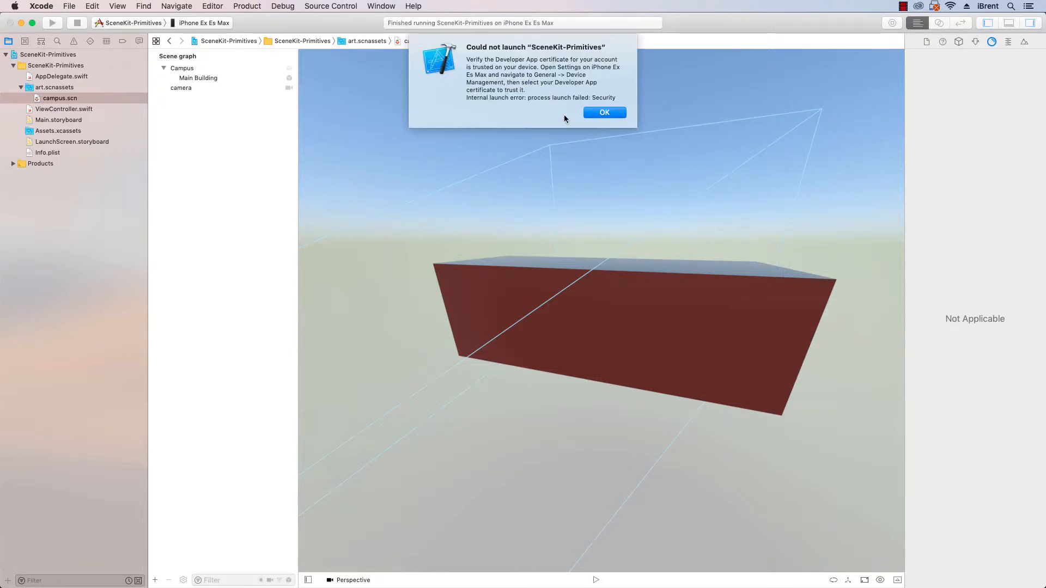
mouse_move(541, 73)
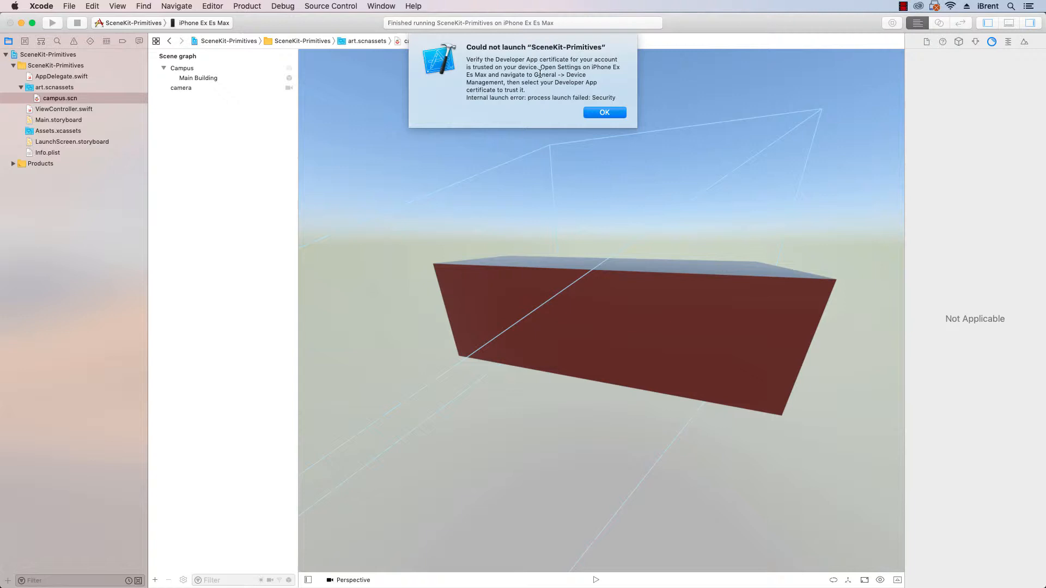
mouse_move(549, 87)
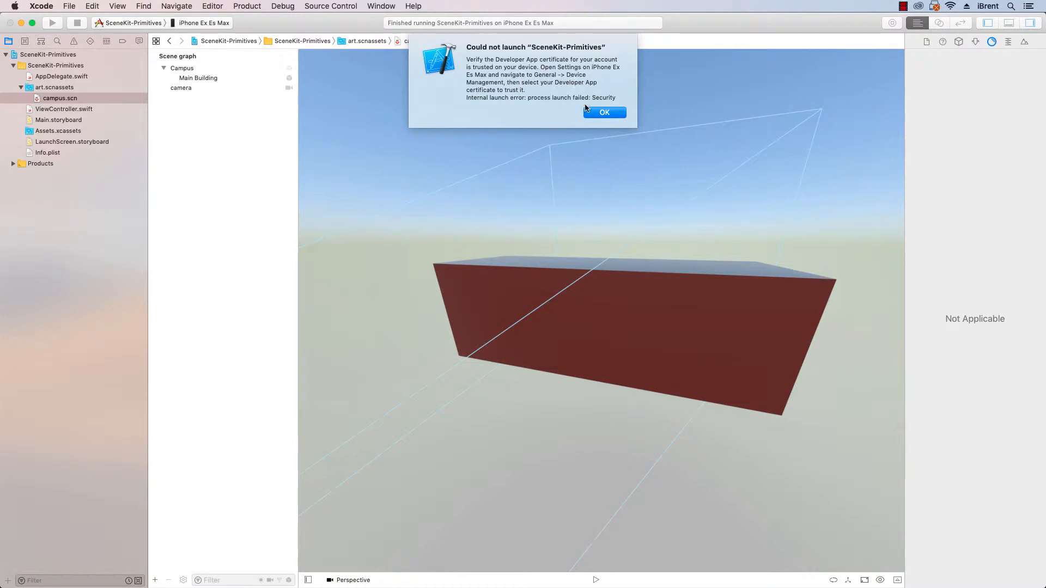
click(604, 112)
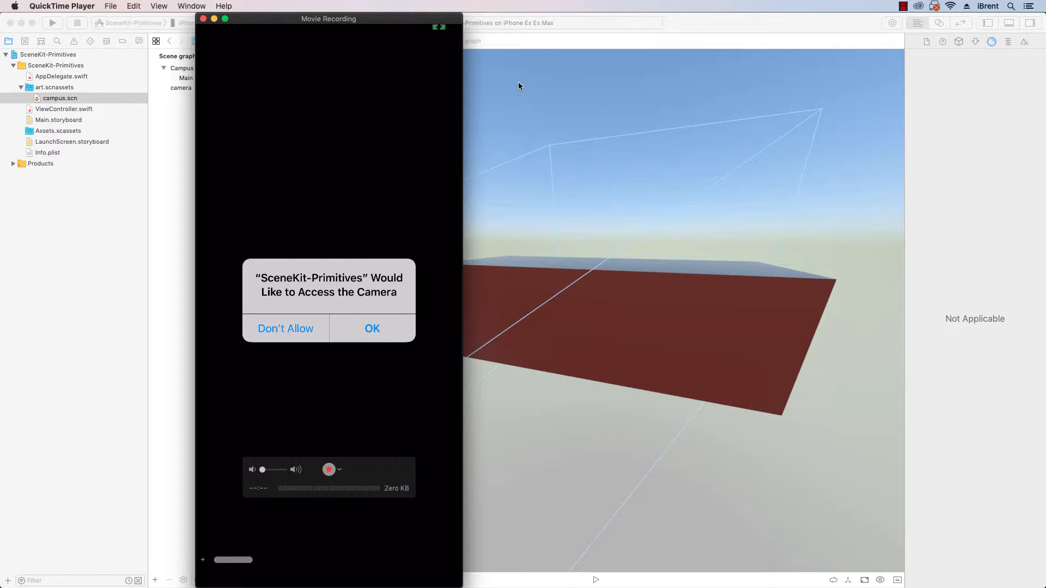
Grant camera access on the phone, watch the red building render, then close the QuickTime mirror
click(372, 328)
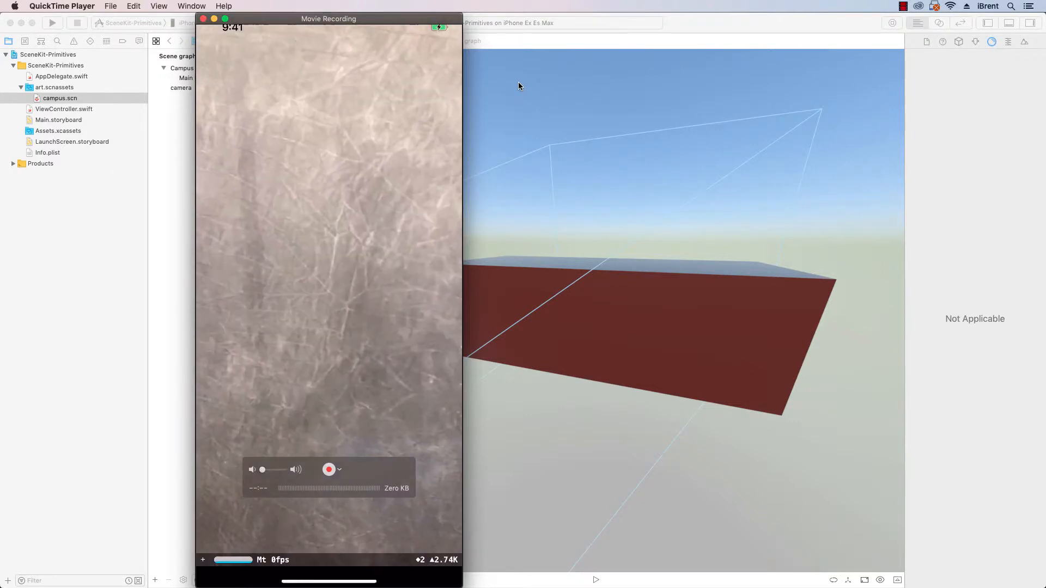
click(329, 469)
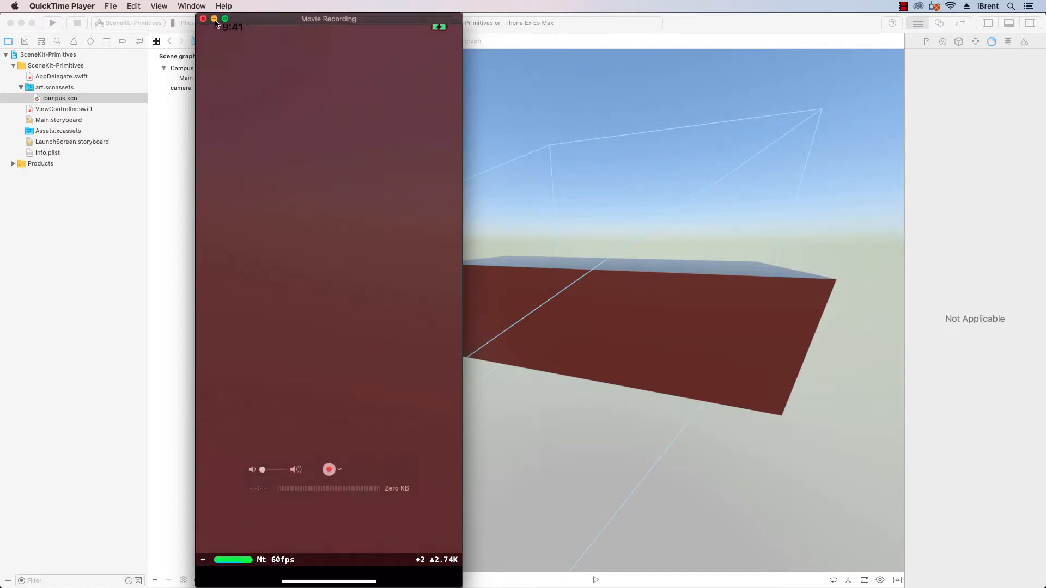
click(203, 18)
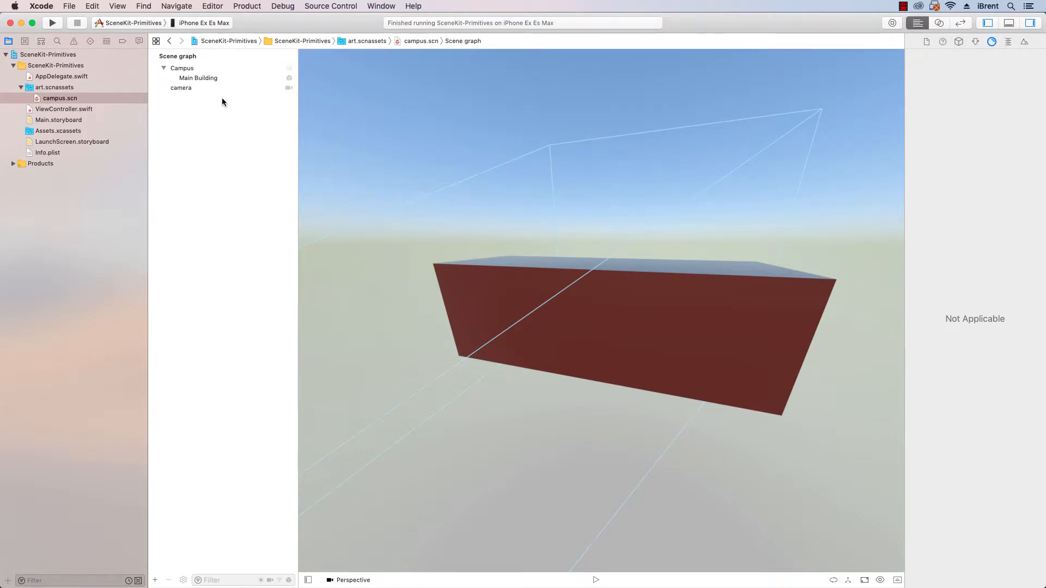
Select Main Building, view its 3 by 1 by 1 box geometry, then its transform settings
click(197, 77)
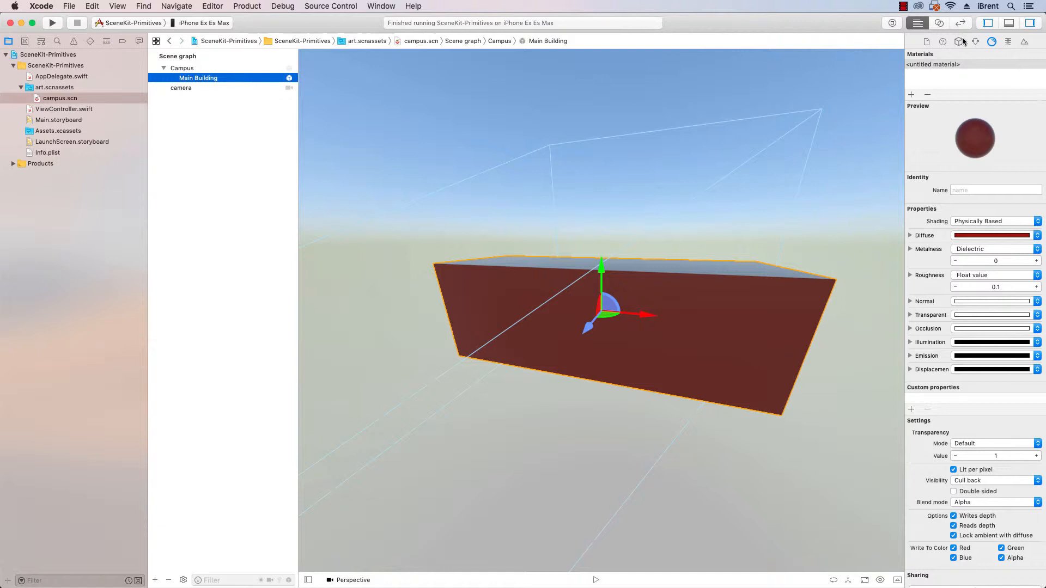
click(975, 41)
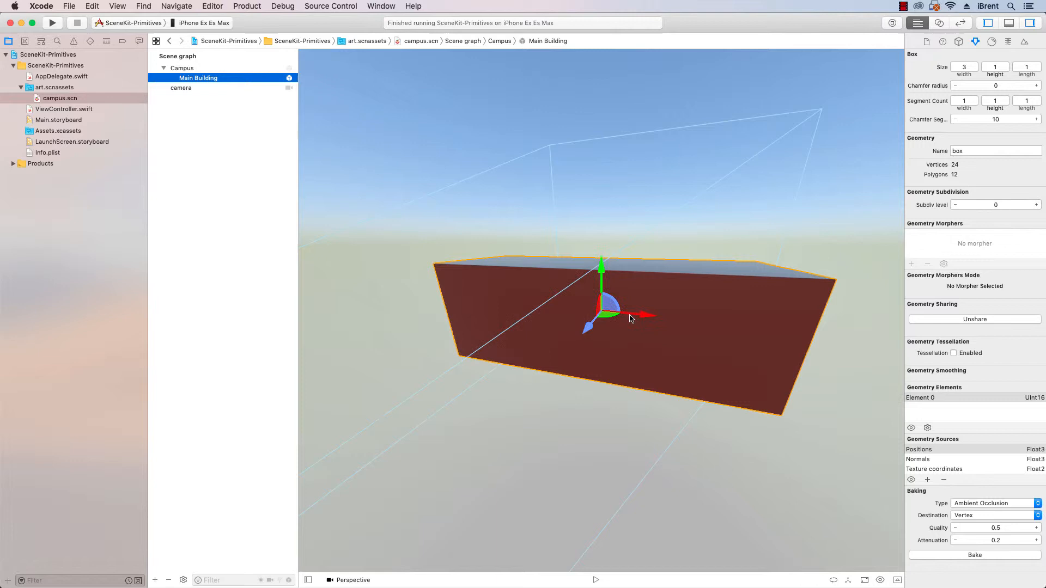
mouse_move(739, 322)
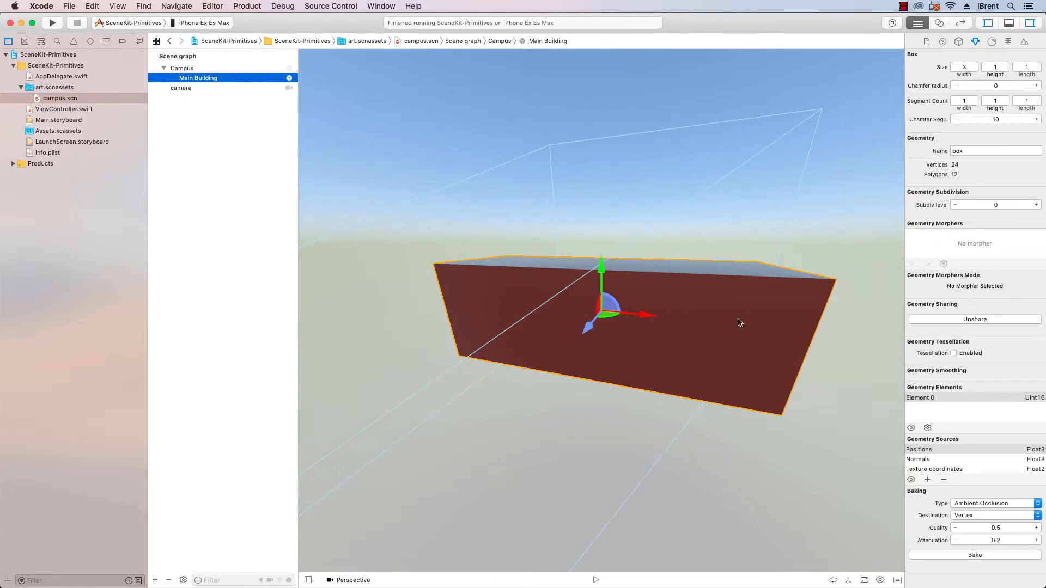
mouse_move(824, 142)
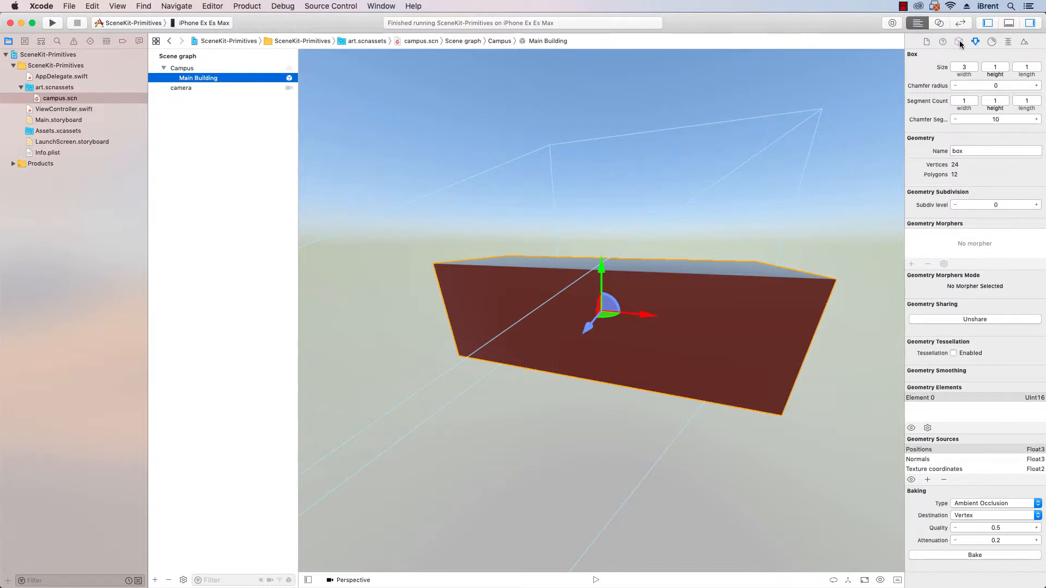
click(959, 42)
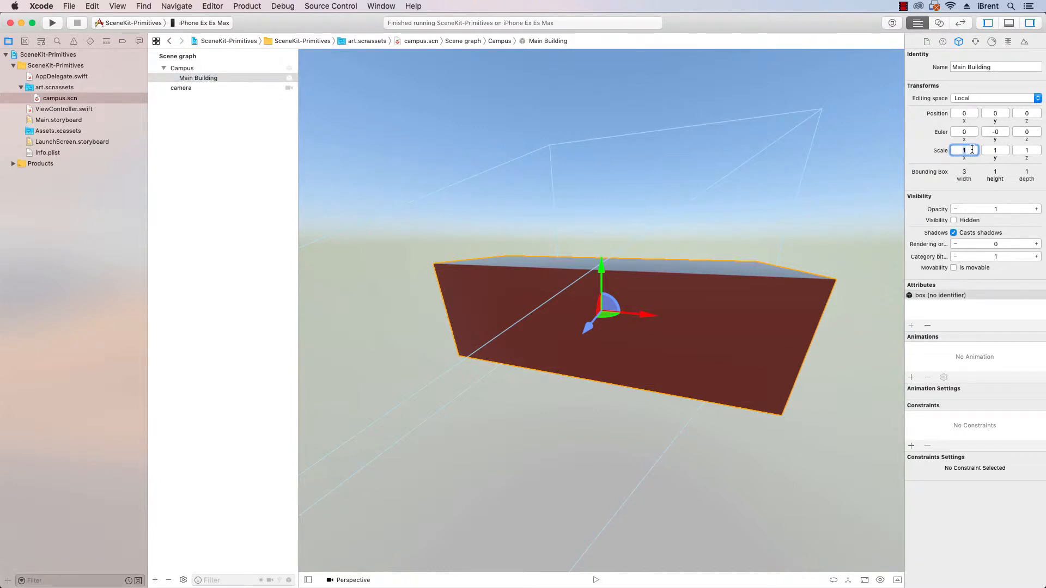
Scale Main Building to 0.5 on all axes, set position z to -1, and run the app
text(0.5)
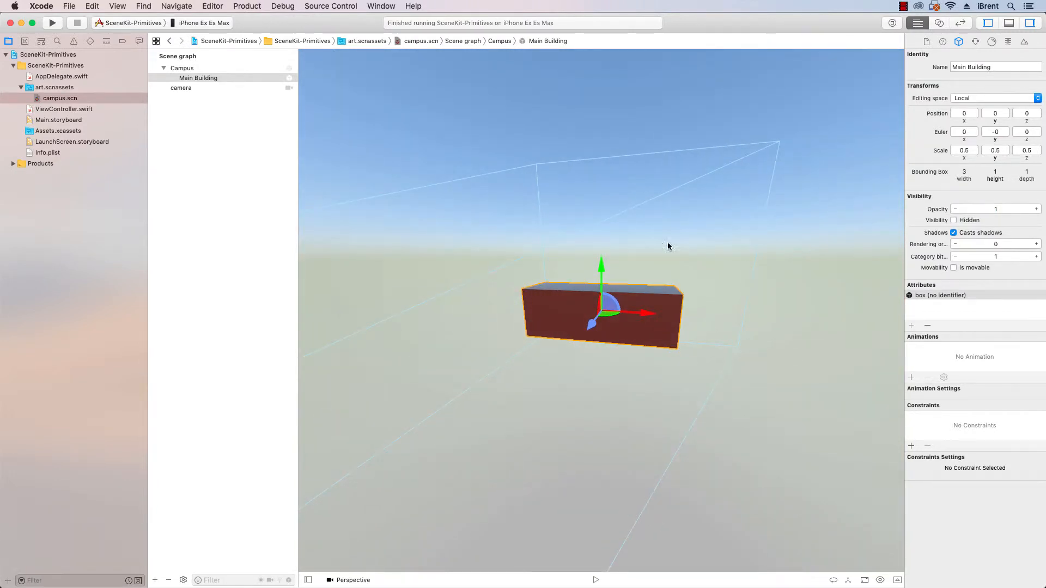
mouse_move(1017, 114)
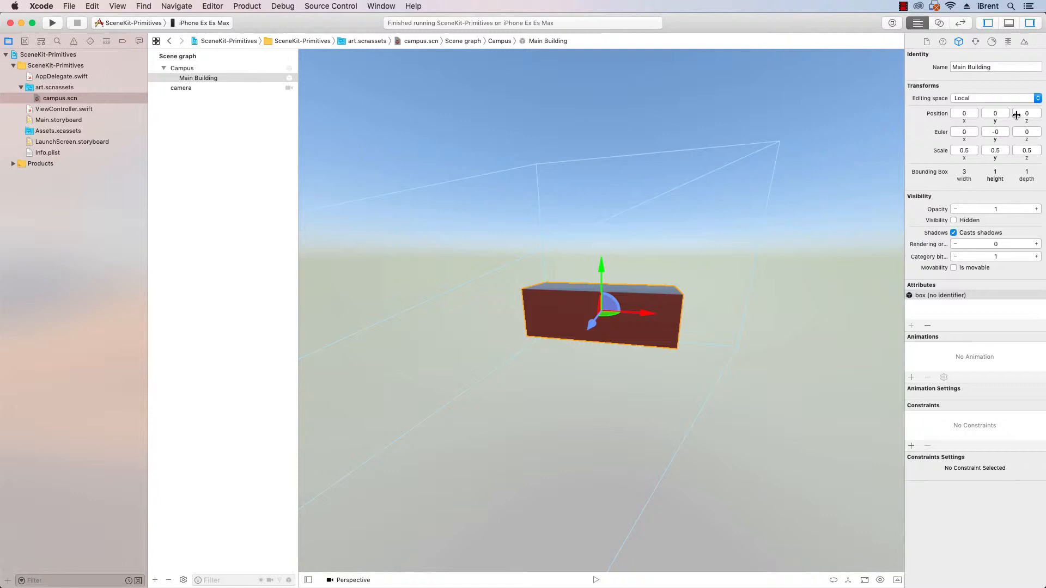
click(1026, 112)
text(-1)
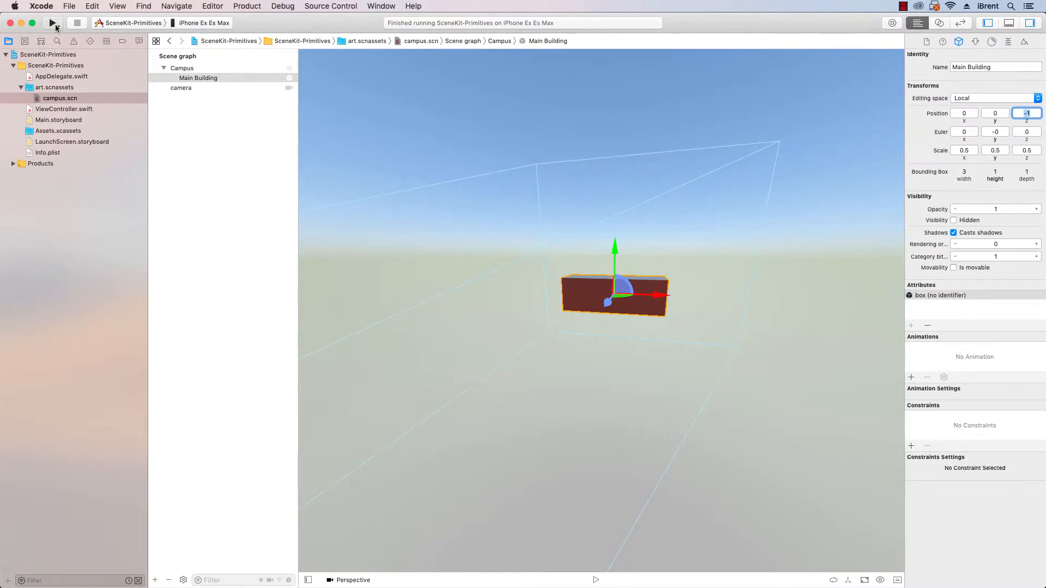
click(52, 23)
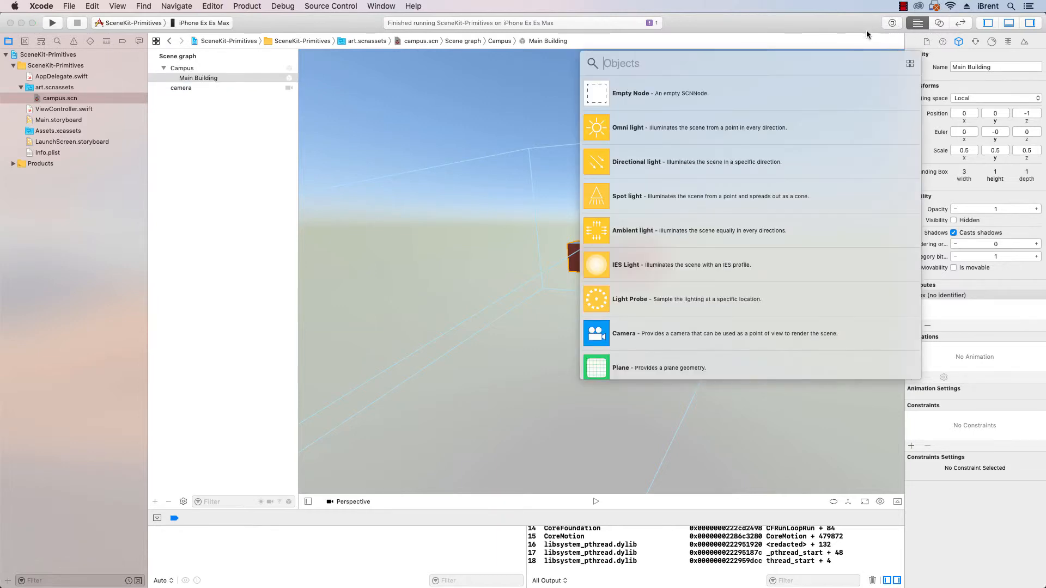
Drag a Plane from the Object Library onto Main Building as a child node
scroll(down, 3)
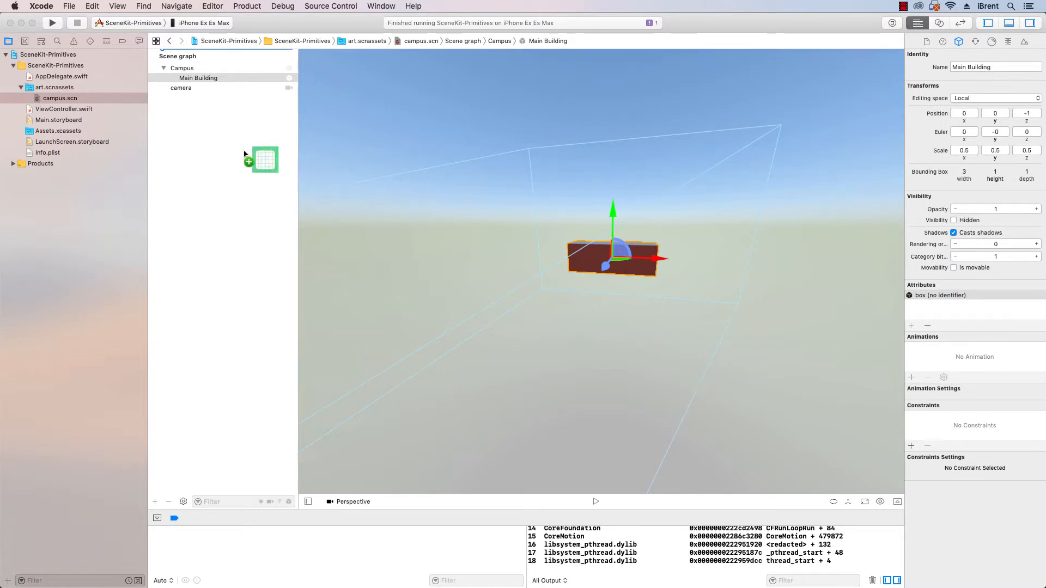
drag(264, 160, 220, 69)
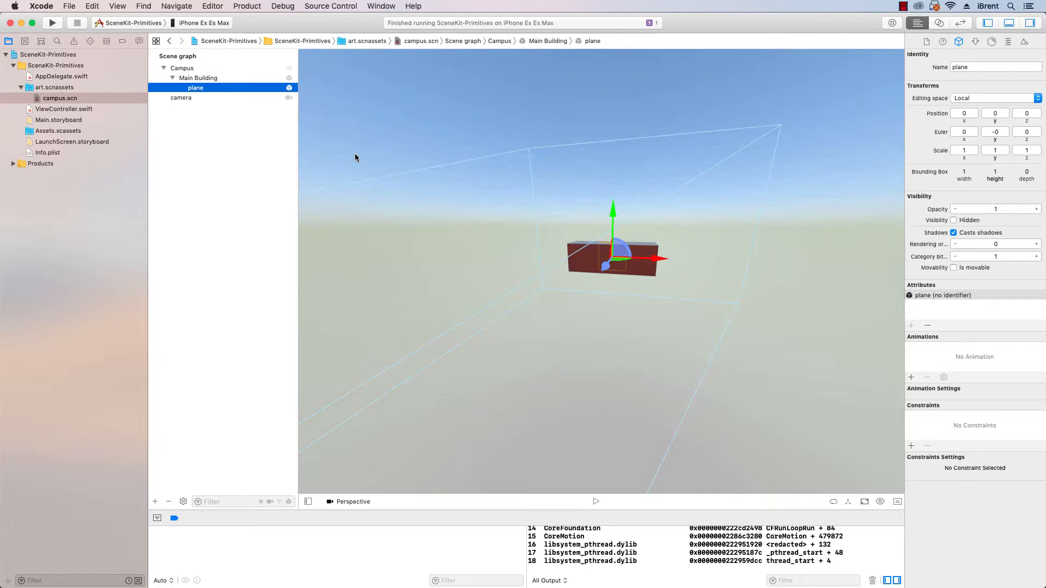
mouse_move(350, 198)
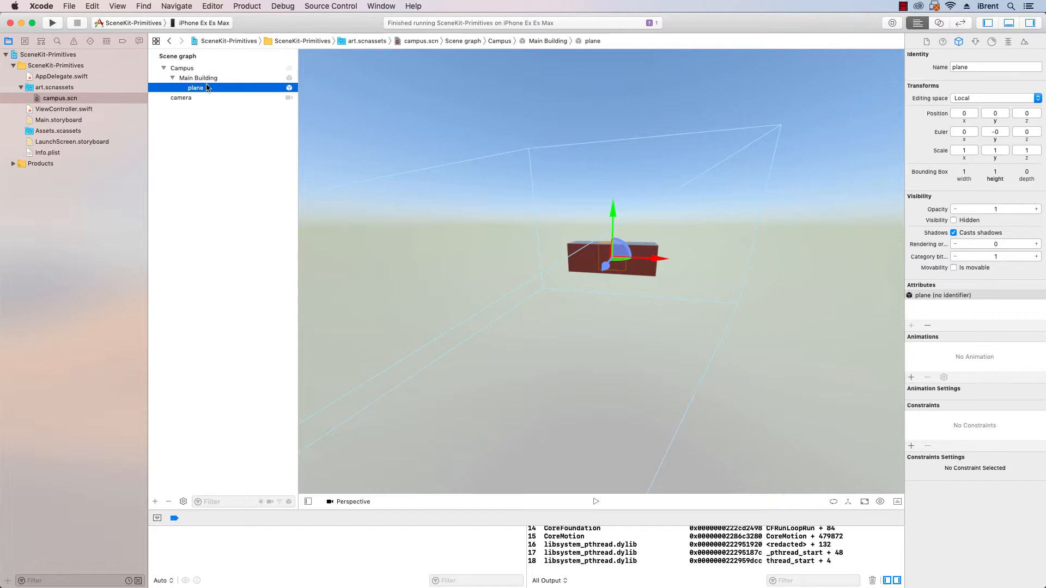
mouse_move(221, 90)
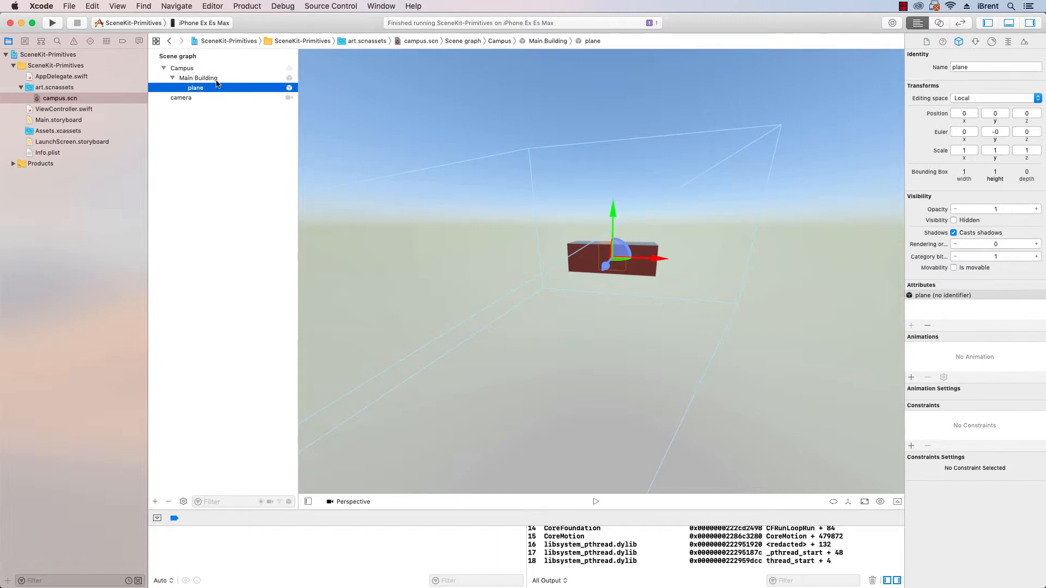
mouse_move(189, 93)
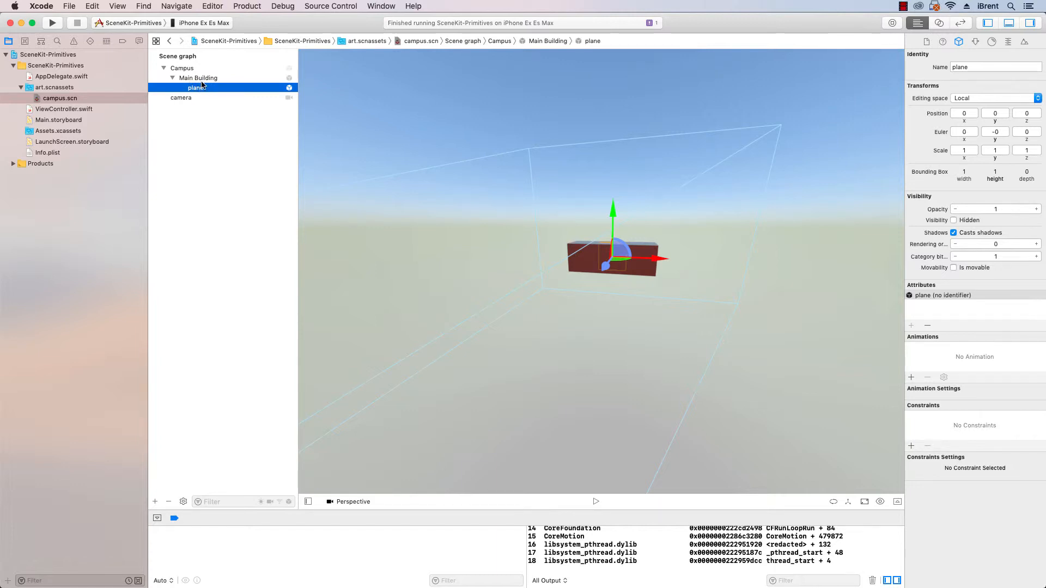
mouse_move(206, 85)
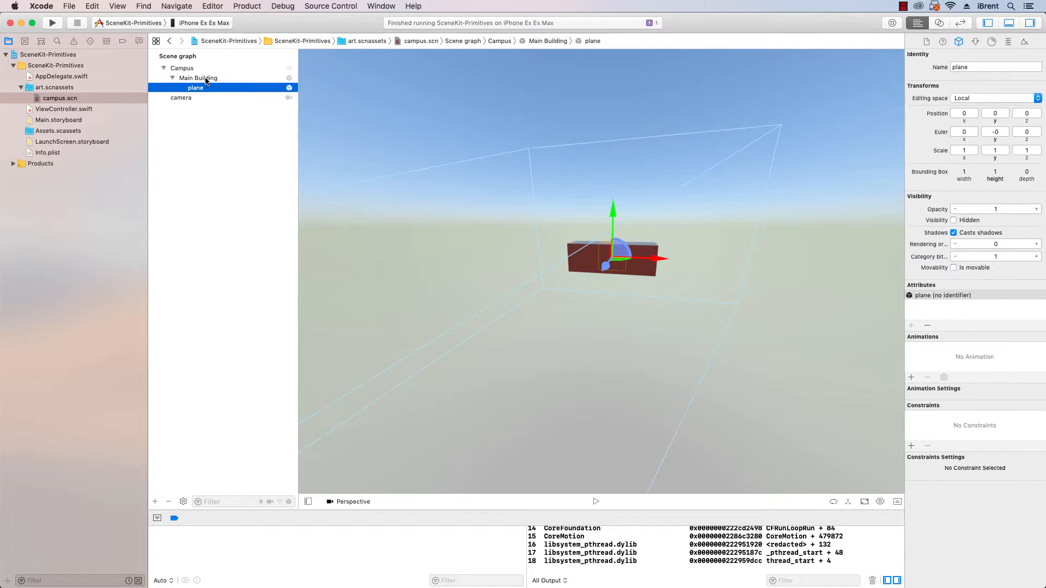
mouse_move(199, 94)
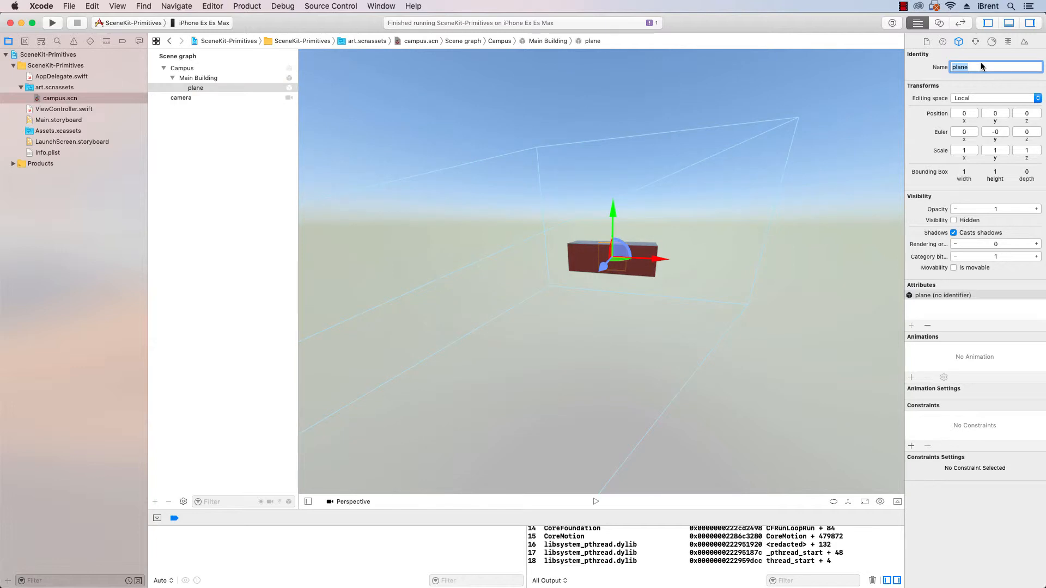
Rename the plane Sidewalk and size it 3.5 wide by 1.5 high
text(Sidewalk)
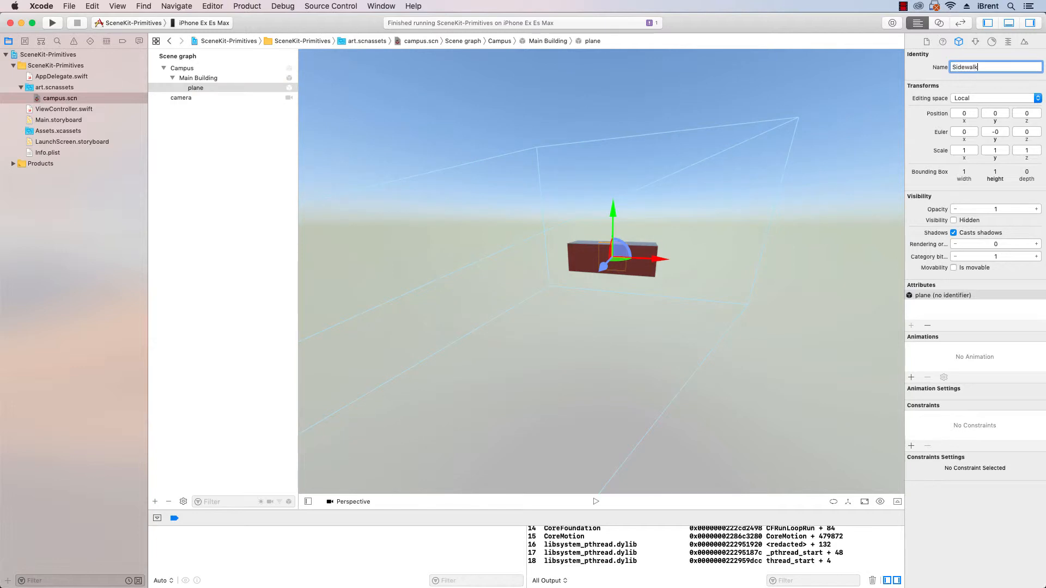
key(Return)
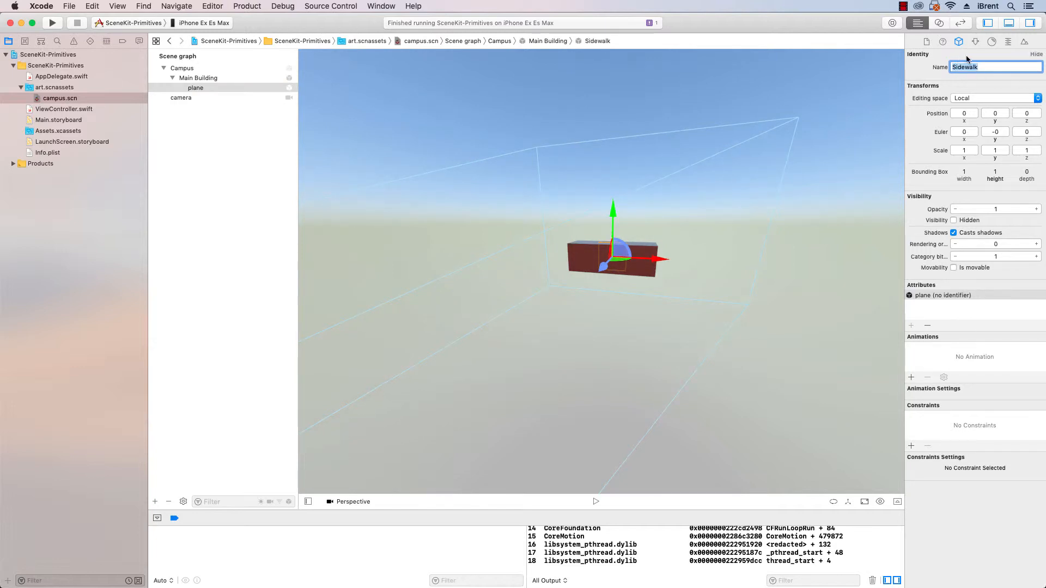
click(958, 41)
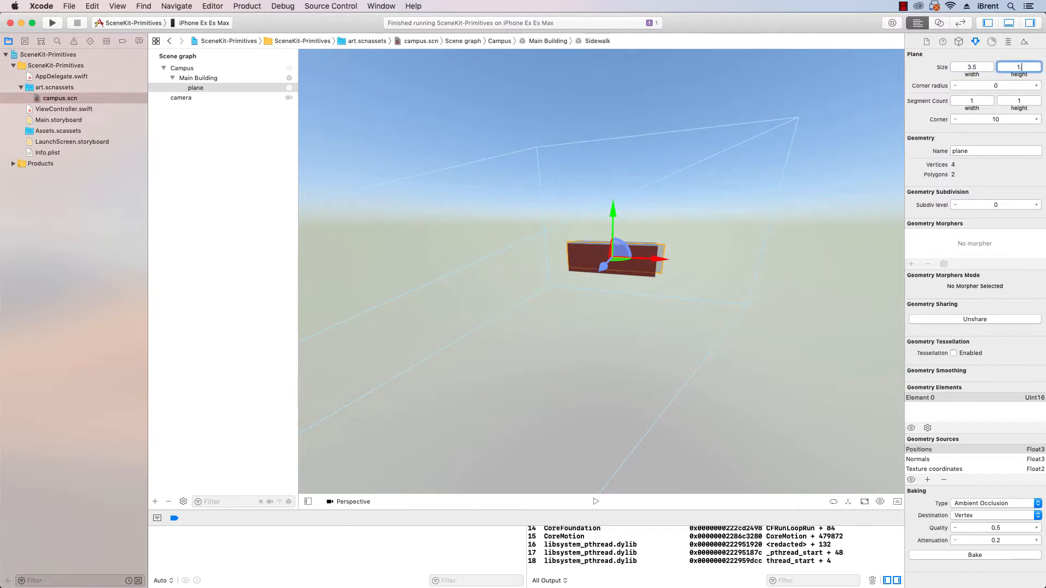
text(1.5)
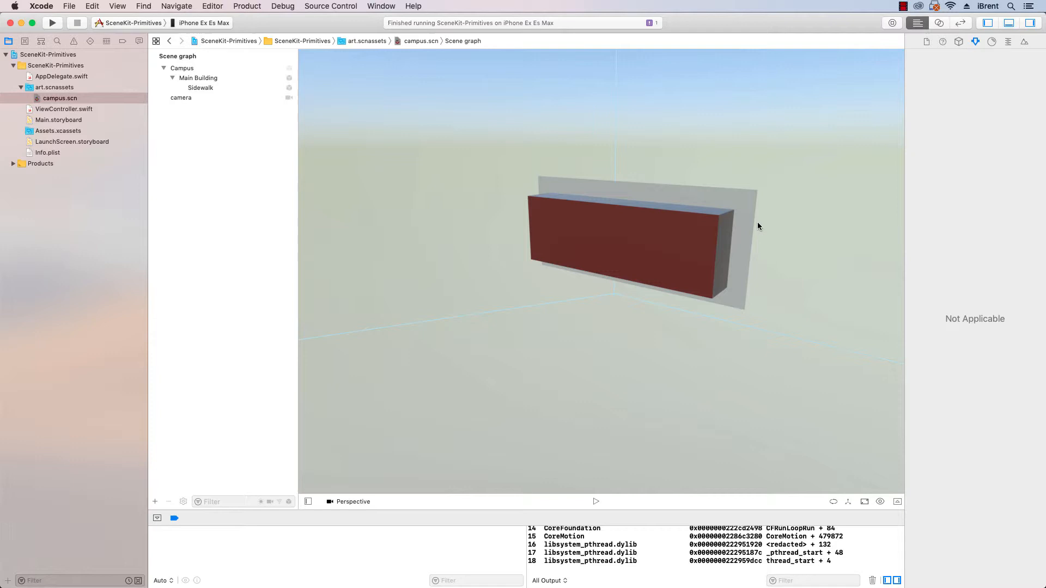
mouse_move(712, 252)
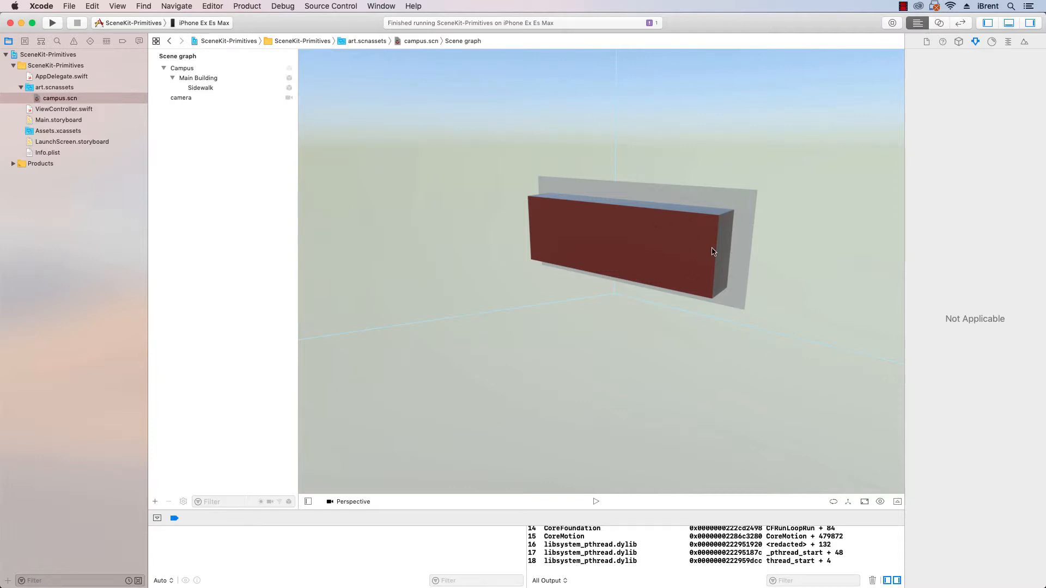
mouse_move(613, 221)
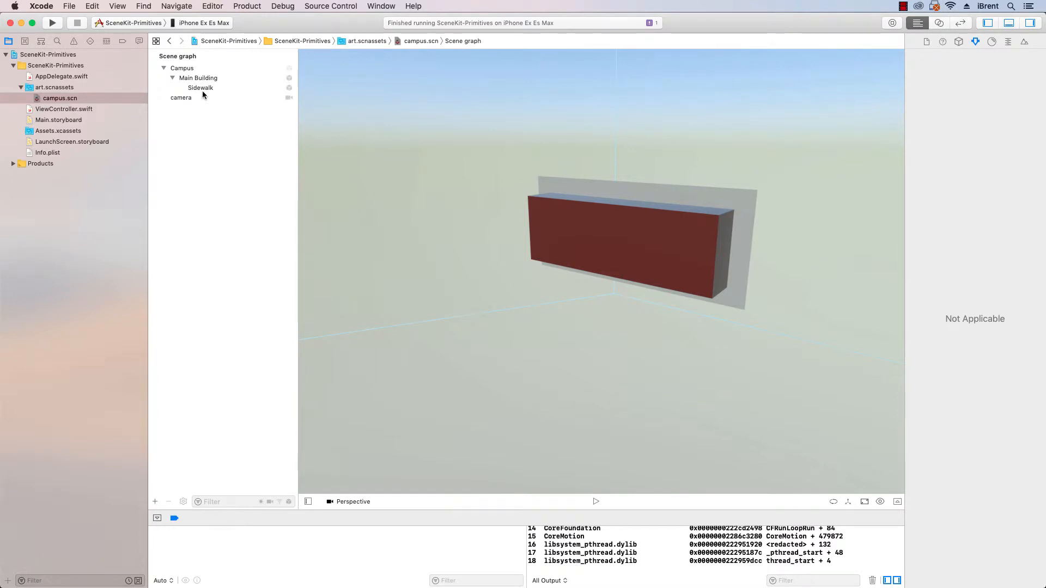
Set Sidewalk's Euler x rotation to 90 so it lies flat through the building
click(200, 87)
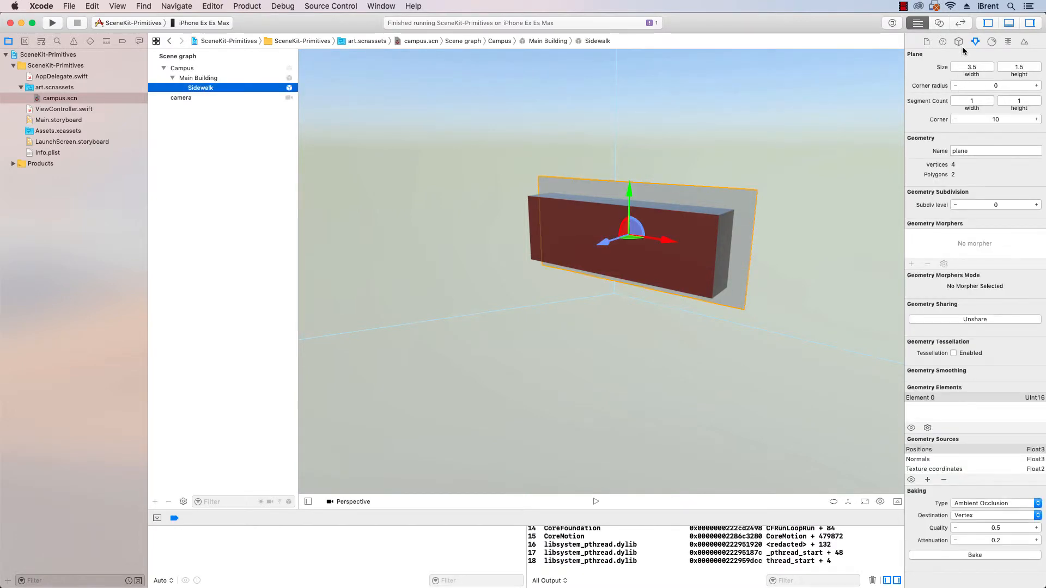
click(959, 41)
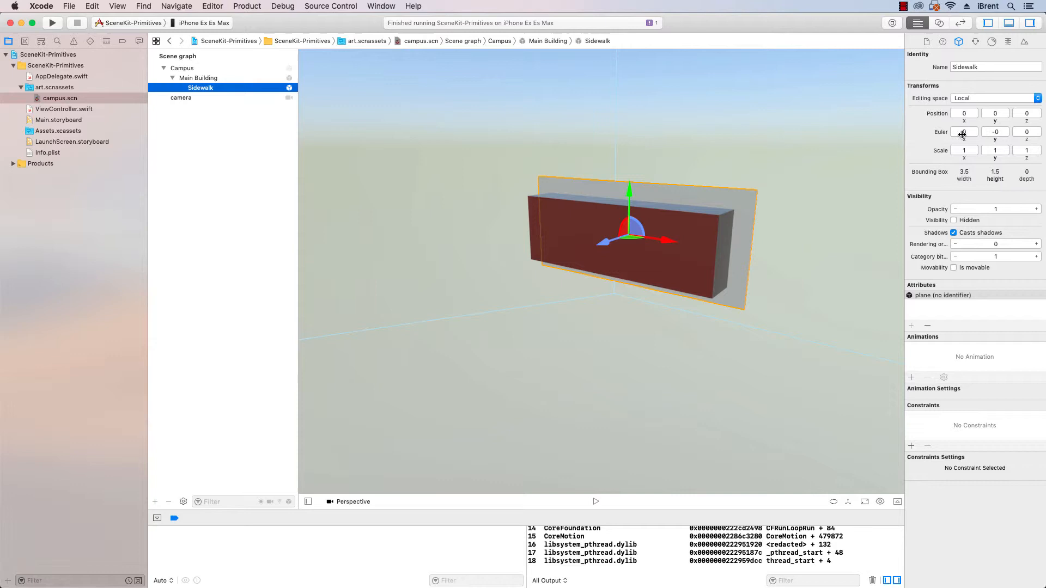
click(198, 87)
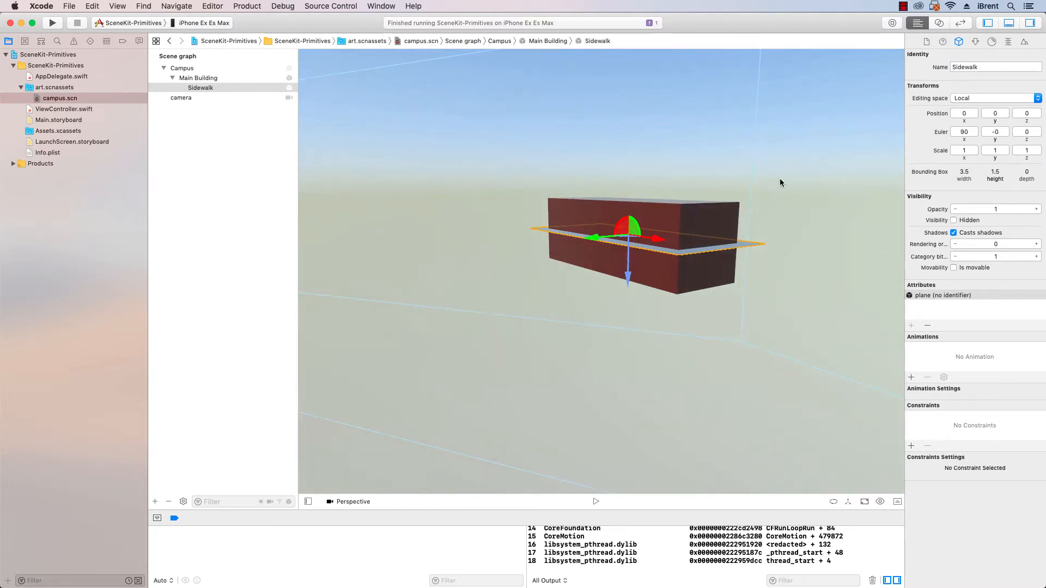
mouse_move(920, 105)
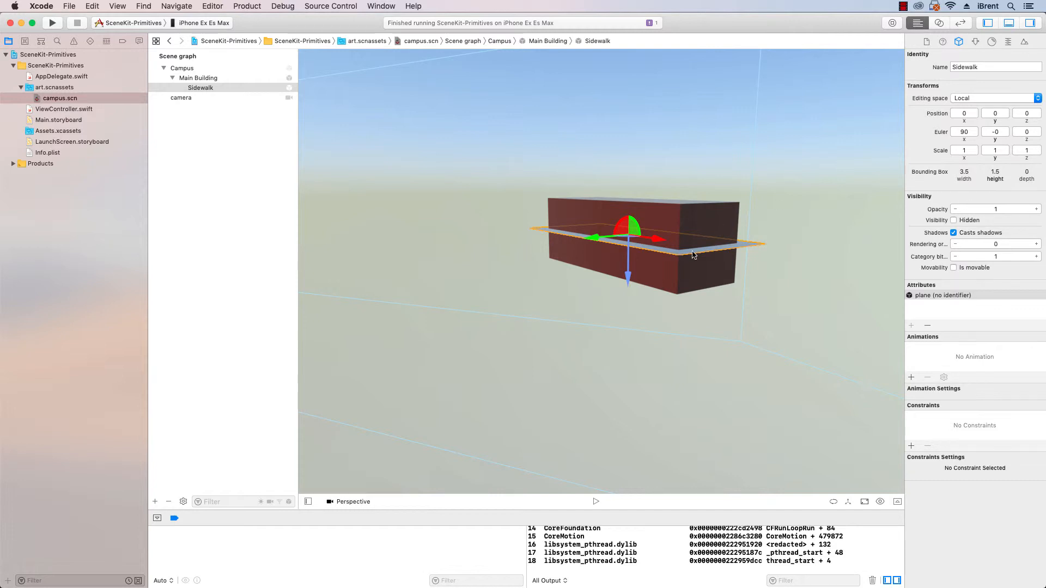
mouse_move(778, 215)
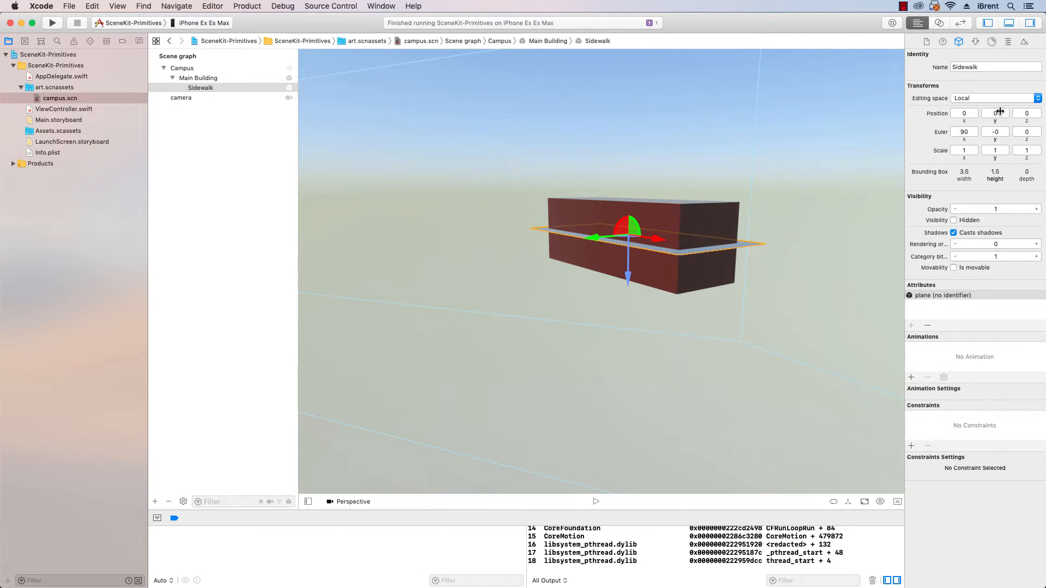
Set Sidewalk's position y to -0.5 so it lies at the building's base
click(994, 113)
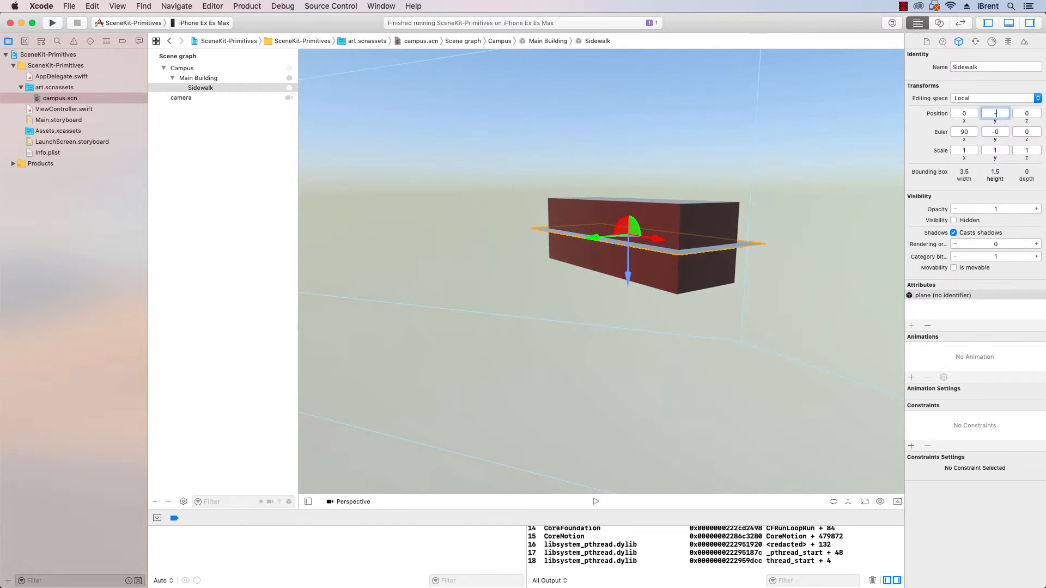
text(-5)
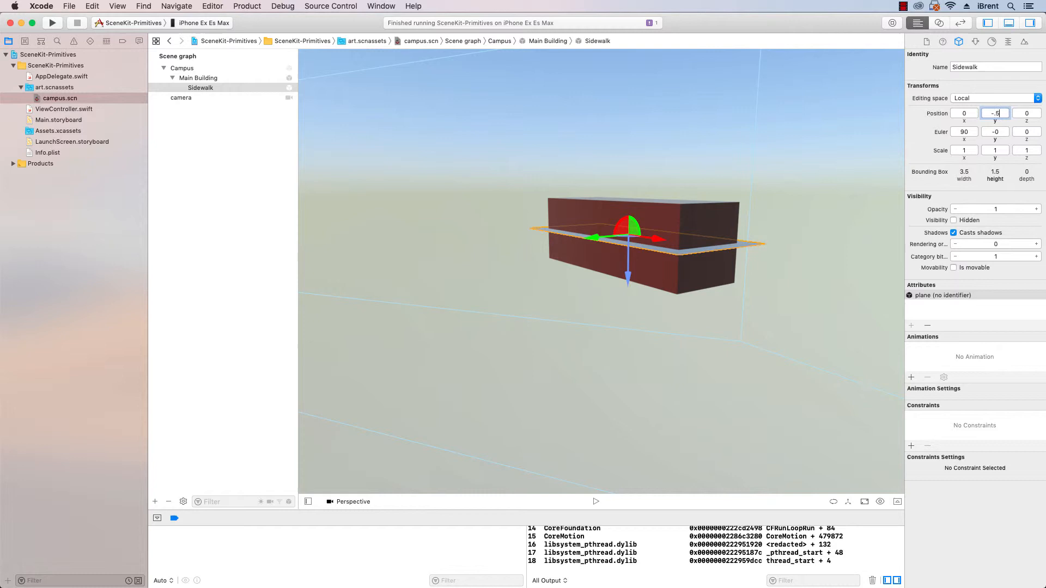
text(-0.5)
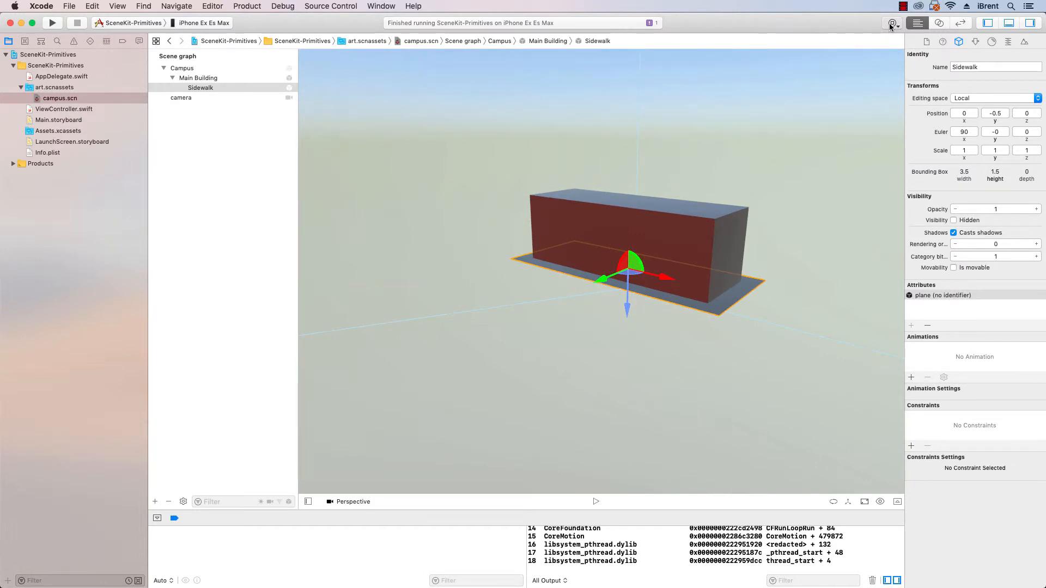
Add a new Plane to the scene from the Object Library and name it Grass
click(893, 23)
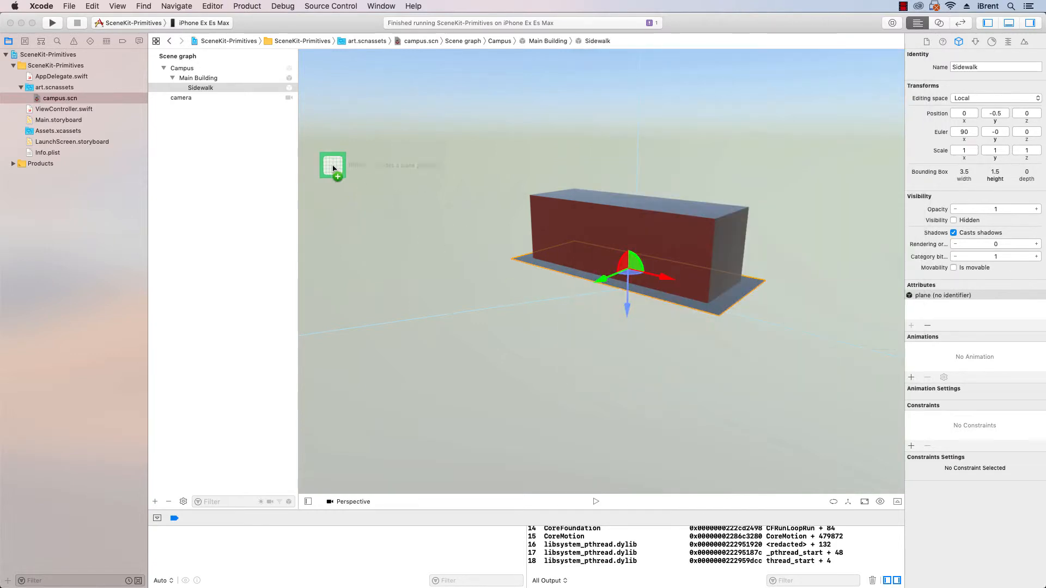
drag(332, 165, 223, 76)
text(G)
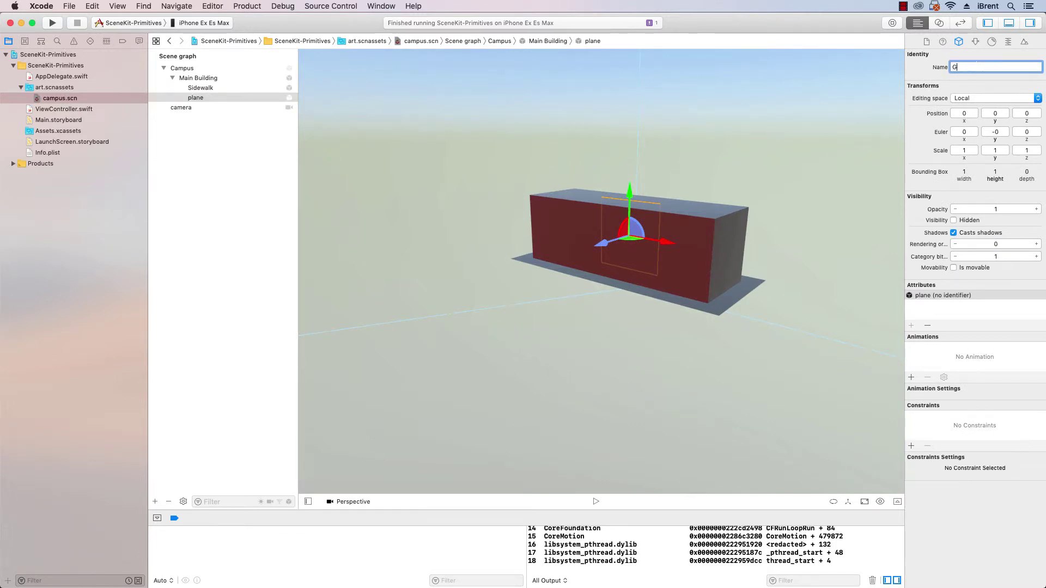
text(rass)
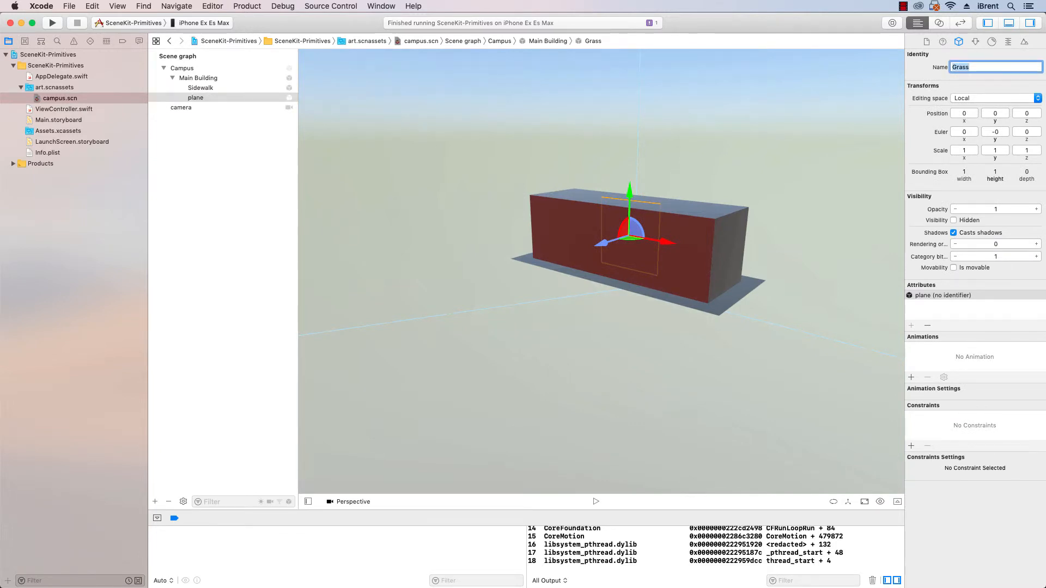
Size the Grass plane 5 by 2, rotate it flat (Euler x 90) and lower it to y -0.5
click(974, 42)
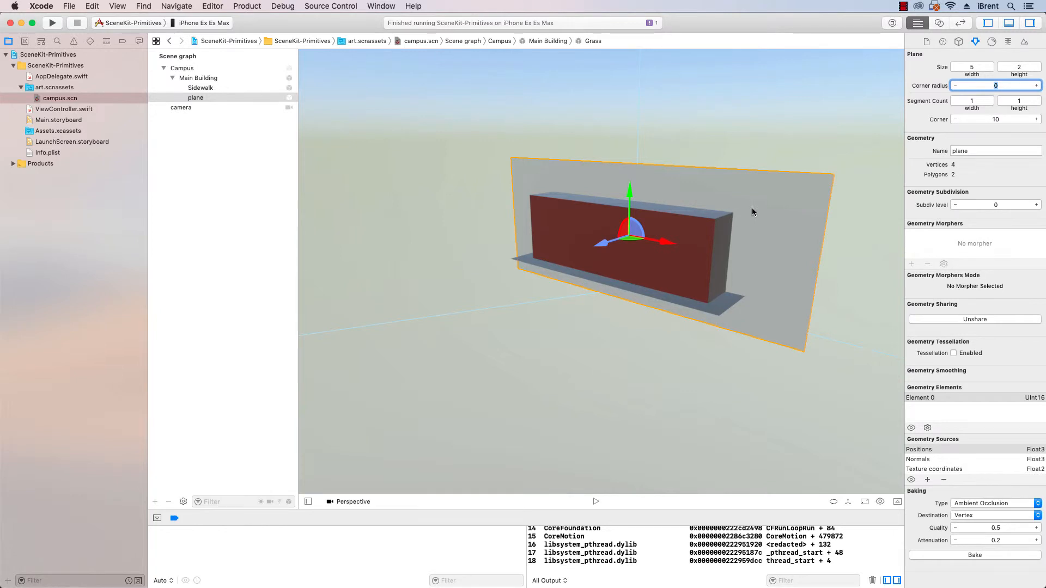
click(974, 42)
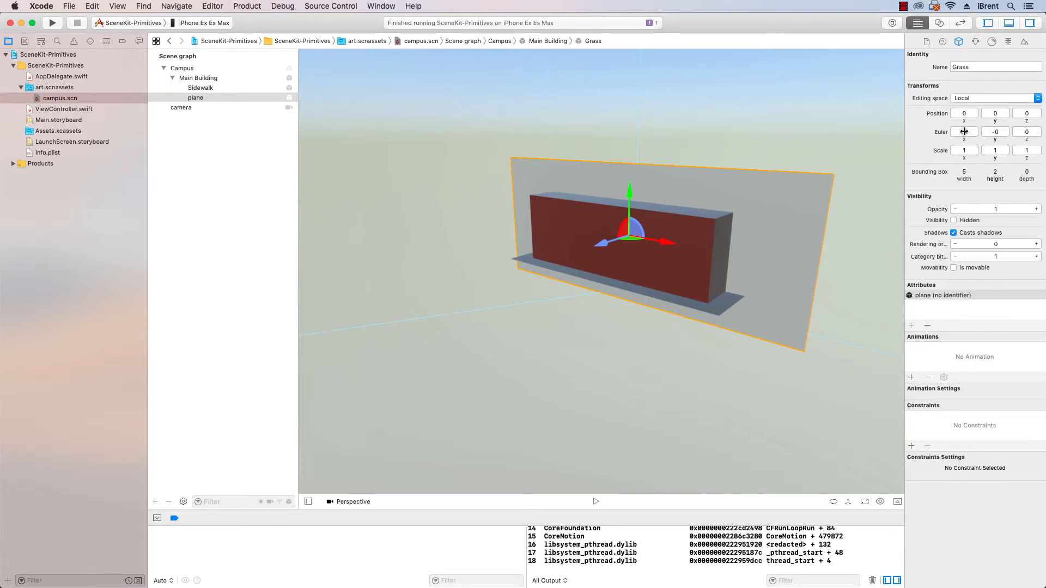
click(963, 131)
text(90)
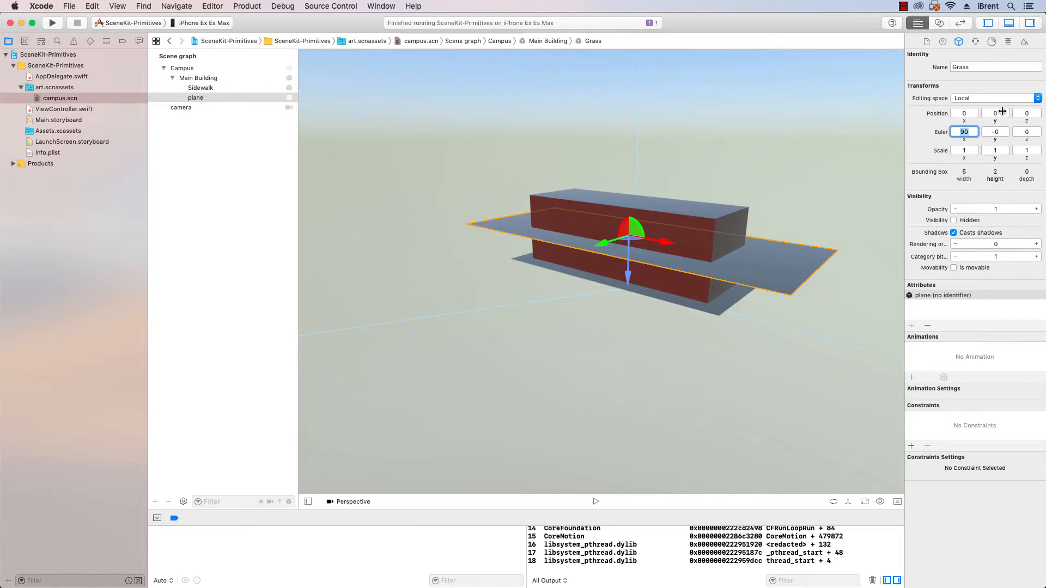
click(995, 112)
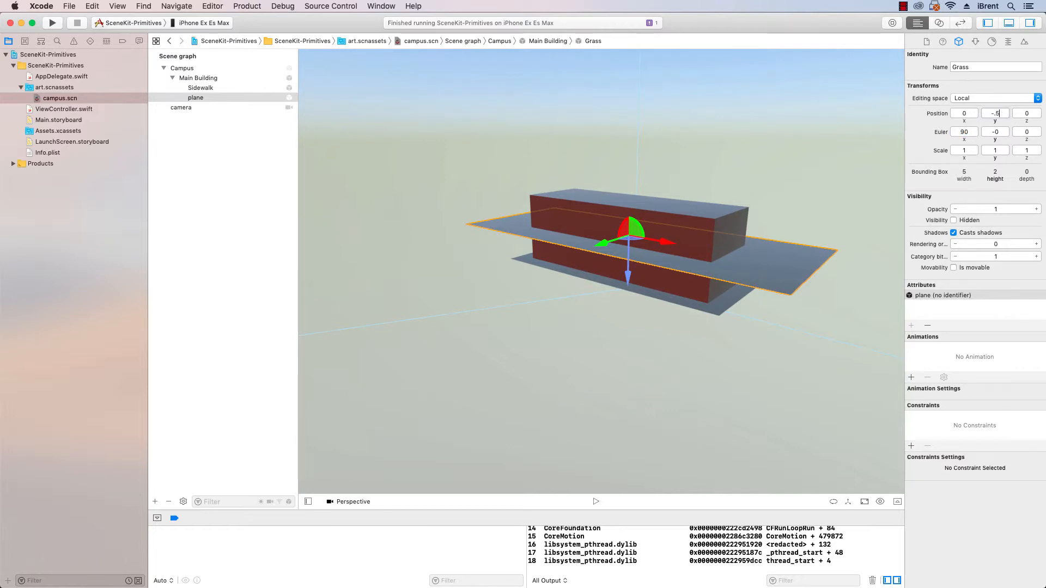
text(-0.5)
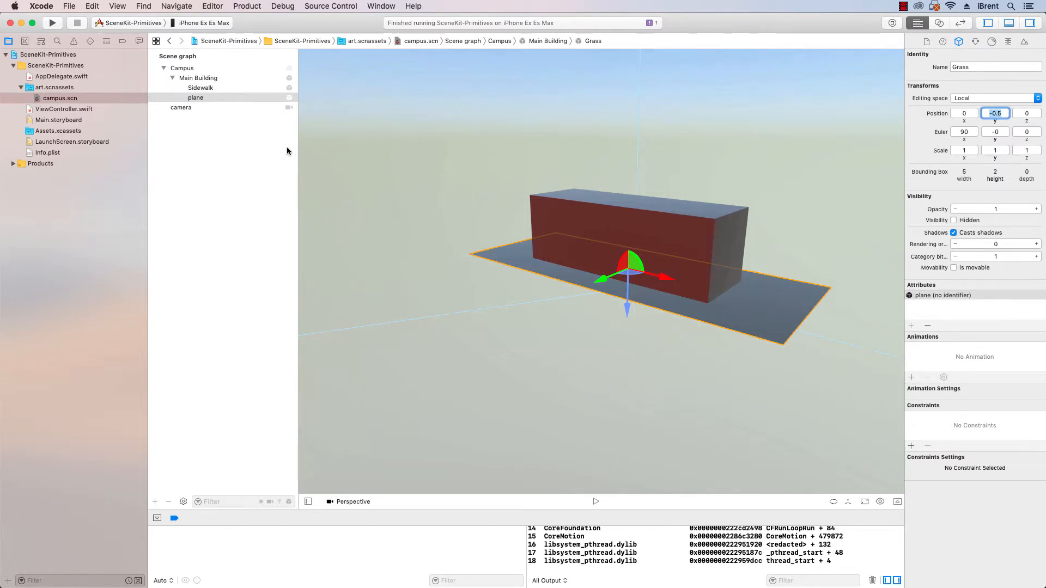
Give the Sidewalk a Steel grey diffuse colour in the Material inspector
click(201, 88)
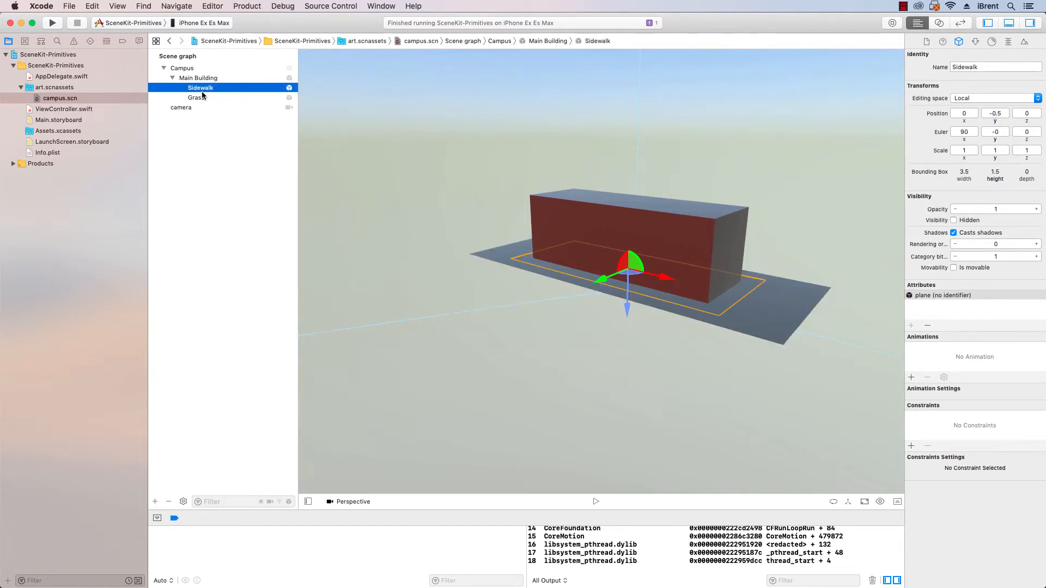
mouse_move(920, 98)
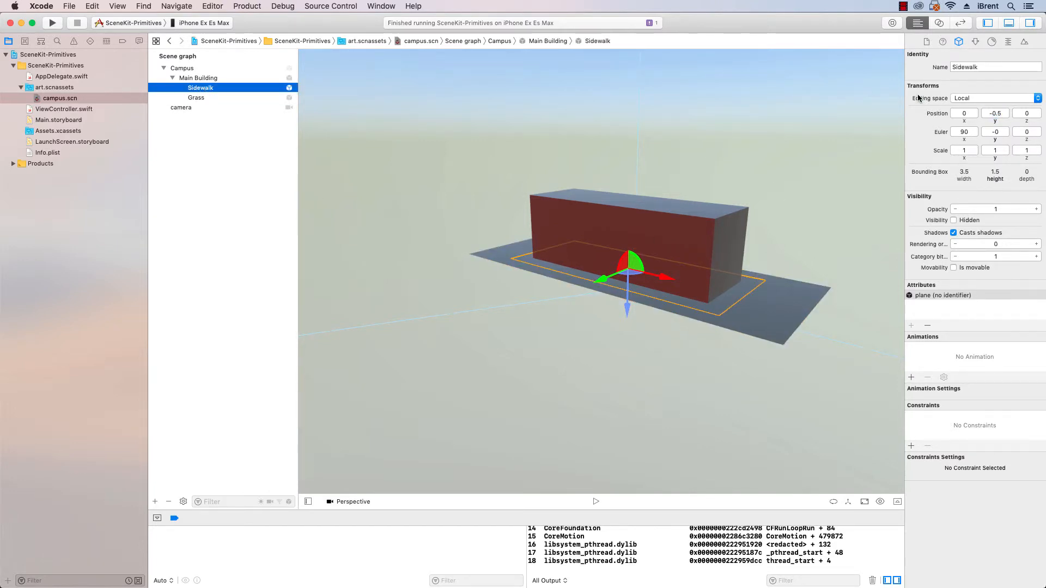
click(992, 41)
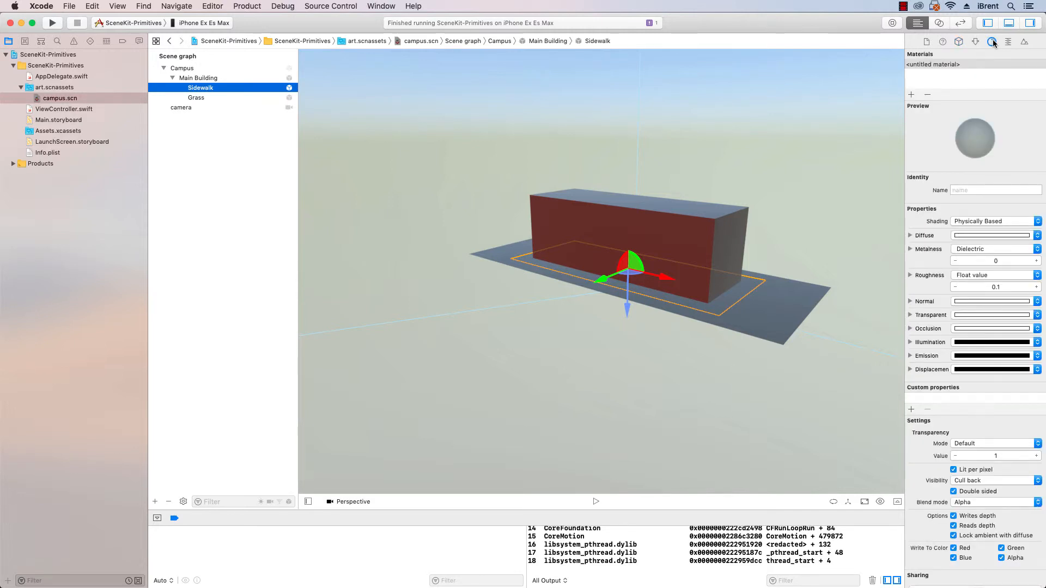
click(991, 236)
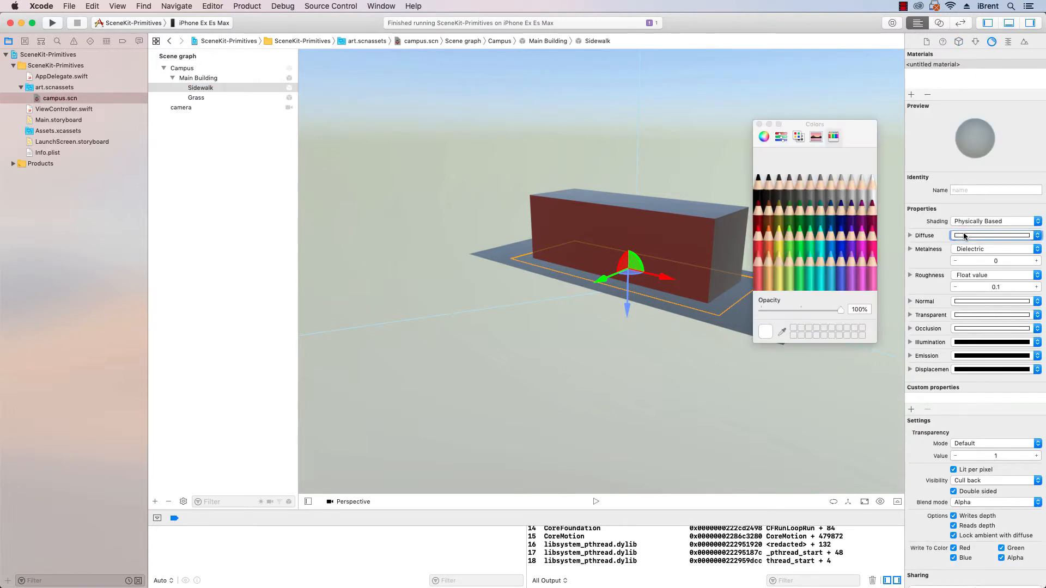
mouse_move(799, 194)
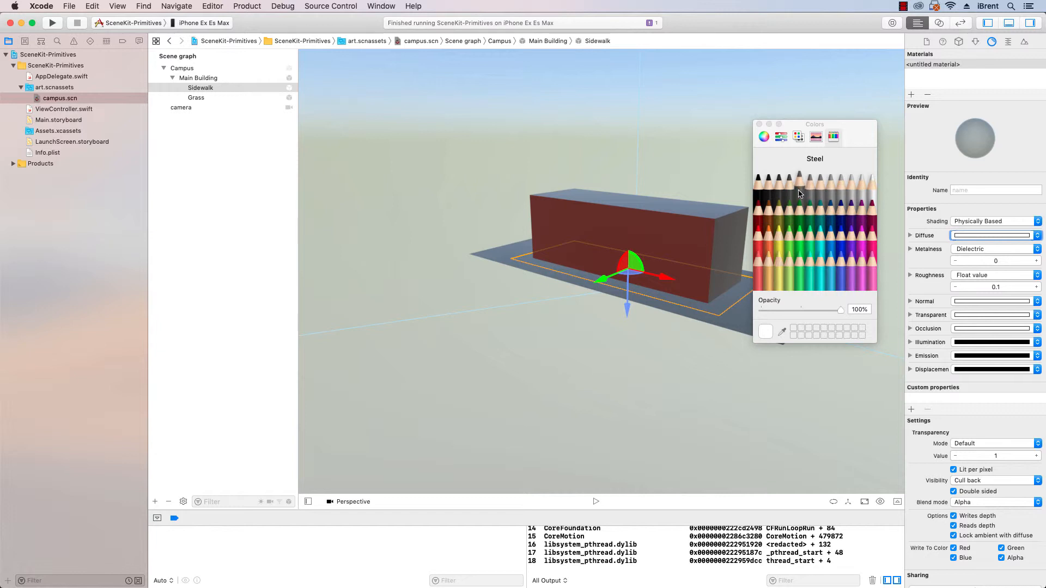
mouse_move(839, 196)
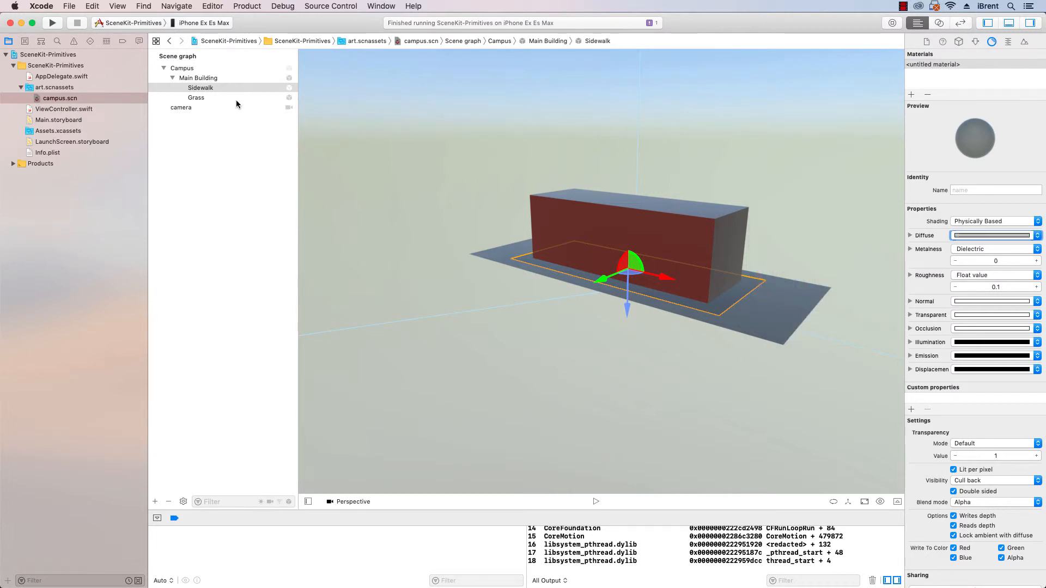
Give the Grass plane a Fern green diffuse colour
click(195, 97)
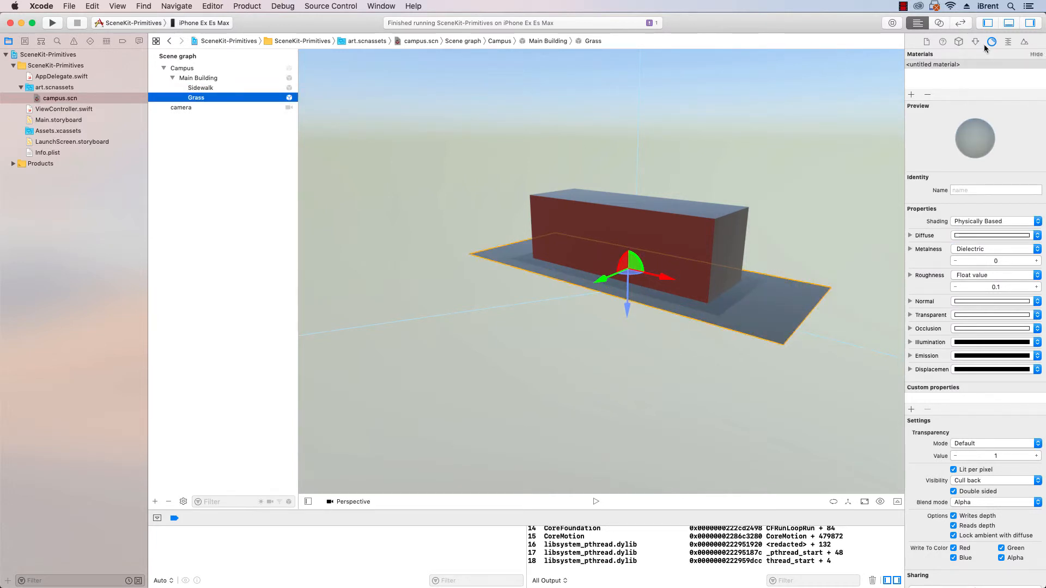
click(990, 236)
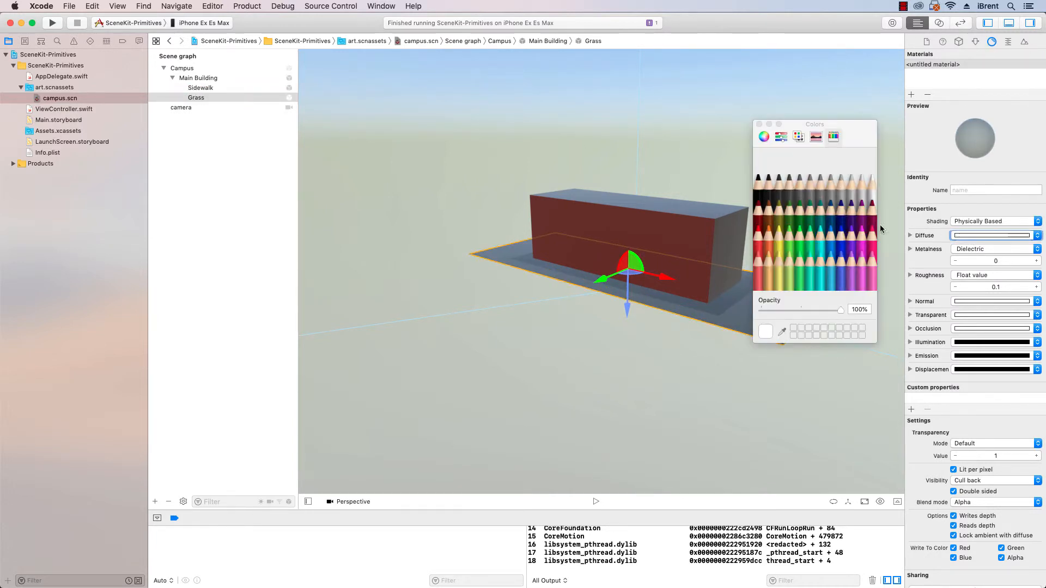
mouse_move(791, 204)
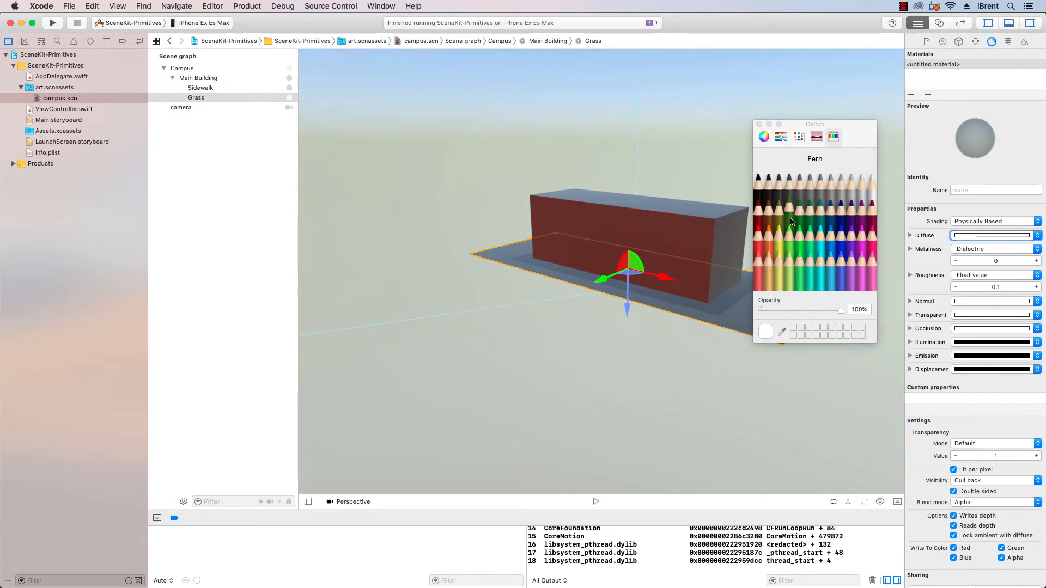
click(791, 207)
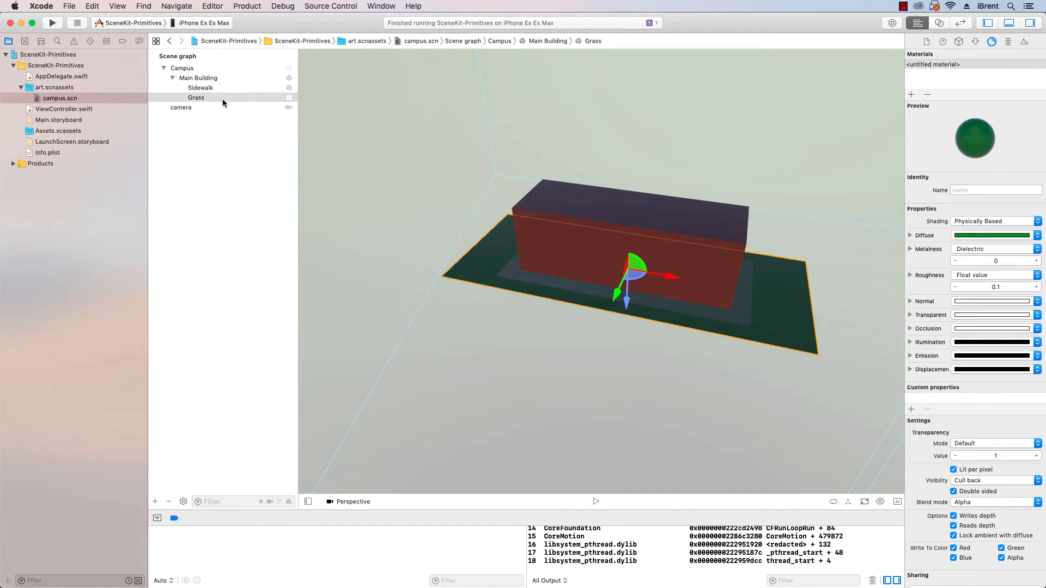
click(974, 41)
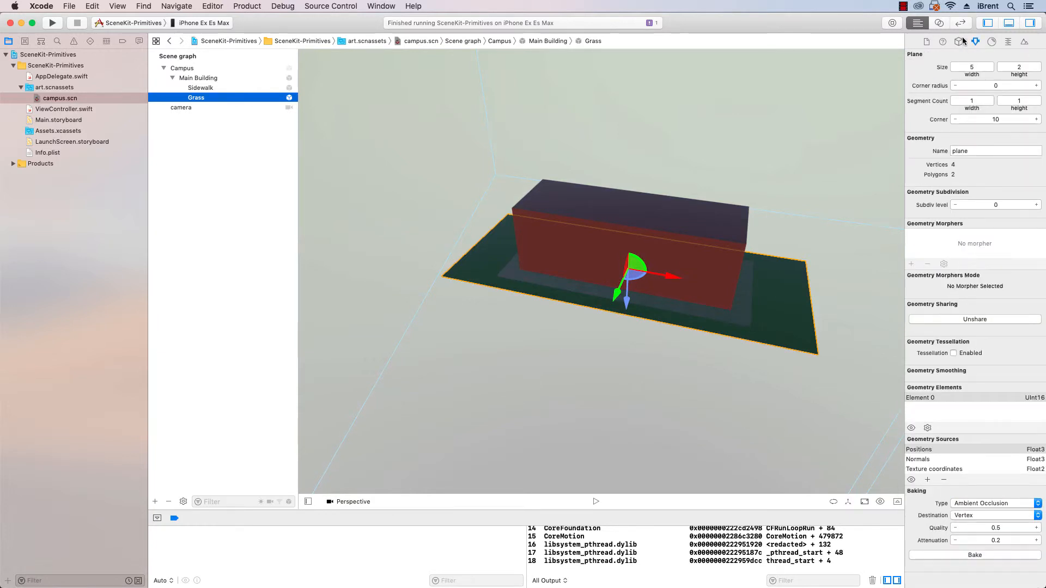
click(958, 41)
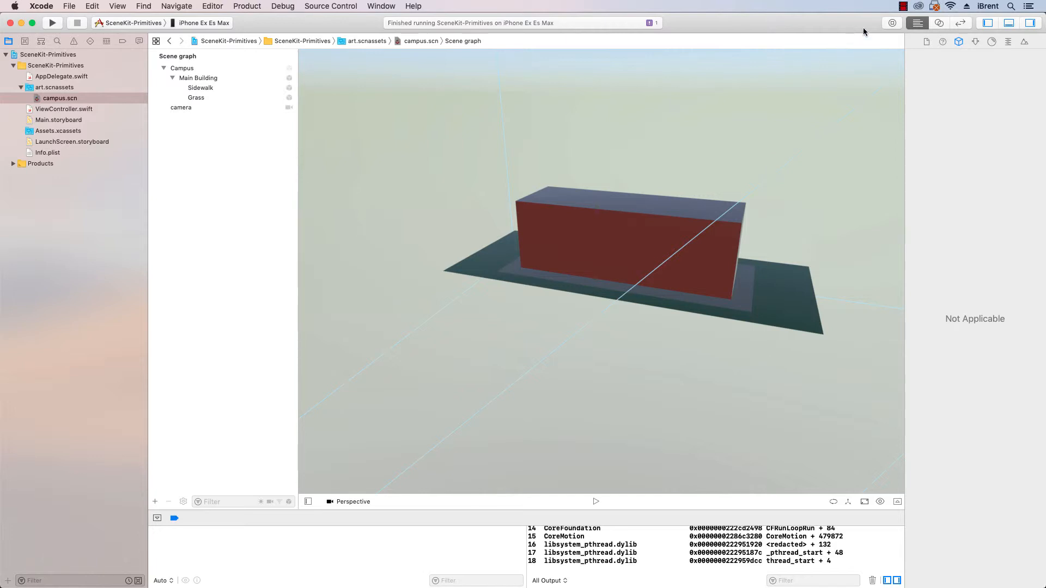
Browse the Object Library down to the Cylinder to add as the Tree node
click(958, 42)
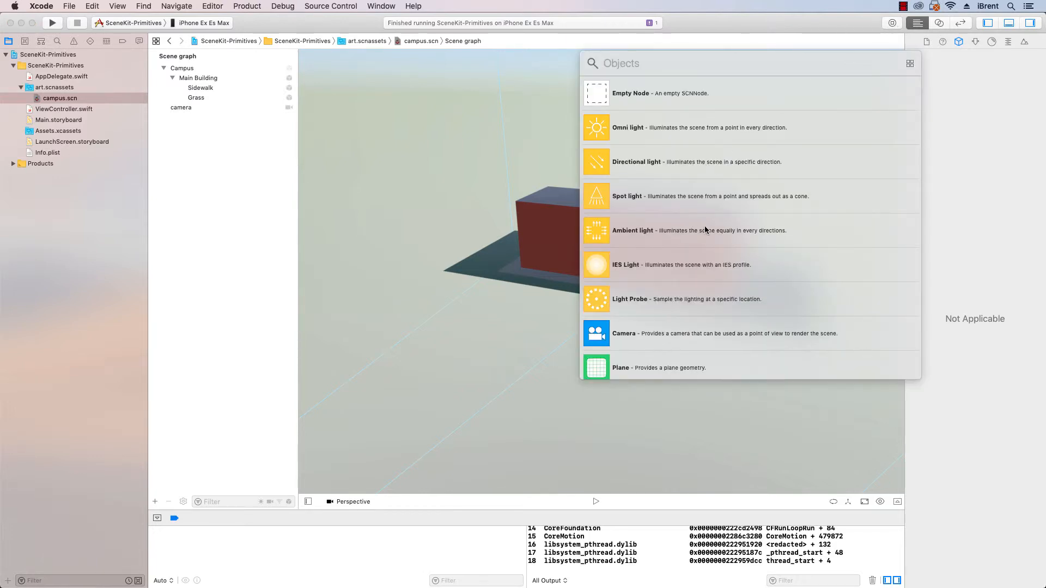
scroll(down, 3)
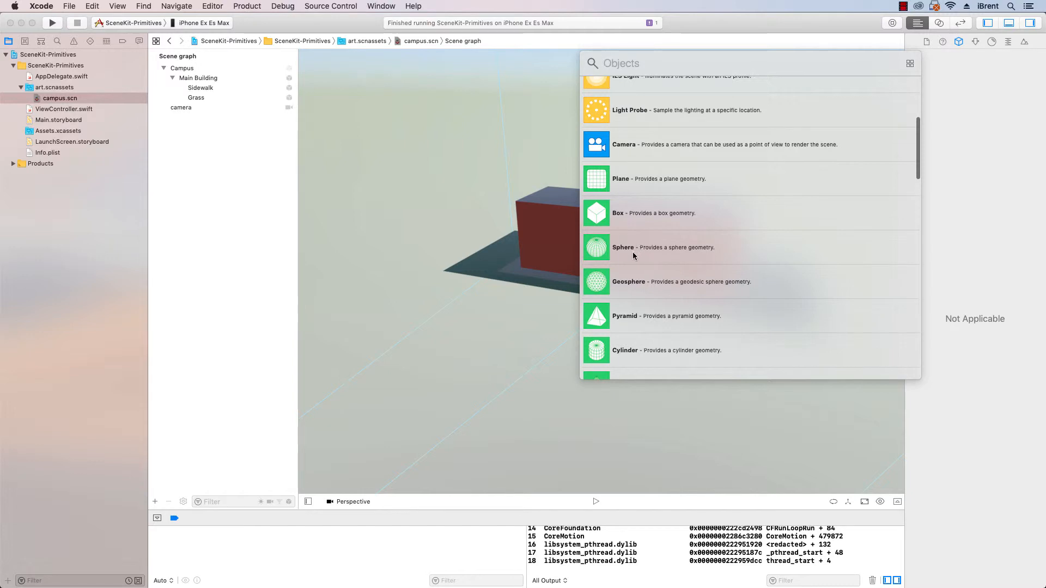
scroll(down, 3)
text(Tree)
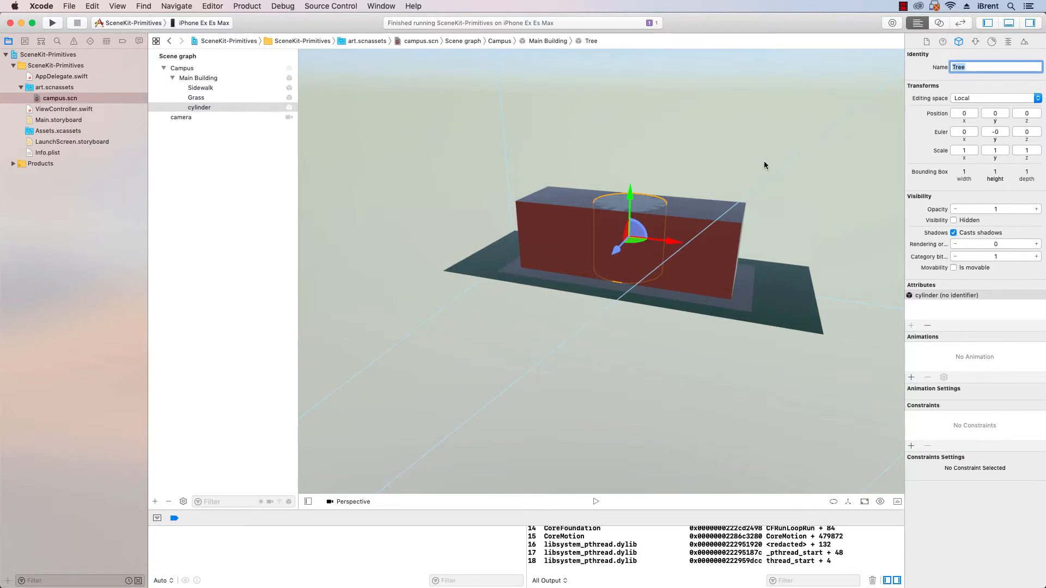
mouse_move(630, 217)
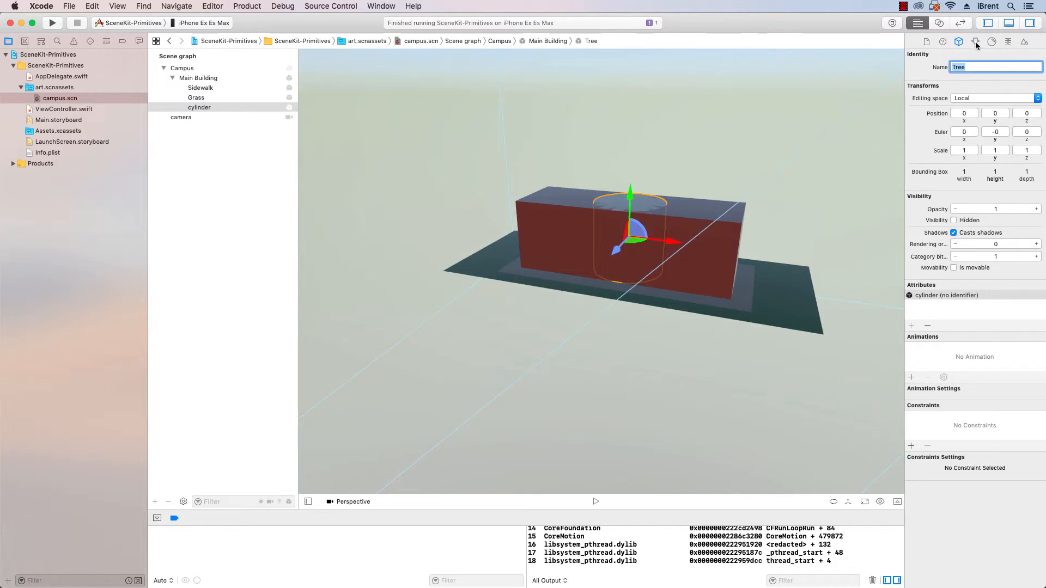
Slim the Tree cylinder to radius 0.06 with height 1 as a thin trunk
click(975, 41)
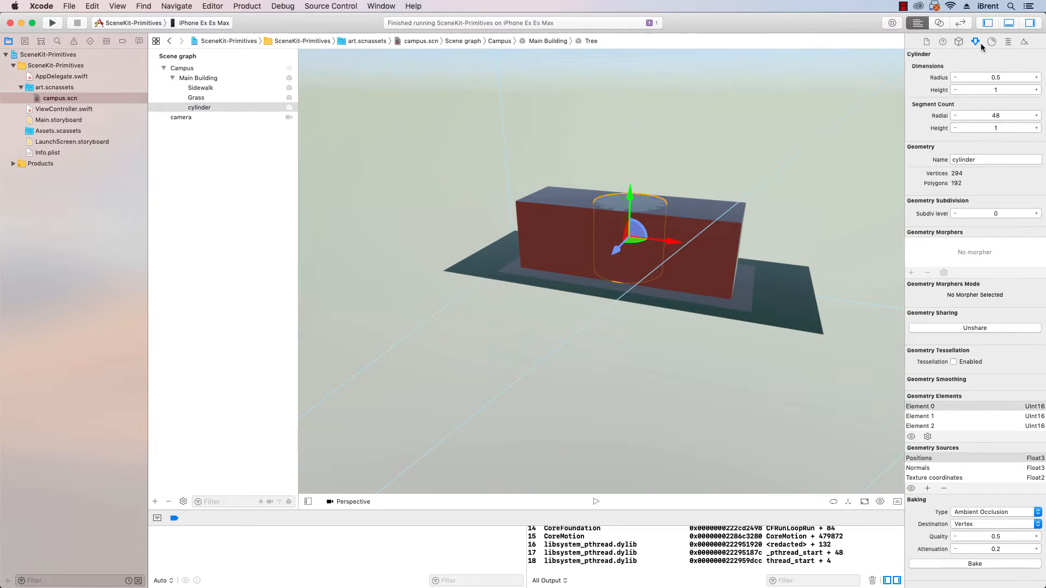
mouse_move(944, 76)
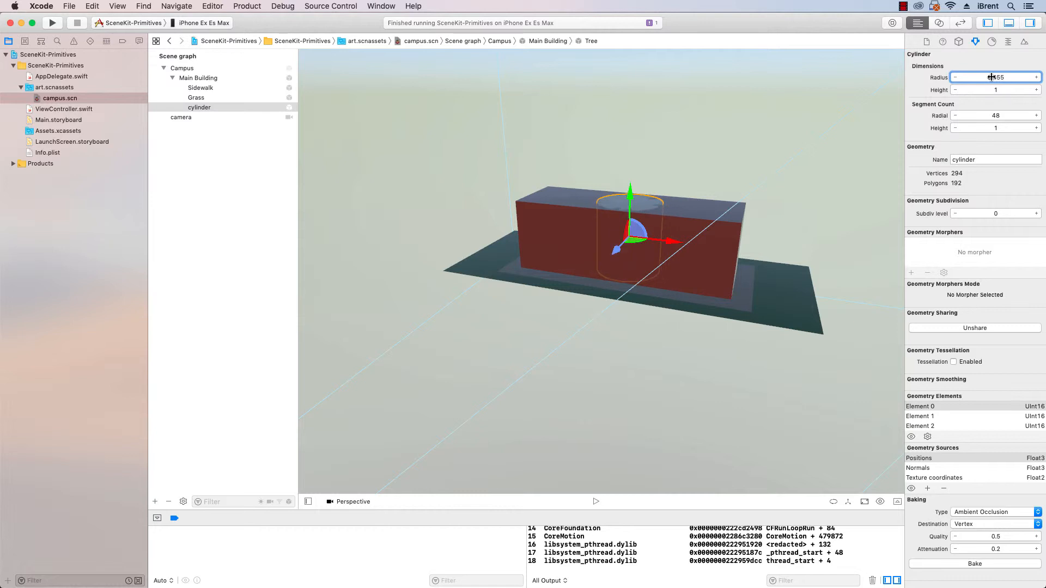
text(0.055)
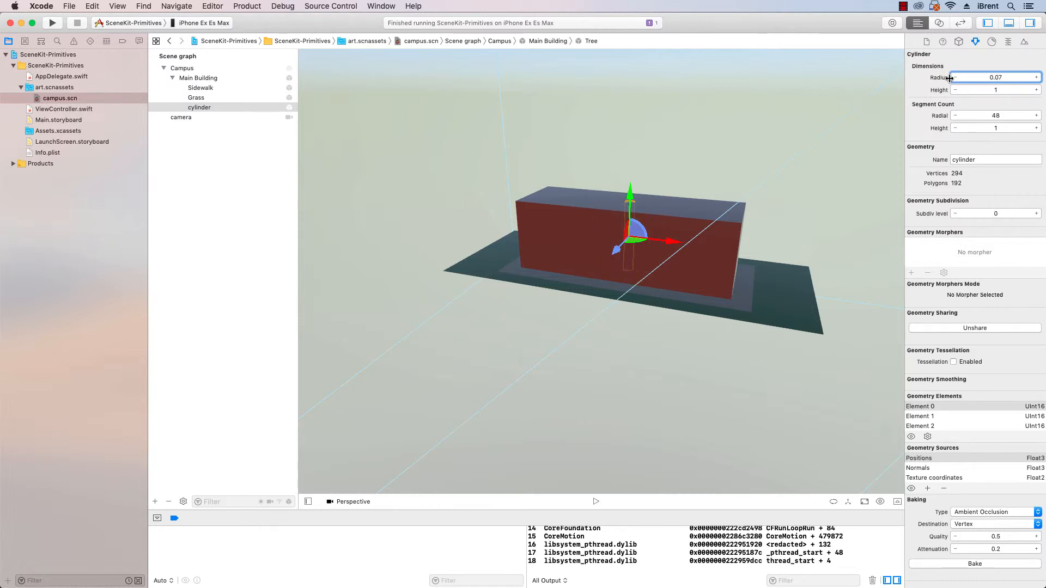
click(956, 76)
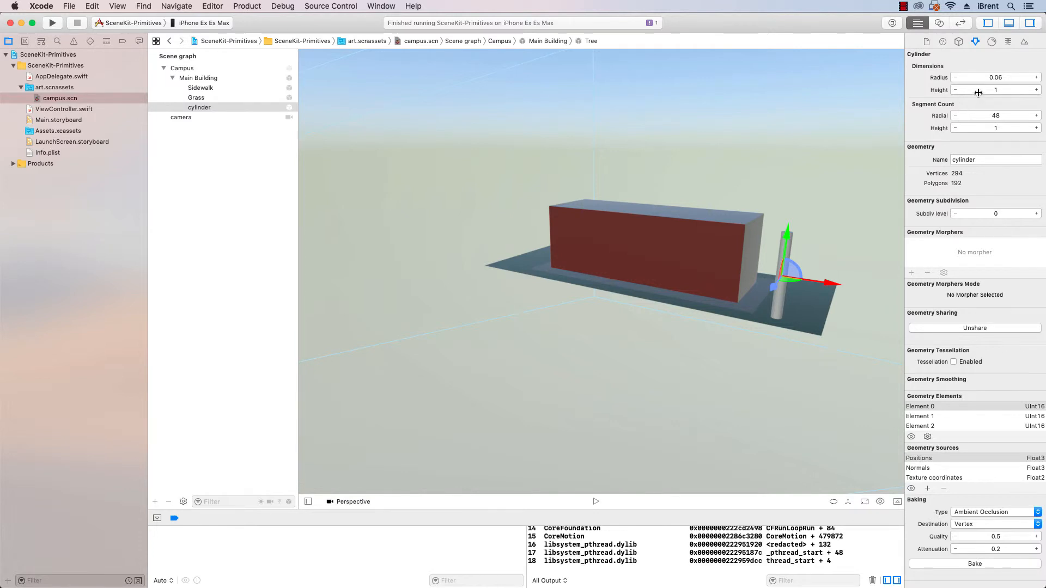
mouse_move(976, 100)
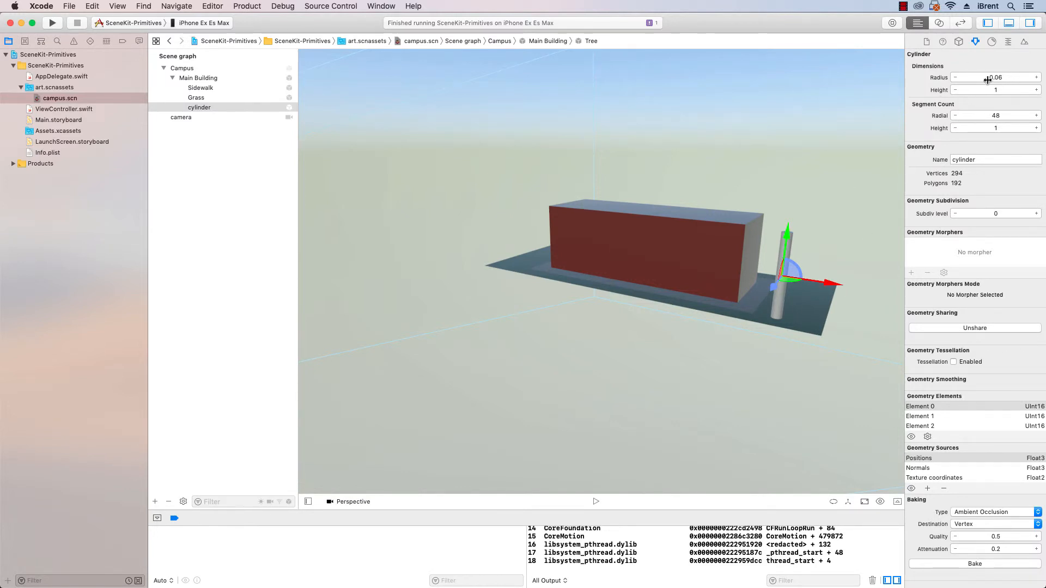
click(959, 42)
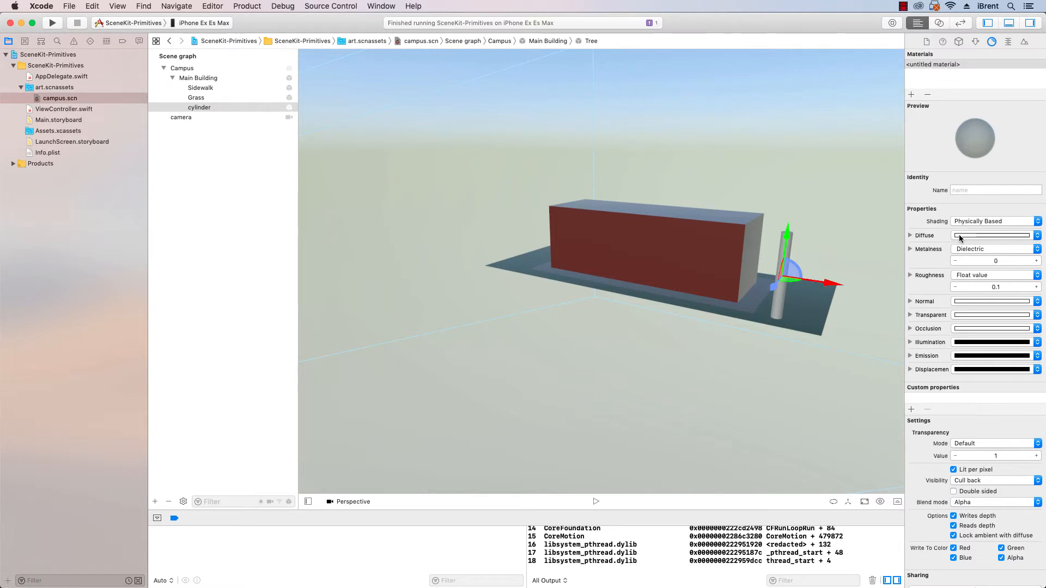
Colour the trunk with the brown Mocha diffuse colour from the pencils panel
click(991, 235)
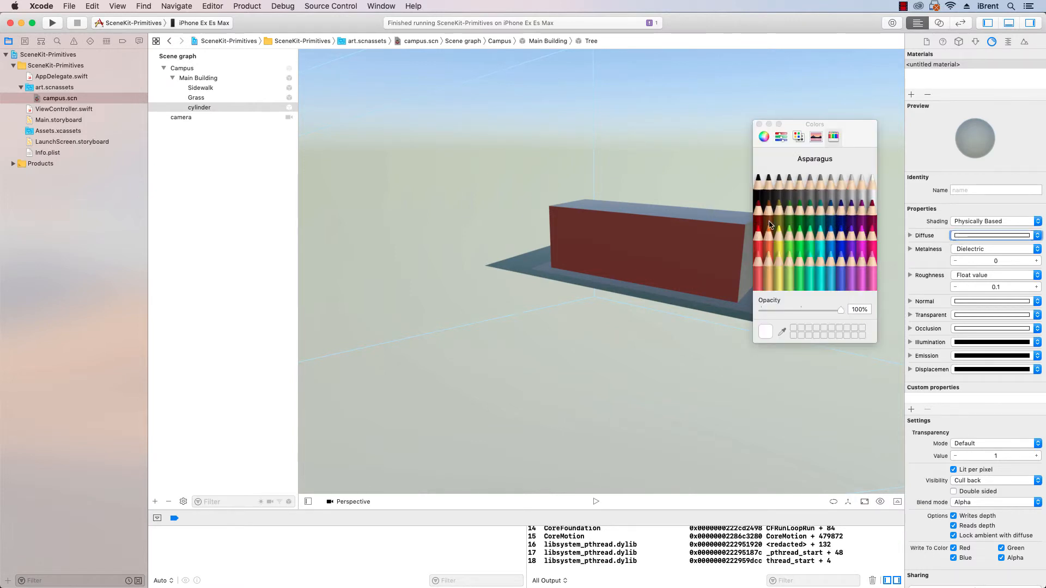
click(766, 207)
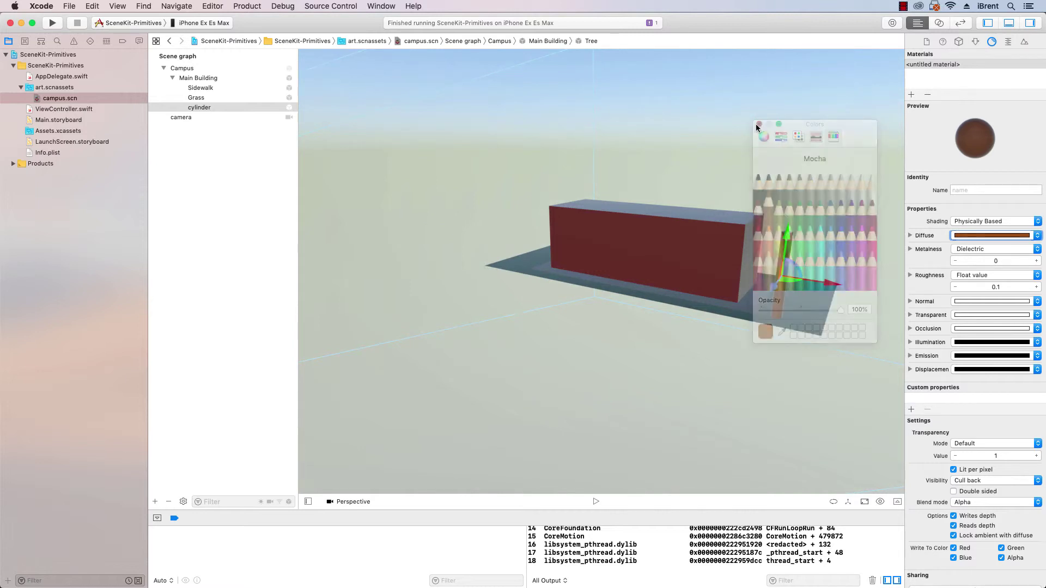
click(757, 127)
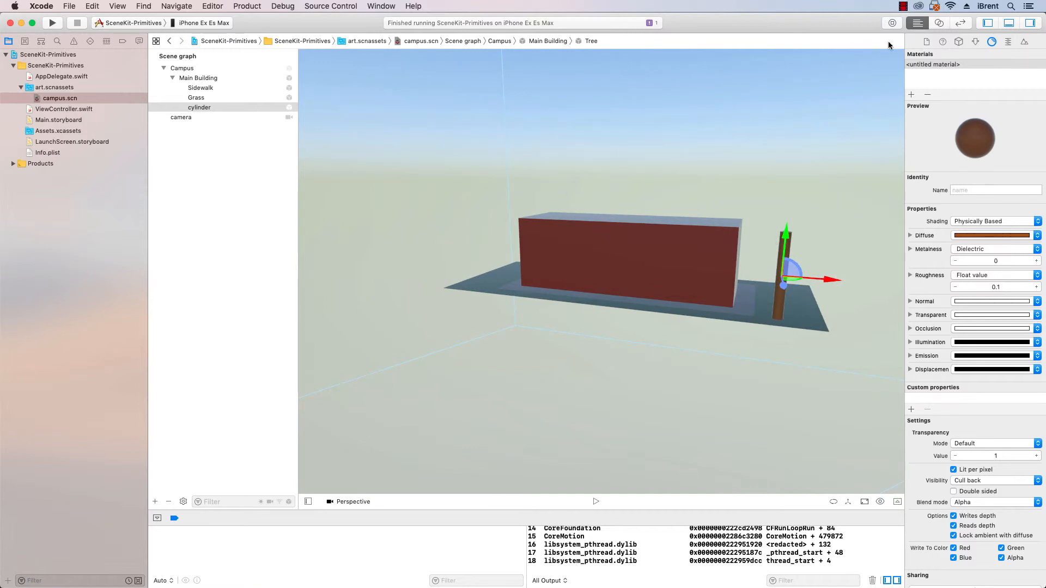
Drag a Sphere from the Object Library onto the Tree node and name it TreeTop
click(155, 502)
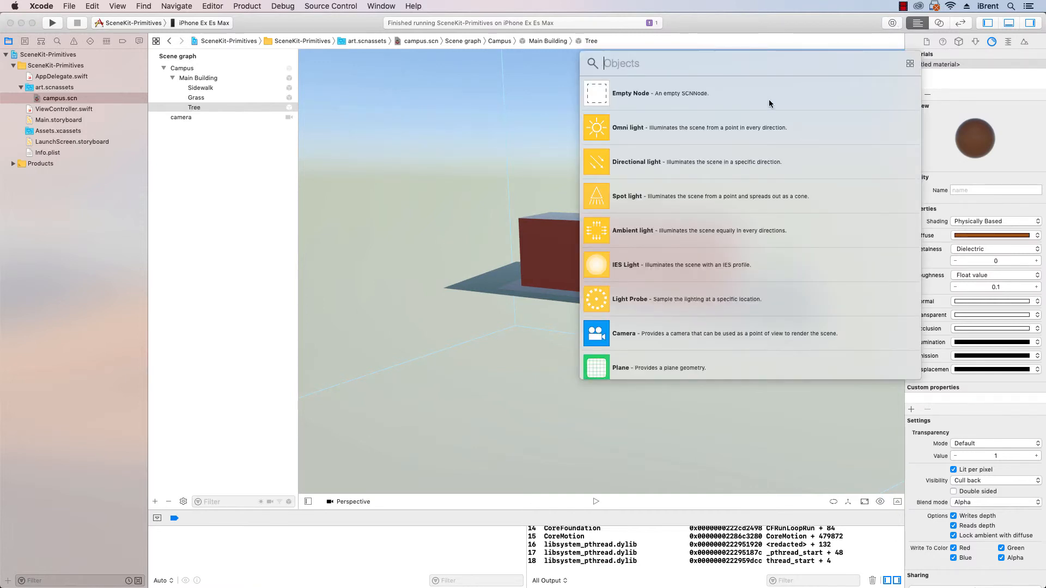
scroll(down, 3)
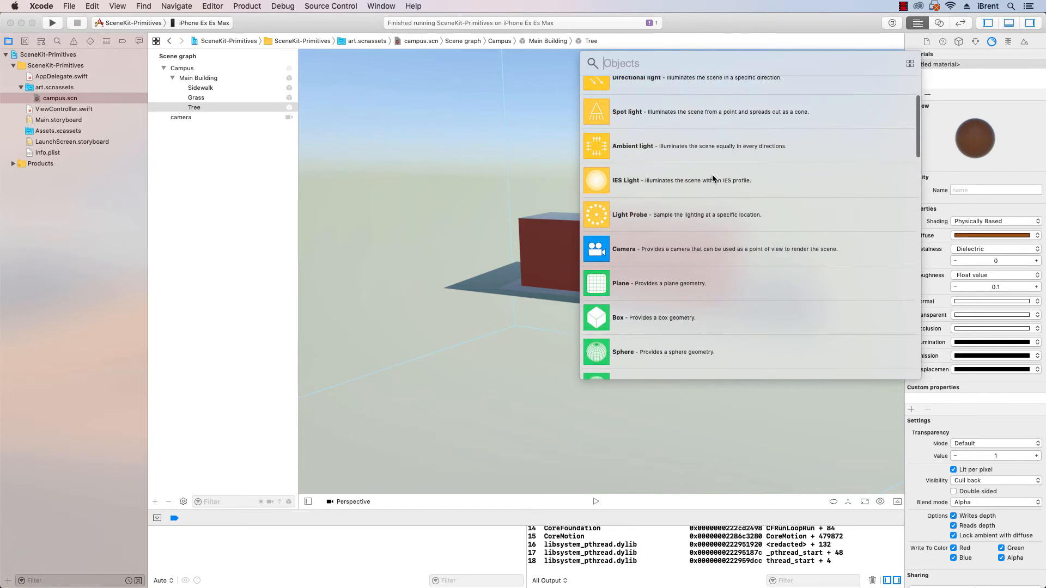
scroll(down, 3)
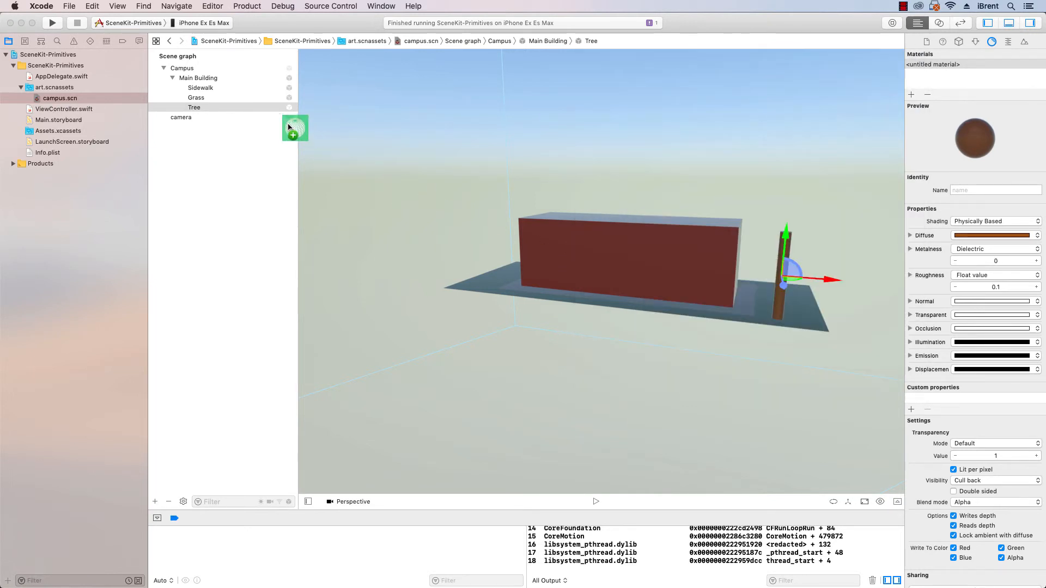
drag(296, 128, 235, 108)
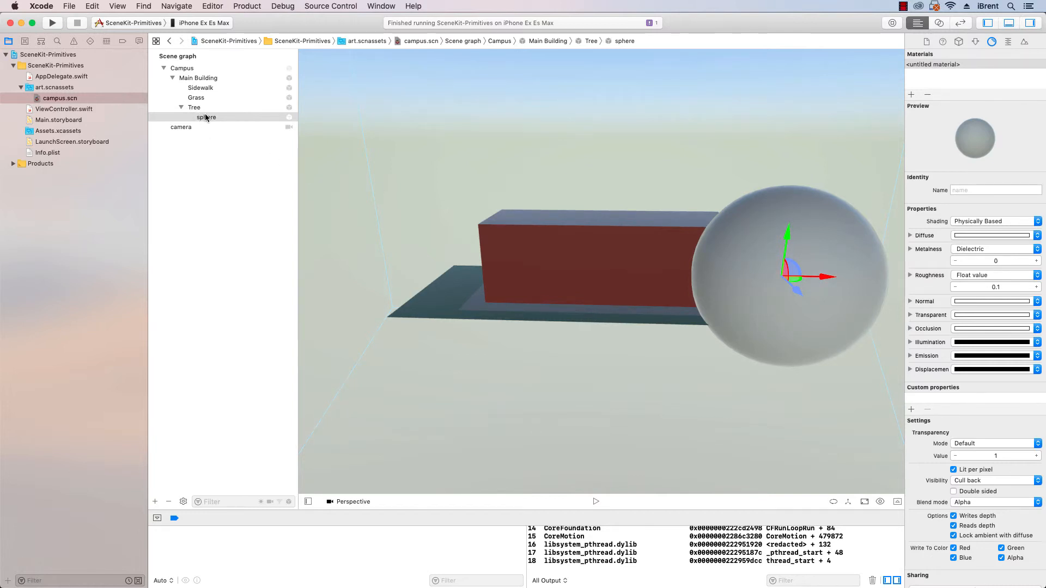
mouse_move(478, 180)
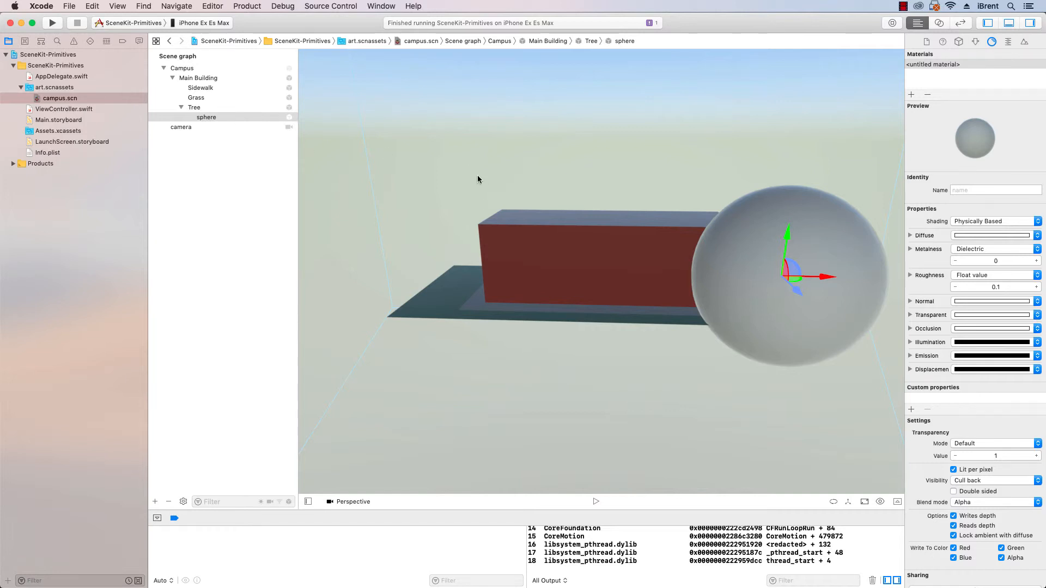
mouse_move(793, 159)
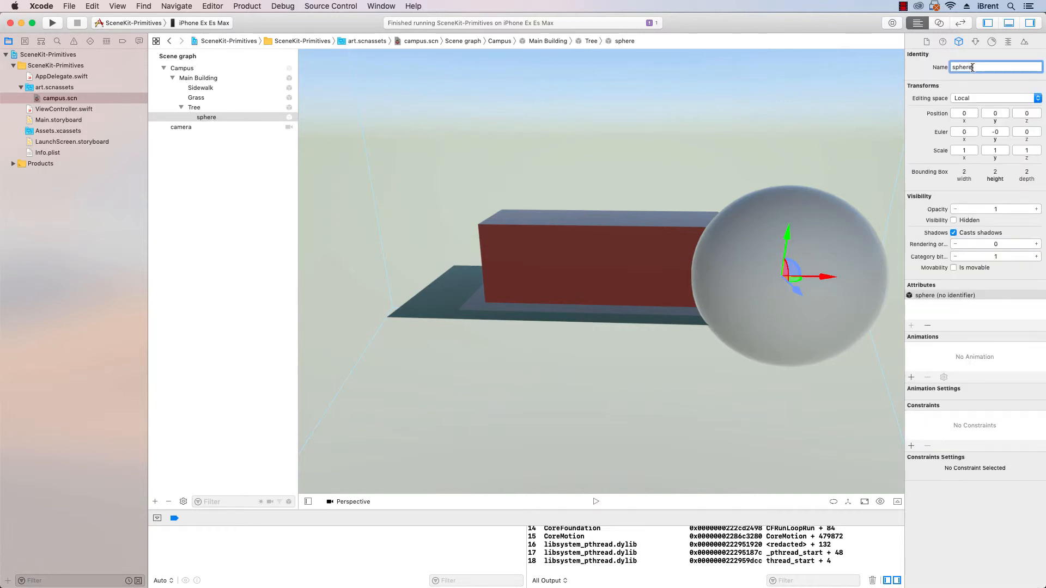
text(TreeTop)
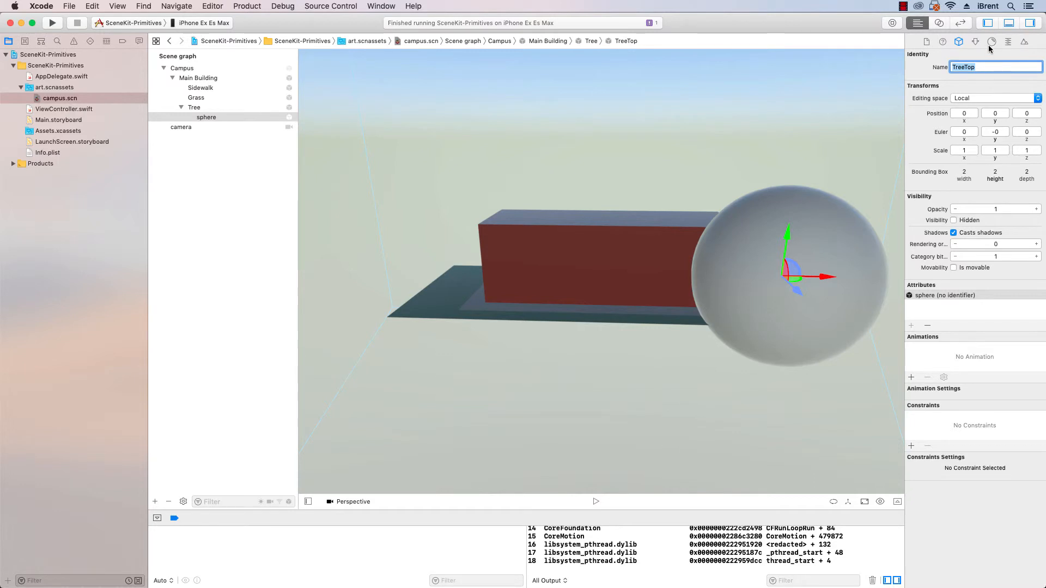
Set the TreeTop sphere's radius to 0.33 so it forms a small crown
click(975, 42)
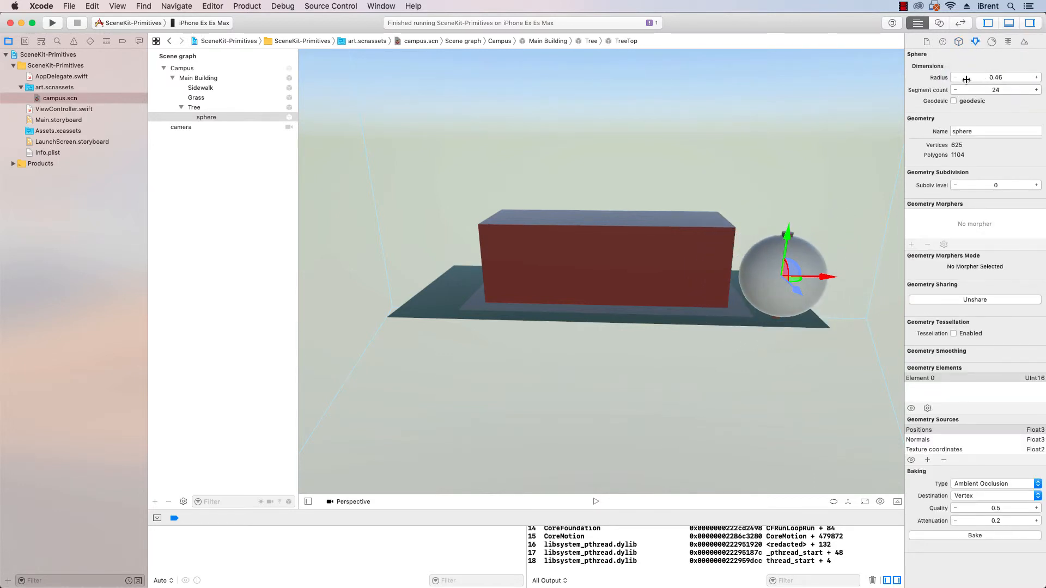
click(956, 78)
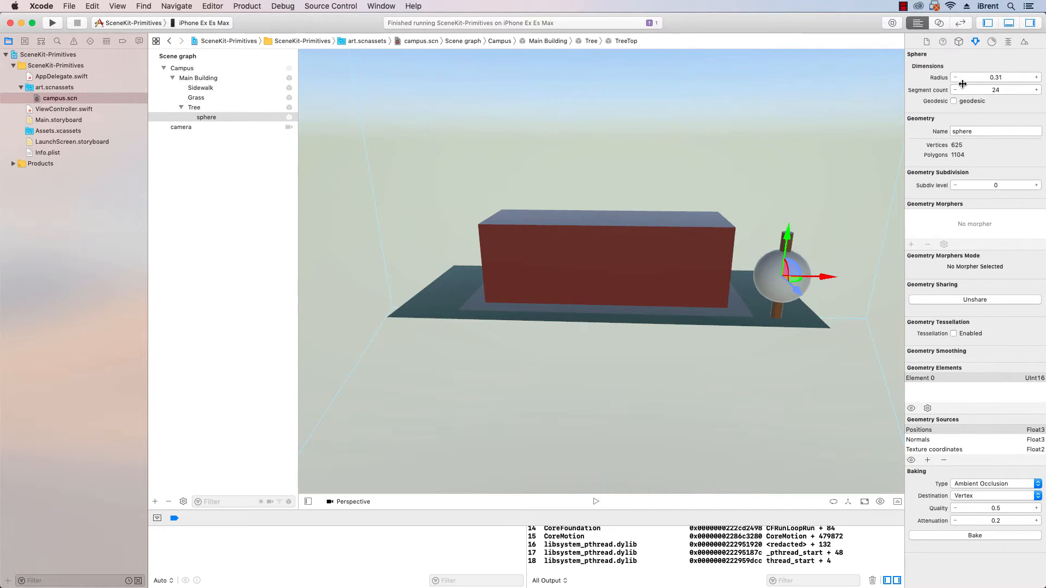
click(1036, 77)
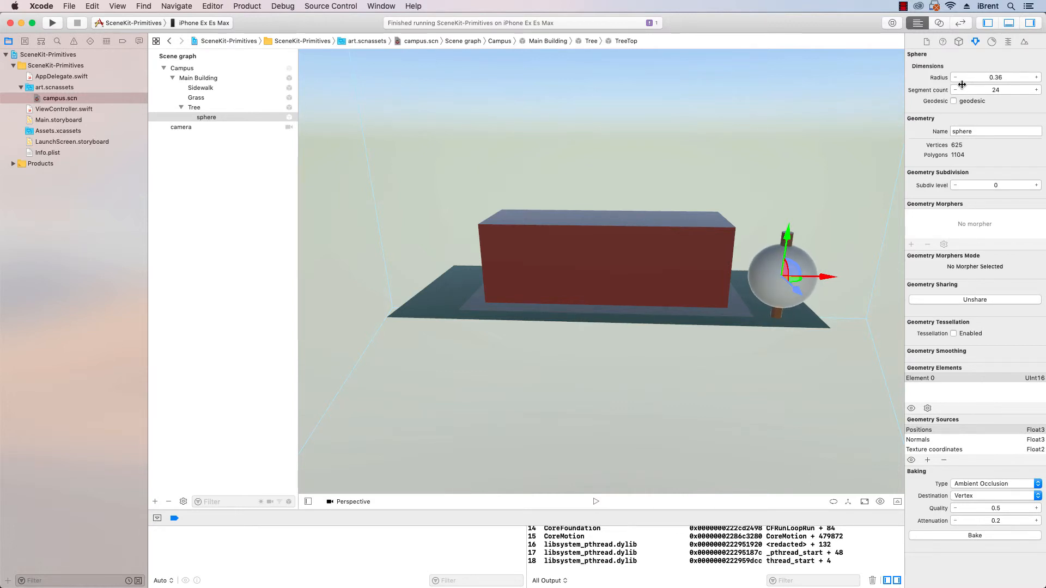
text(0.33)
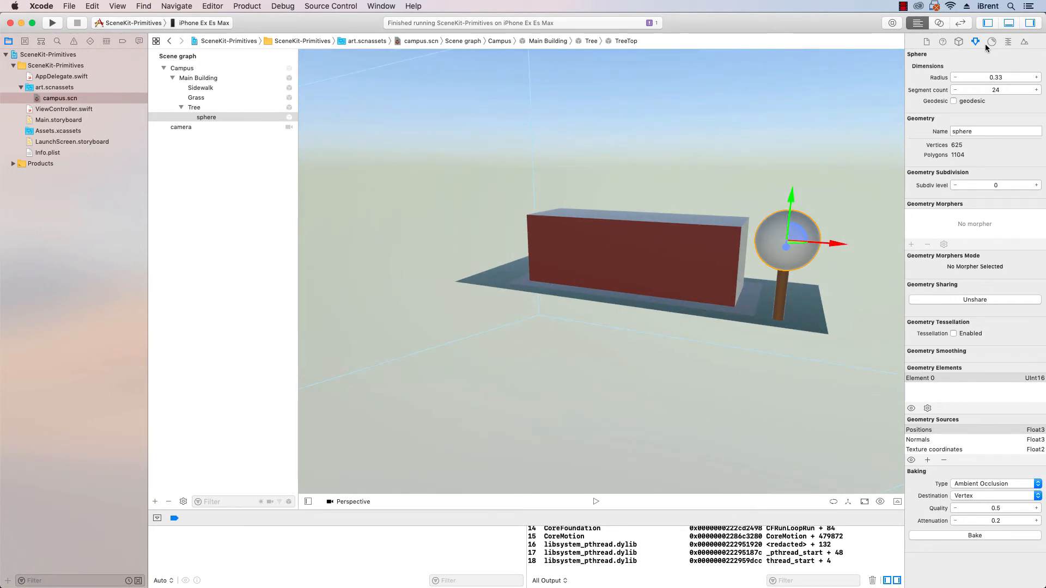
Give the TreeTop sphere a Spring green diffuse colour
click(993, 41)
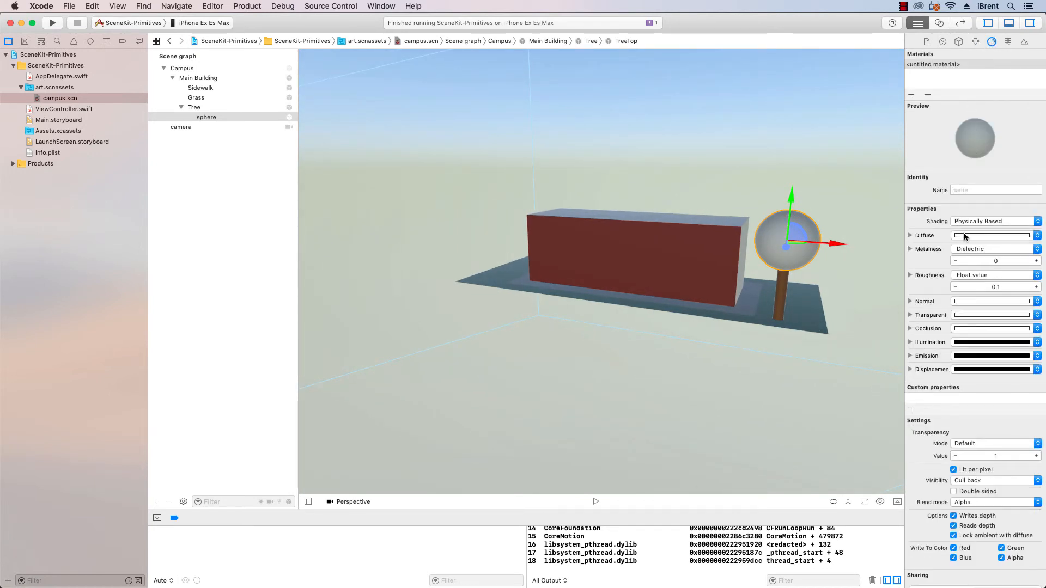
click(990, 235)
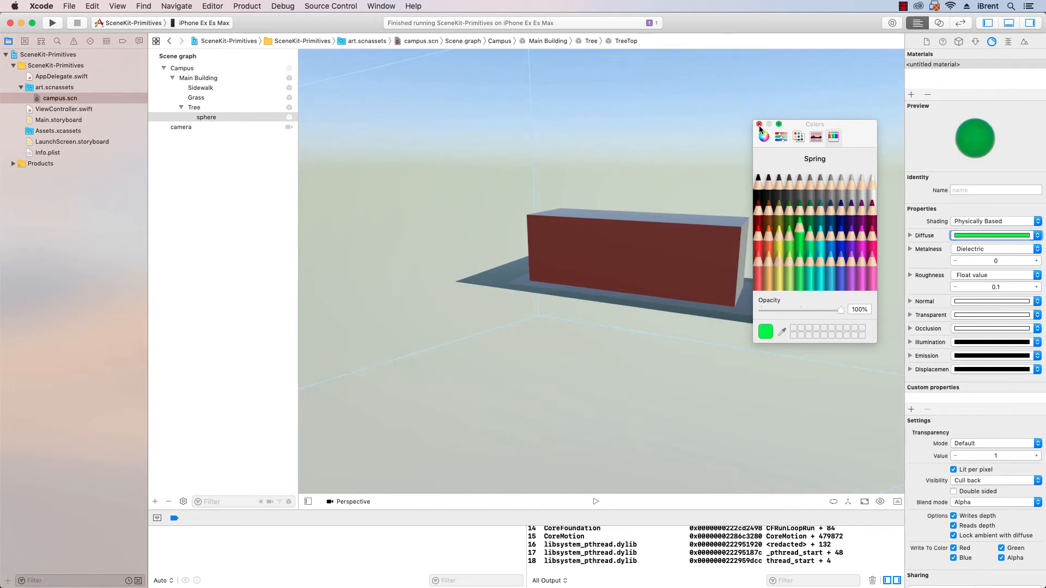
click(759, 125)
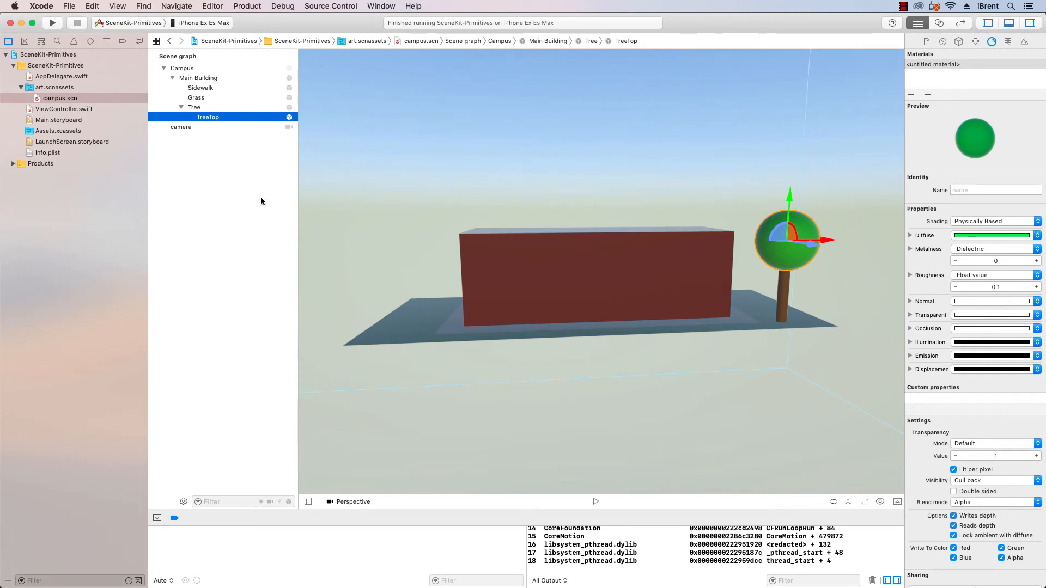
mouse_move(89, 167)
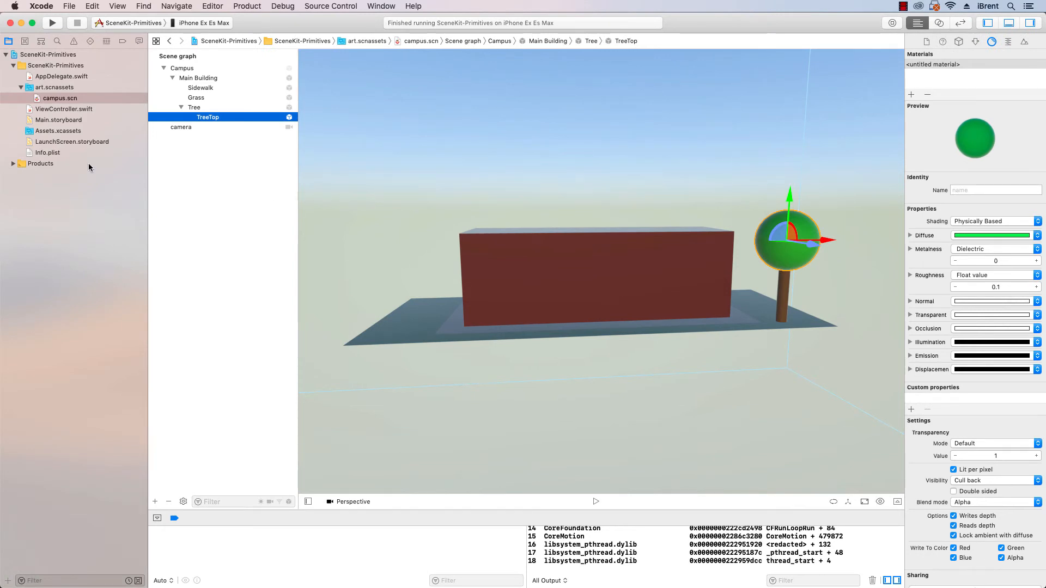
Add sceneView.autoenablesDefaultLighting = true in viewDidLoad of ViewController.swift
click(64, 108)
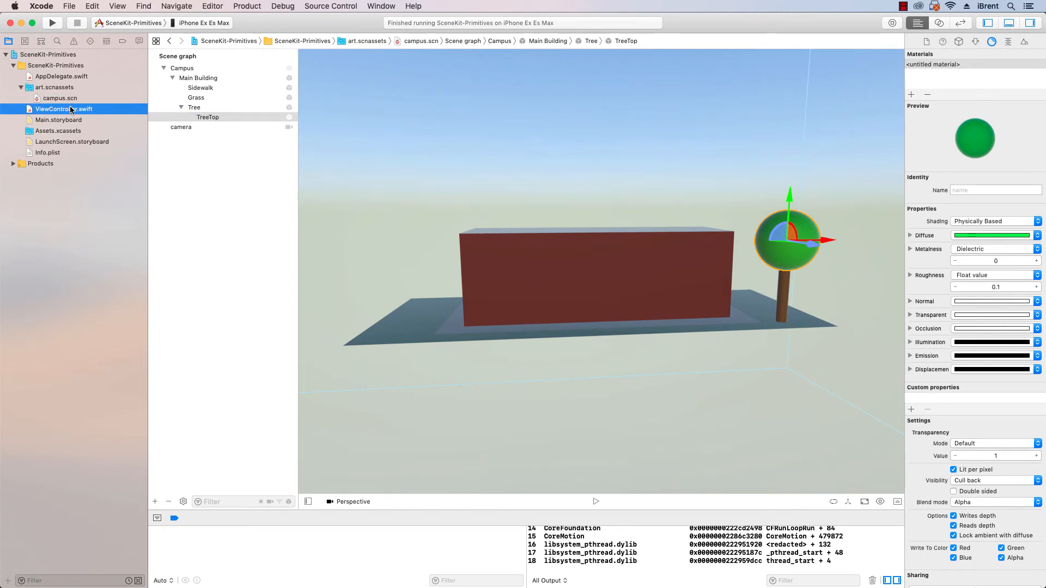
click(64, 109)
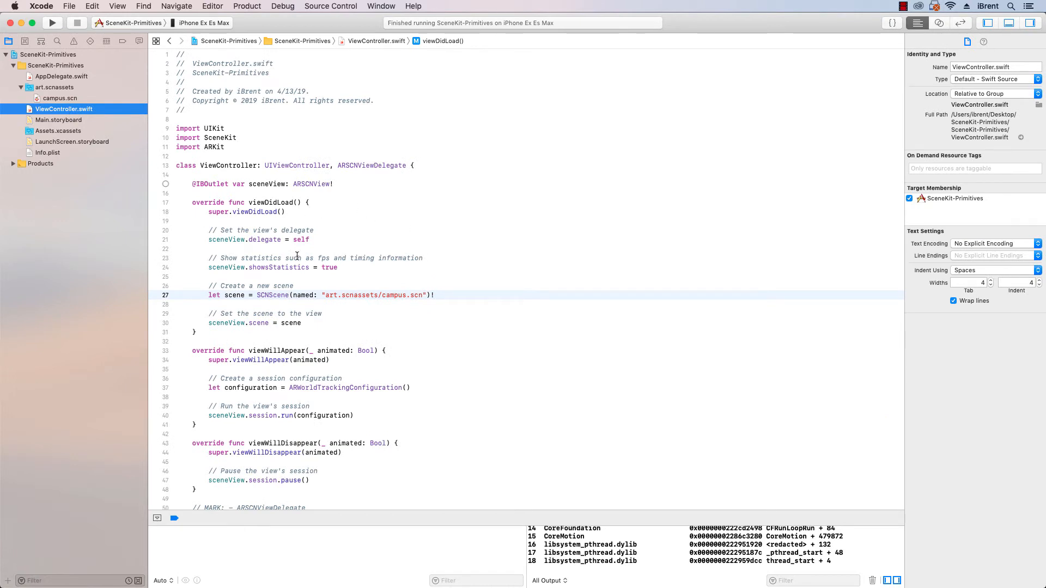
mouse_move(395, 336)
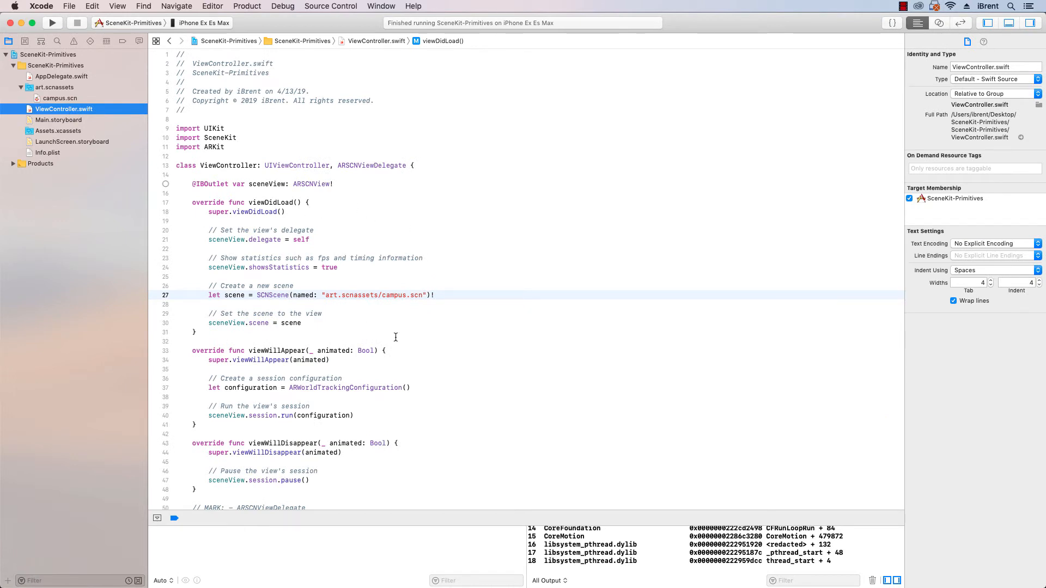
click(204, 23)
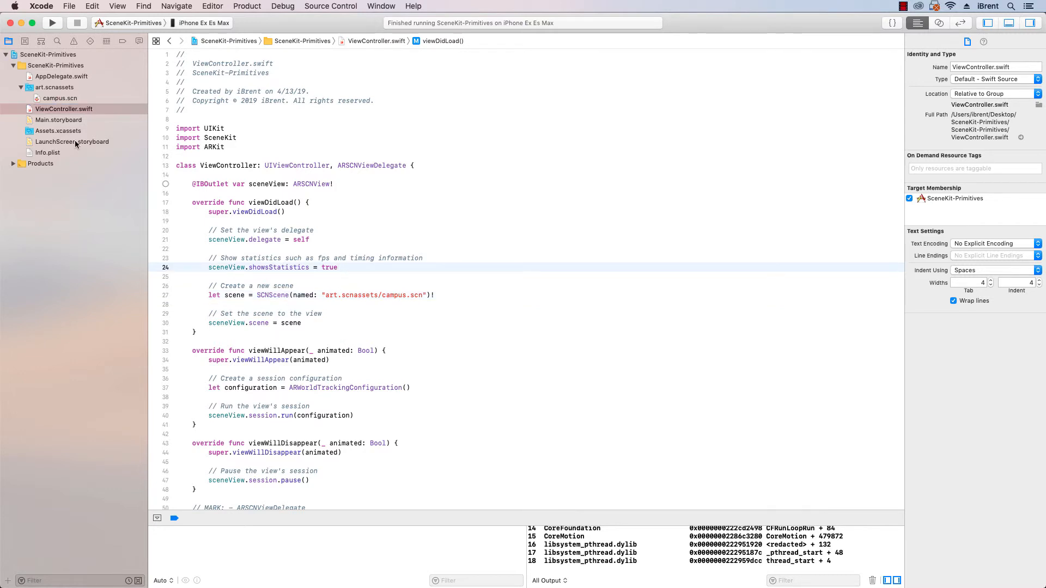
click(339, 268)
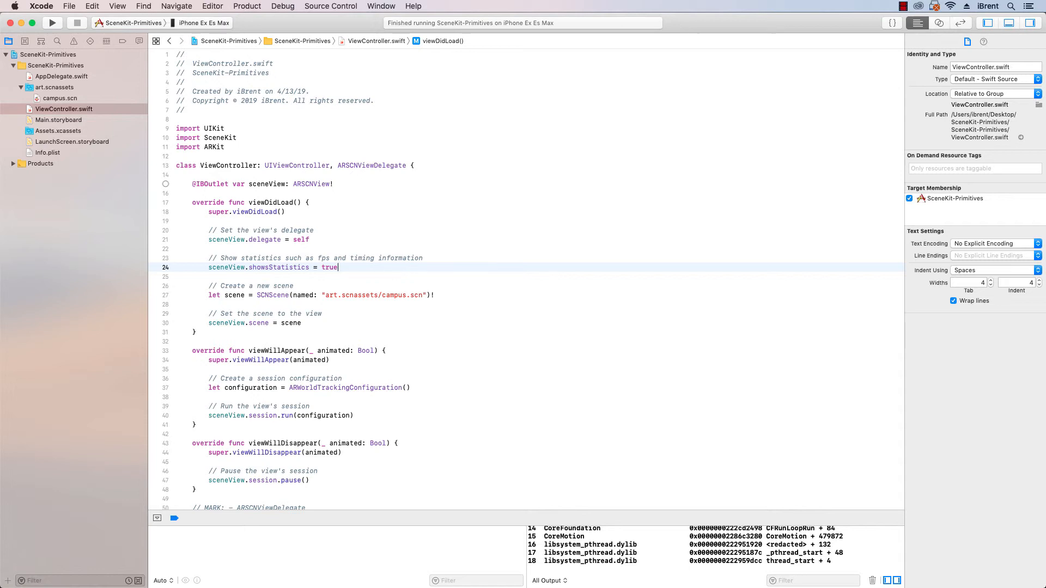
text(scen)
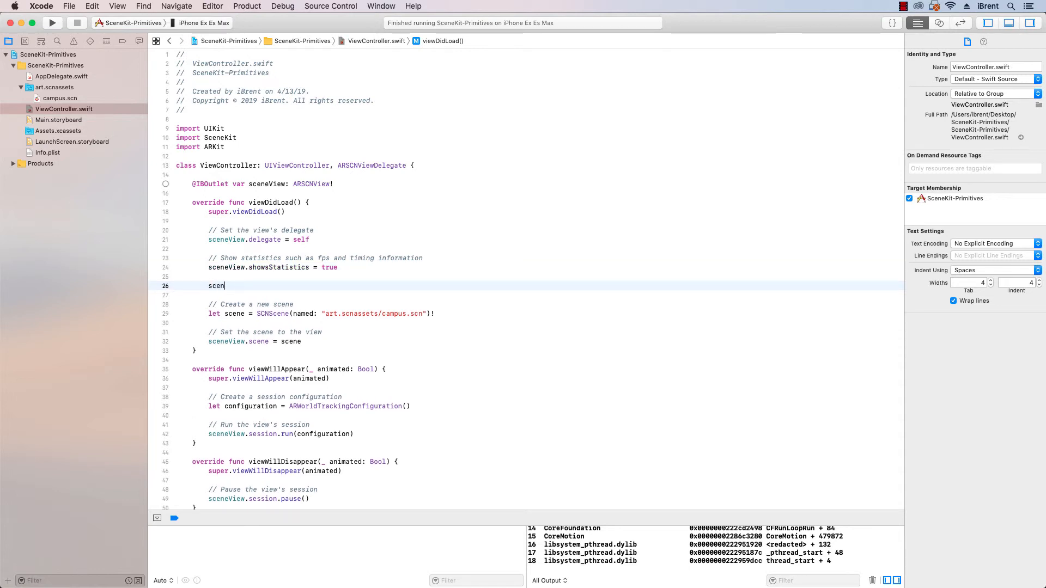
text(eView.)
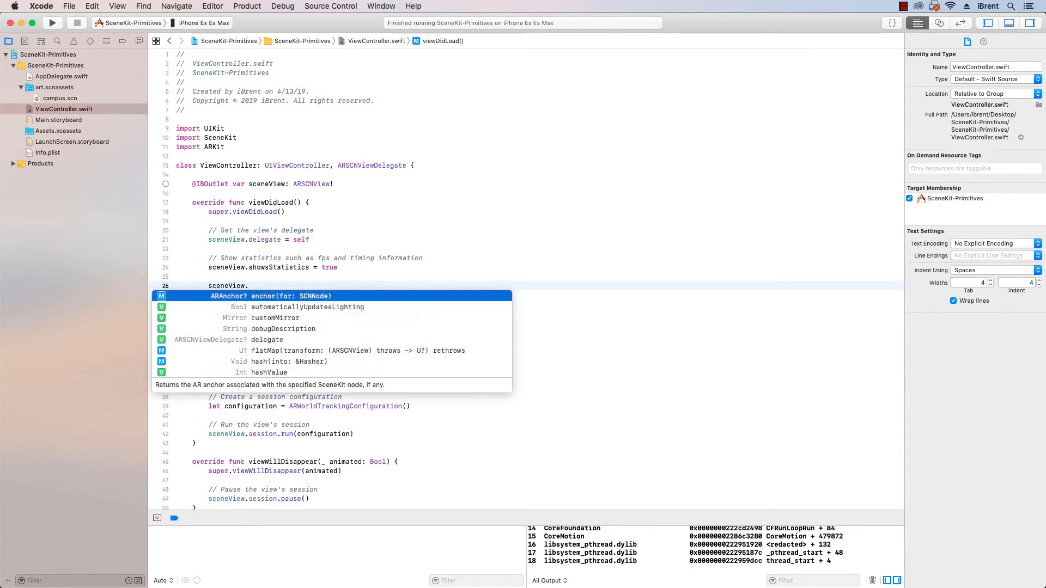
text(autoE)
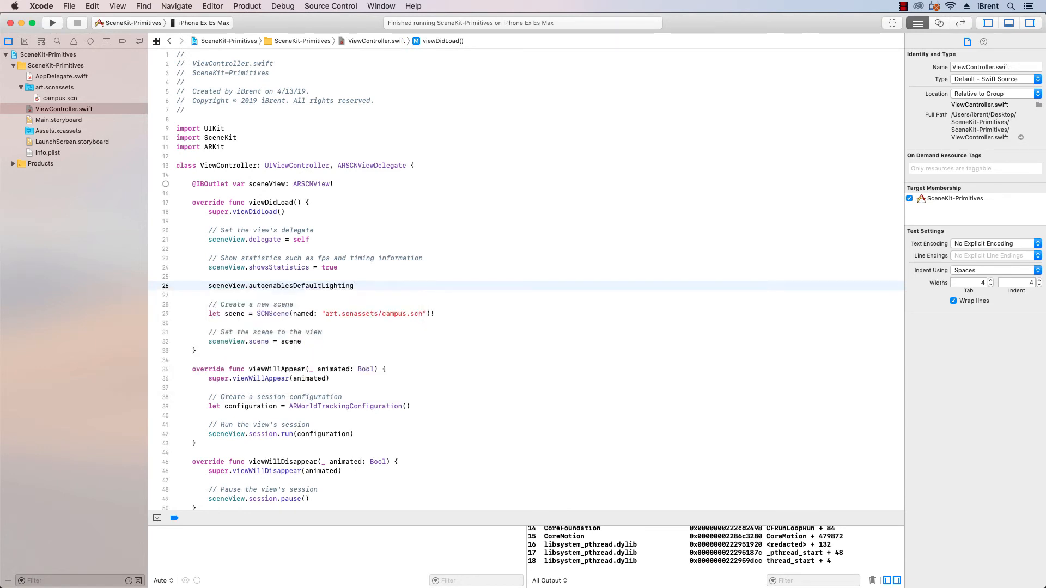
text(= true)
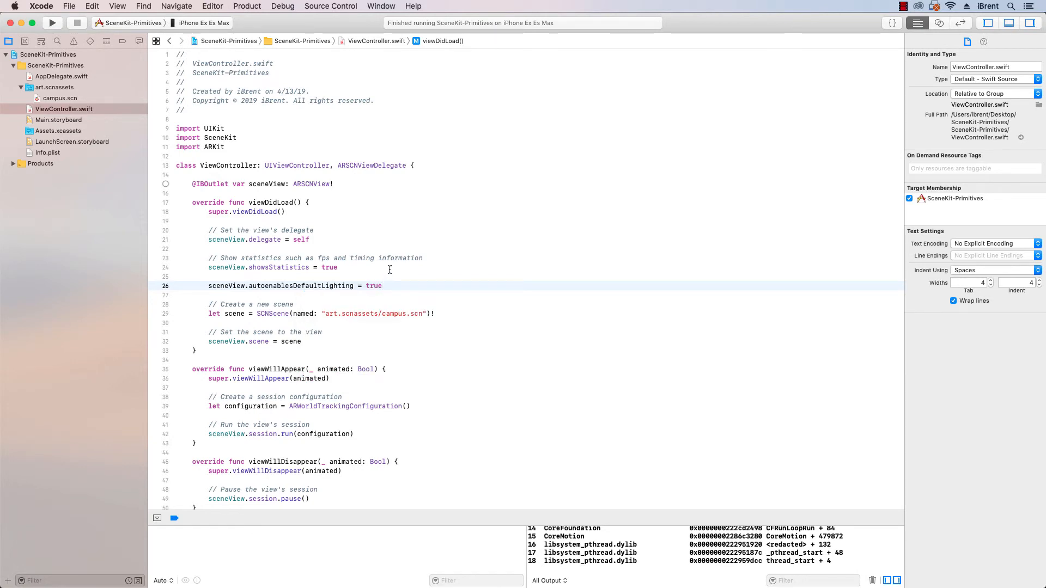
mouse_move(199, 204)
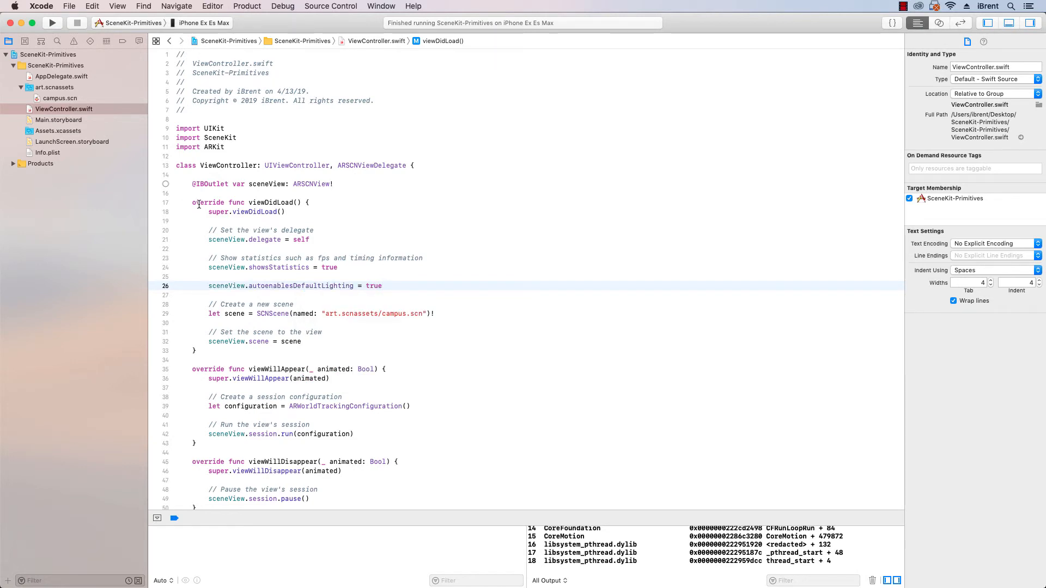
mouse_move(278, 243)
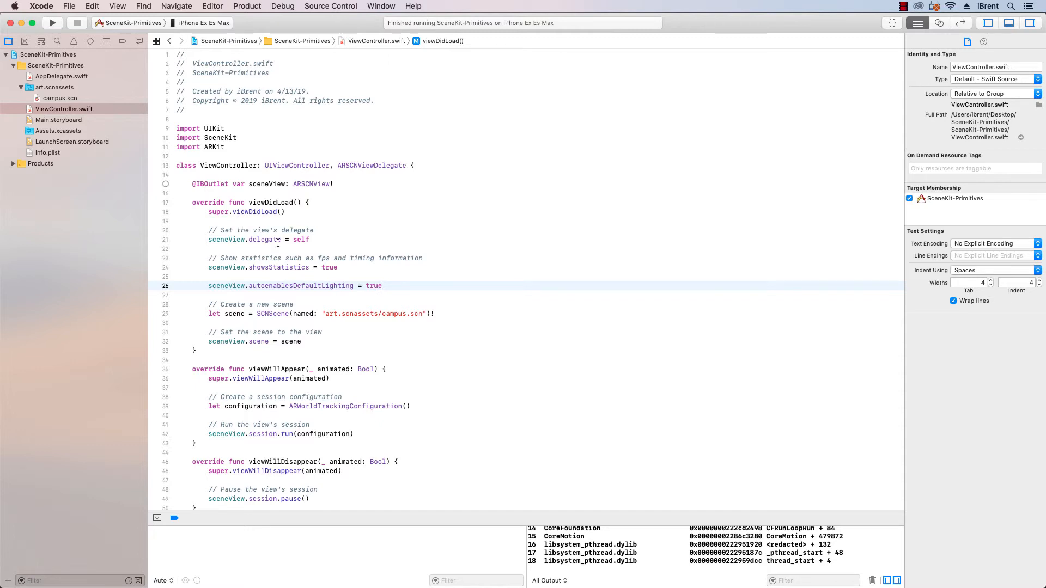
click(64, 109)
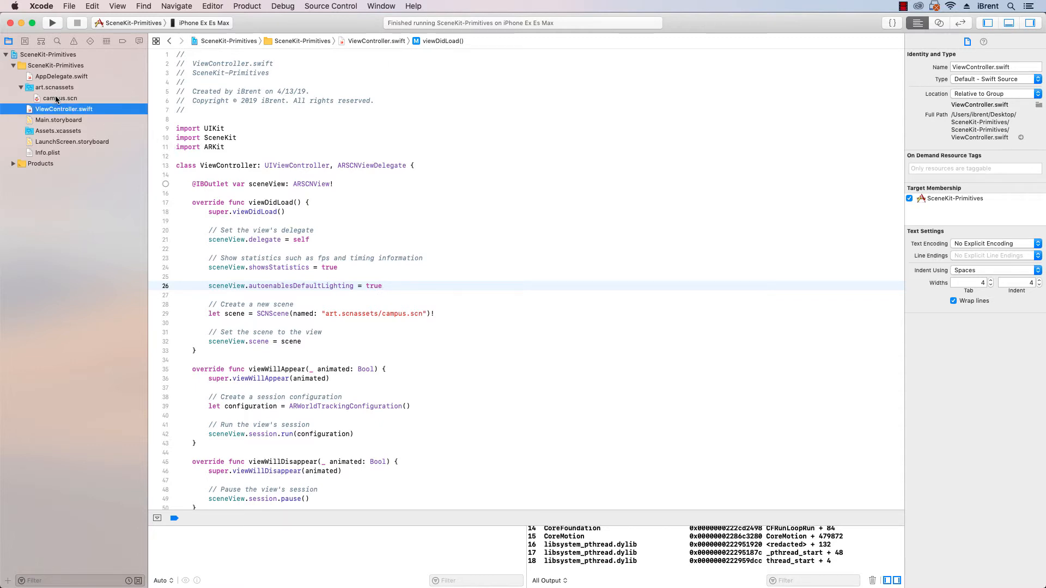
Add a directional light to campus.scn and drag it up above the building's left end
click(59, 98)
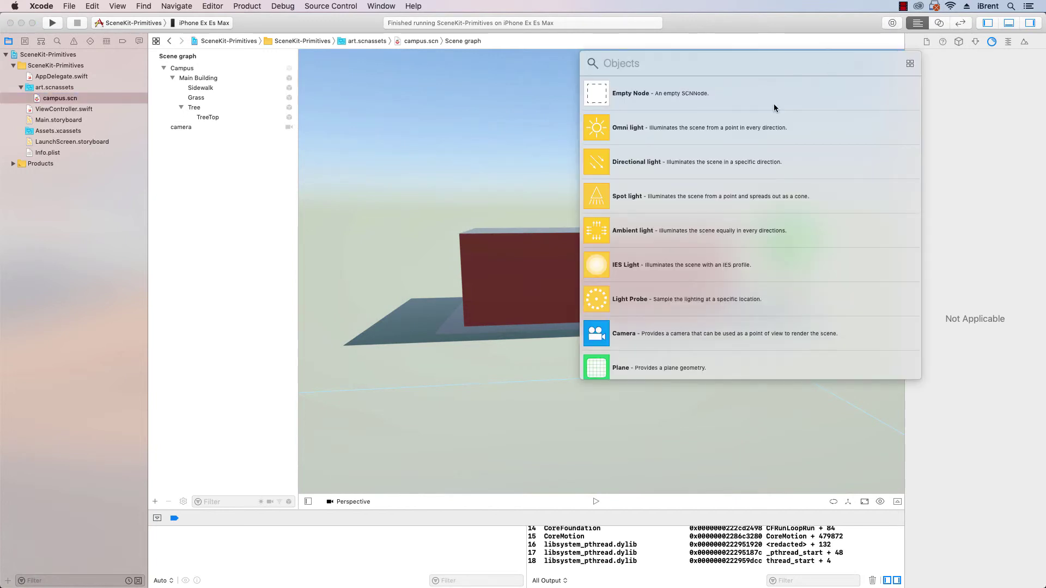
mouse_move(661, 283)
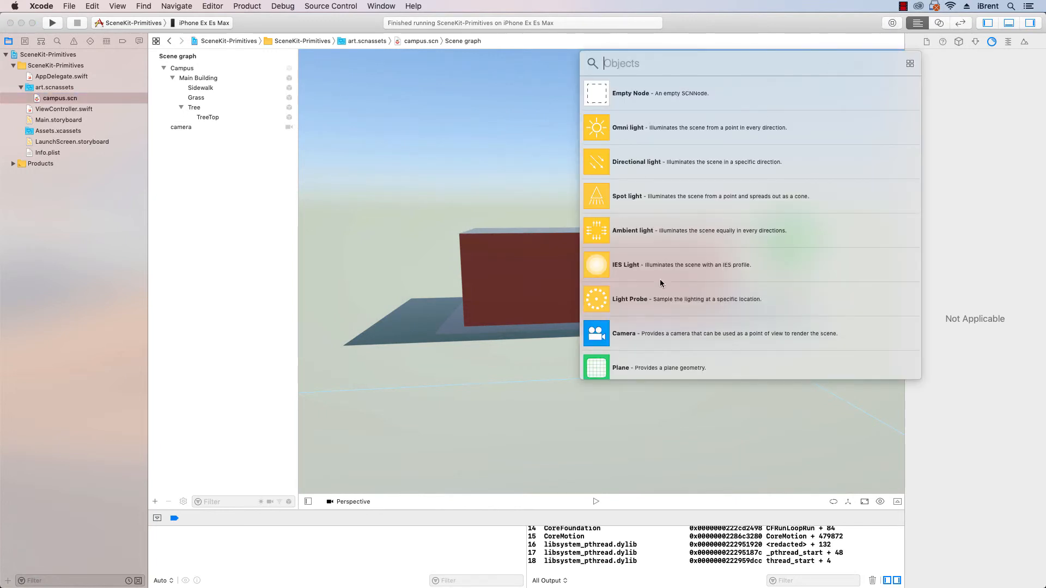
mouse_move(601, 164)
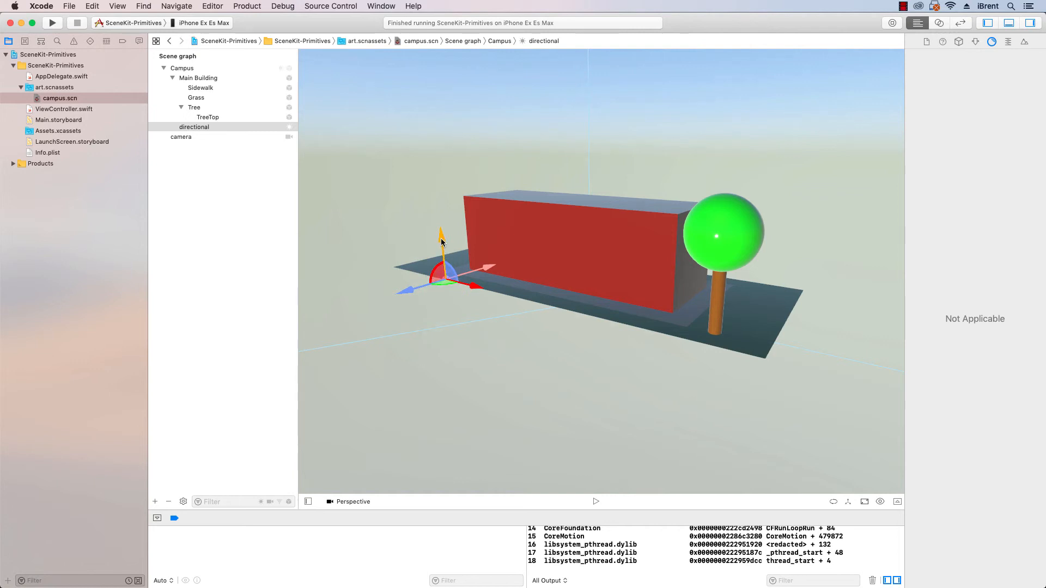
drag(440, 267, 434, 166)
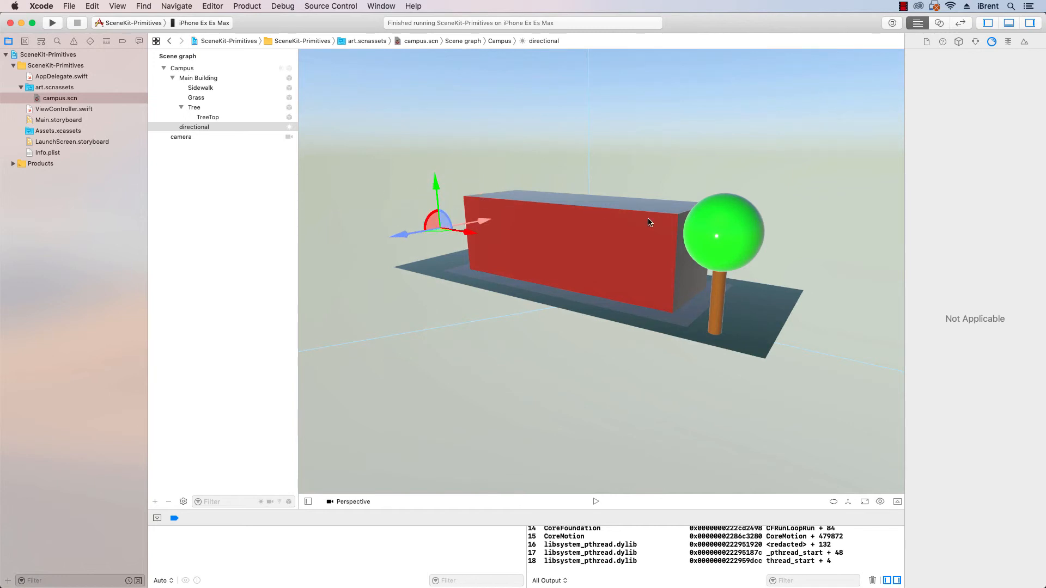
mouse_move(810, 108)
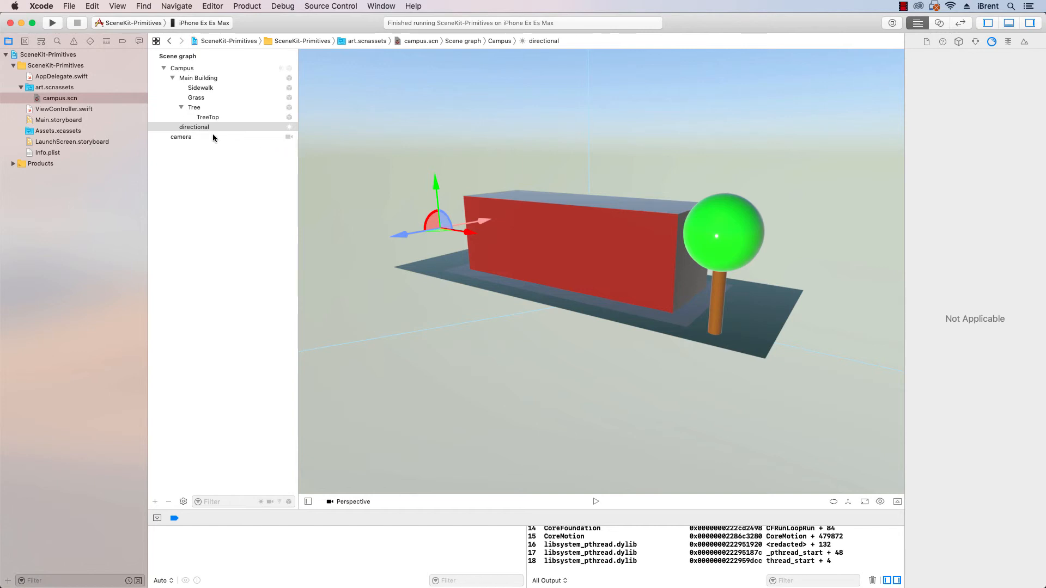
click(194, 127)
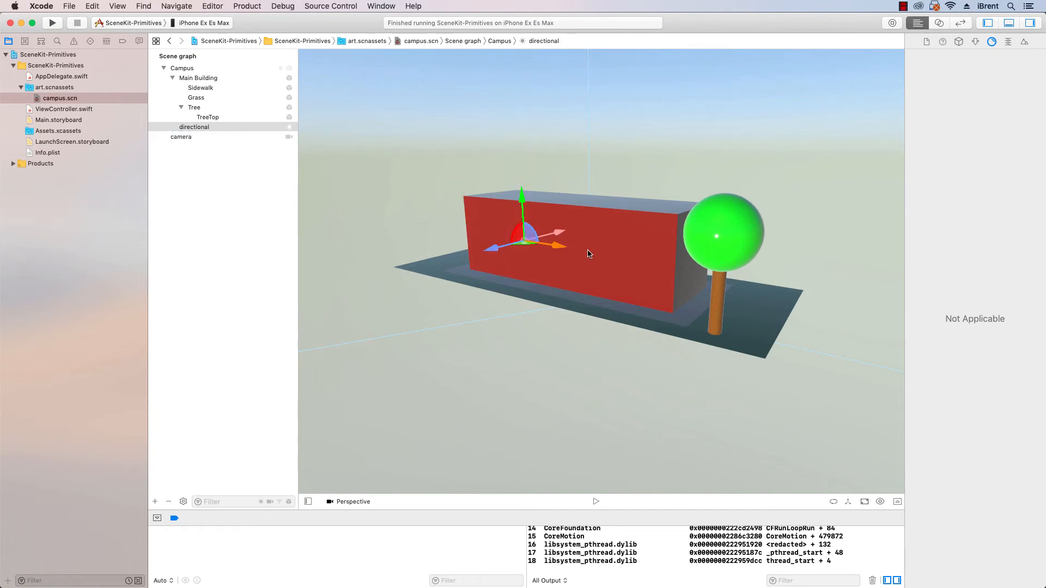
drag(524, 236, 597, 252)
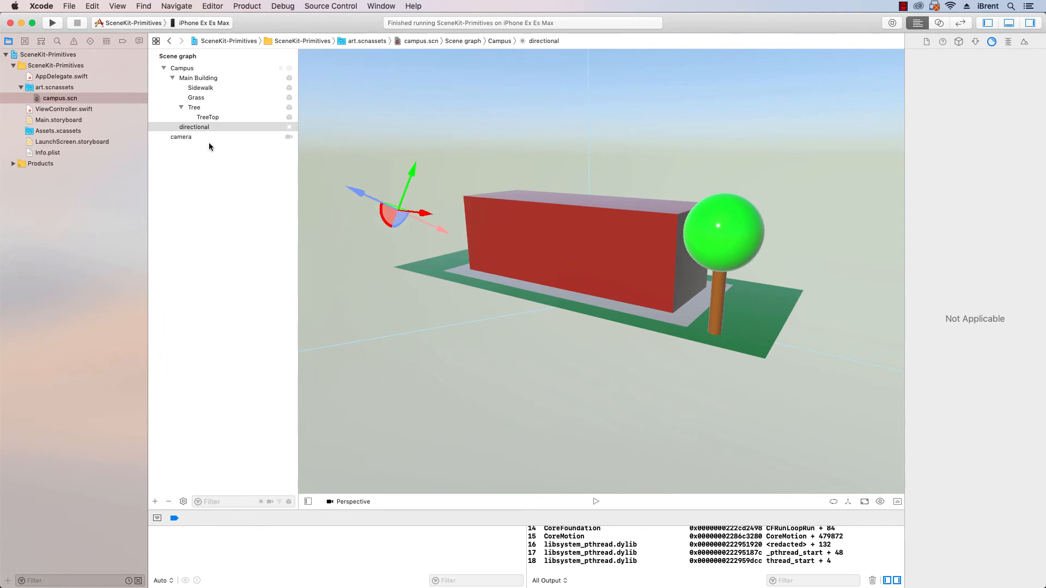
Change the directional light node's Type to Spot in the Attributes inspector
click(194, 127)
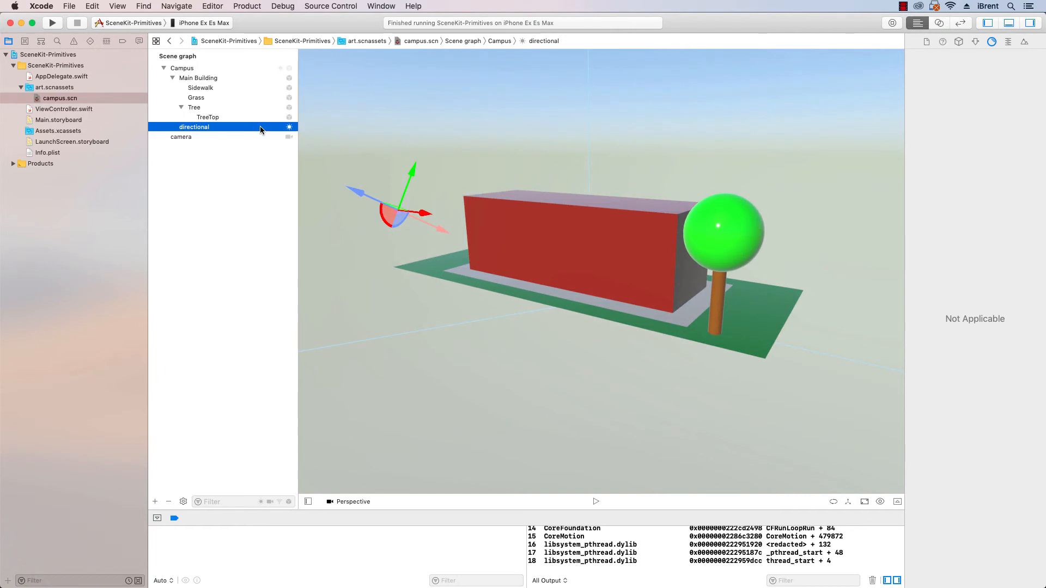
mouse_move(961, 44)
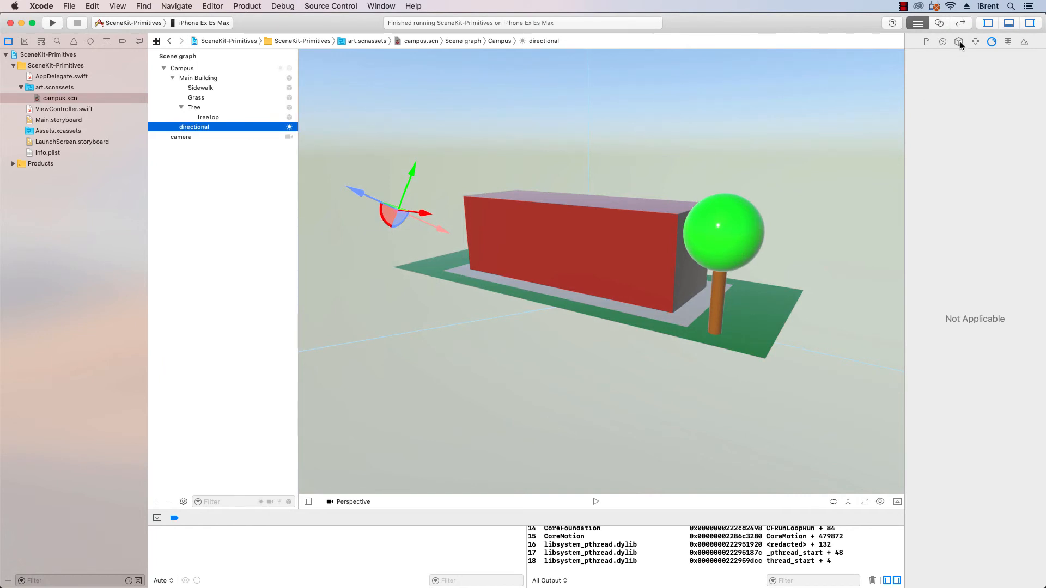
click(959, 41)
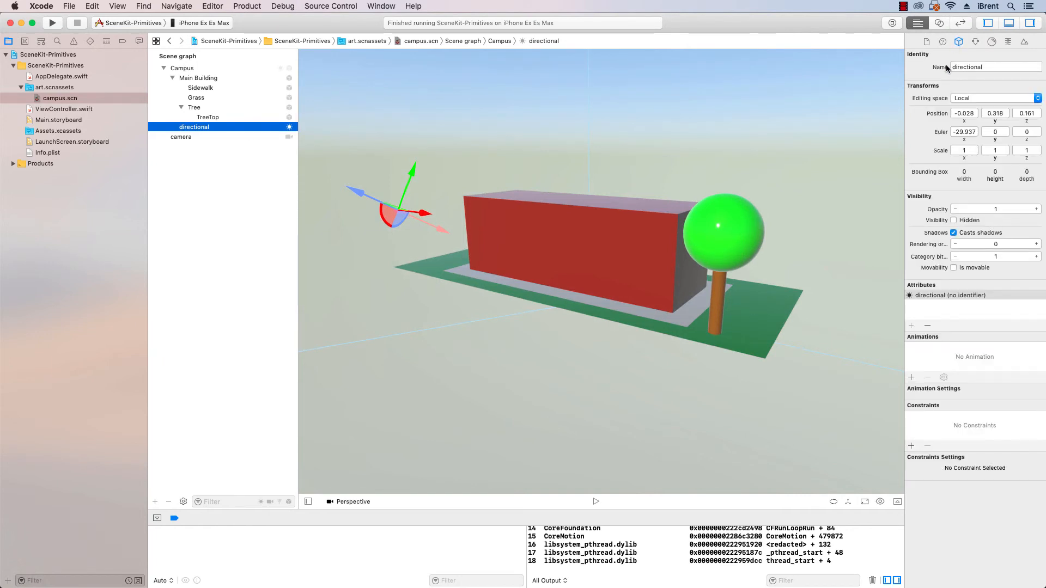
click(974, 42)
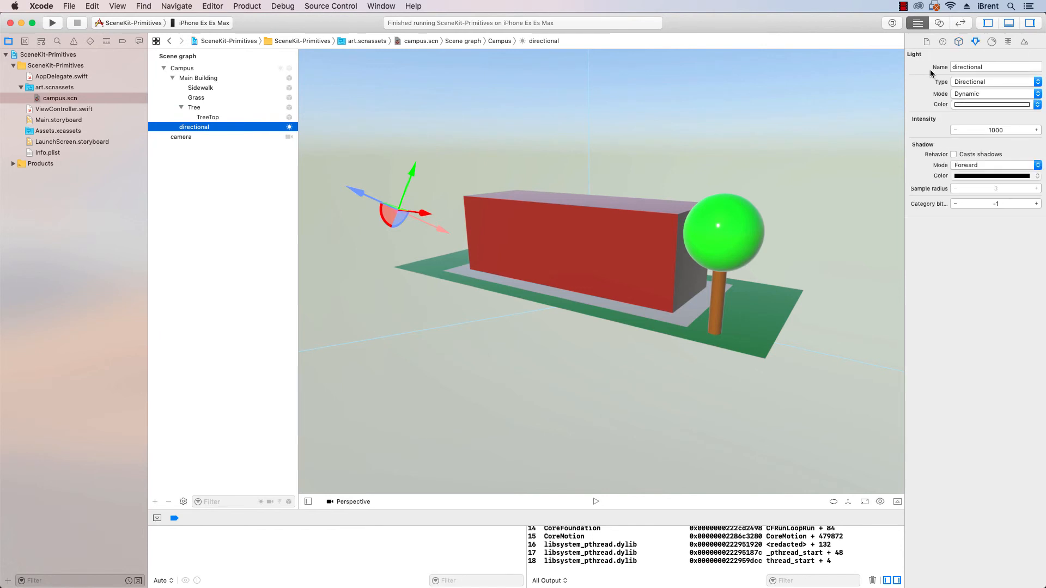
mouse_move(970, 82)
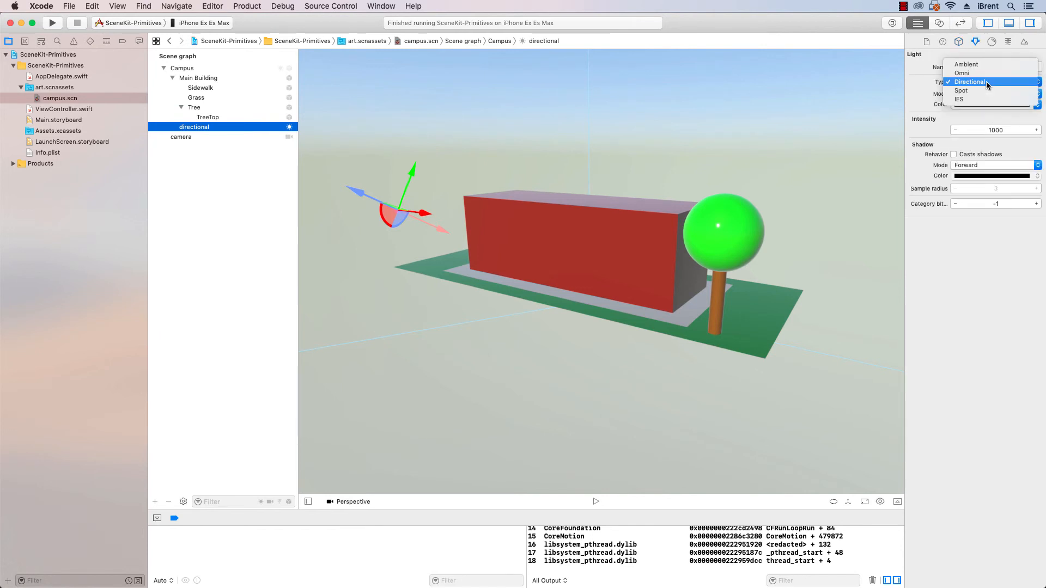
click(962, 90)
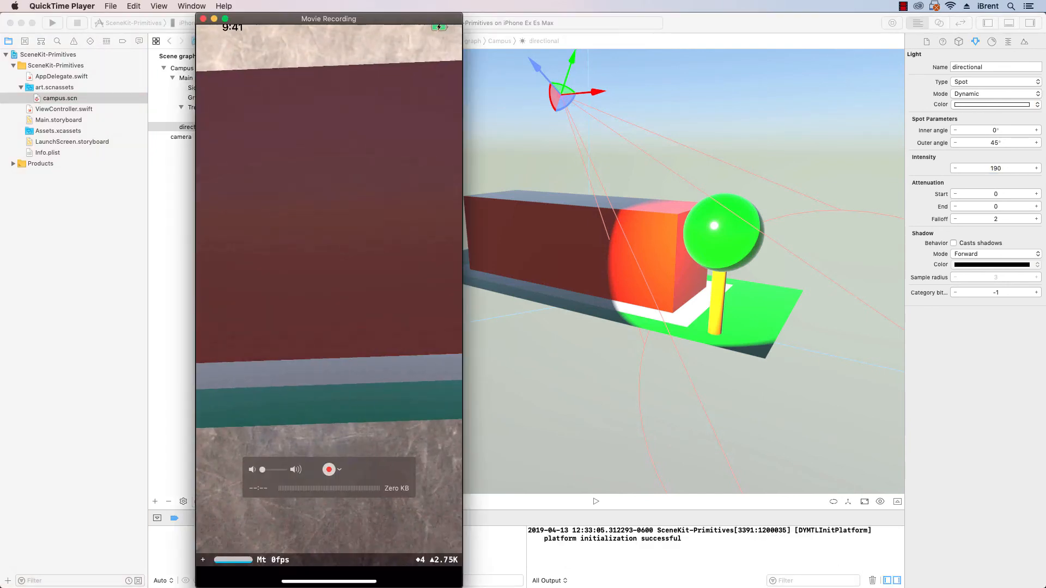
click(329, 470)
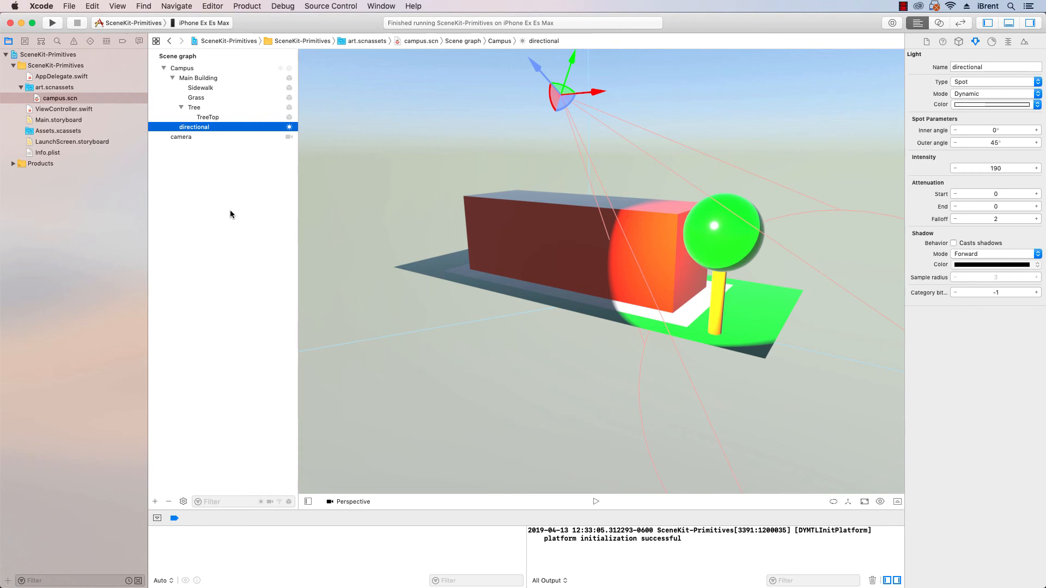
mouse_move(235, 221)
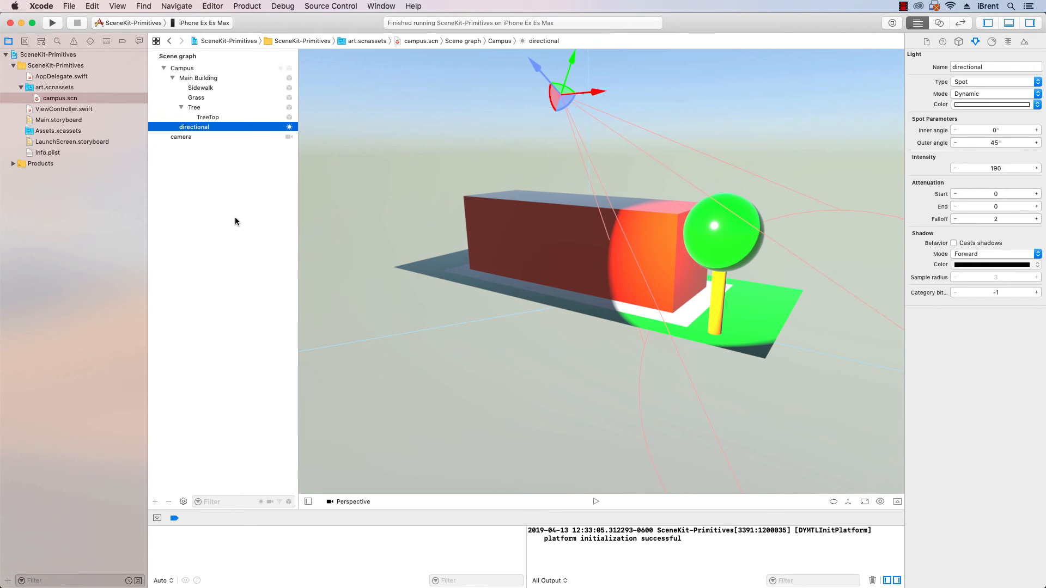
mouse_move(230, 220)
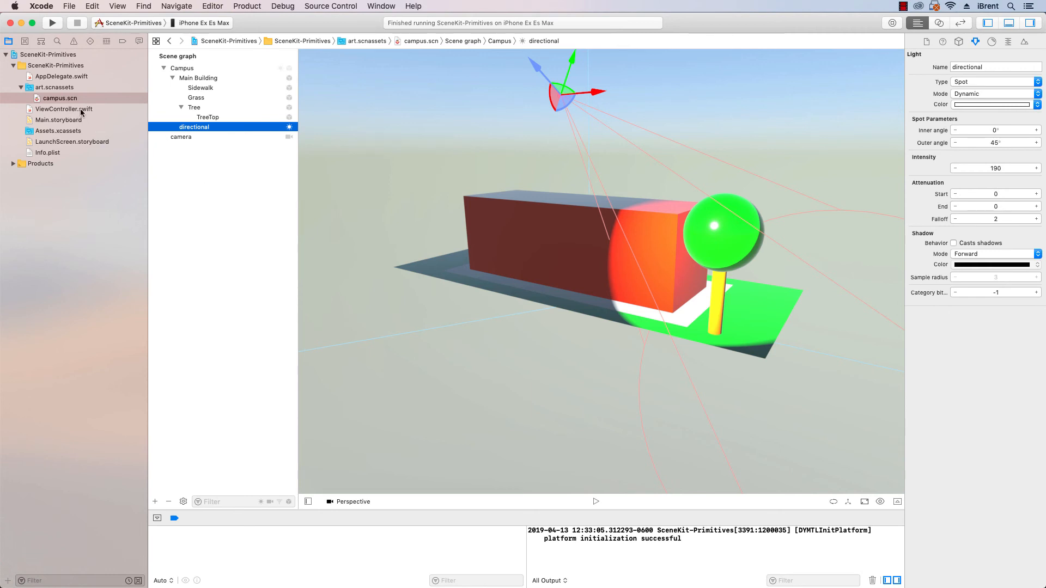
mouse_move(245, 190)
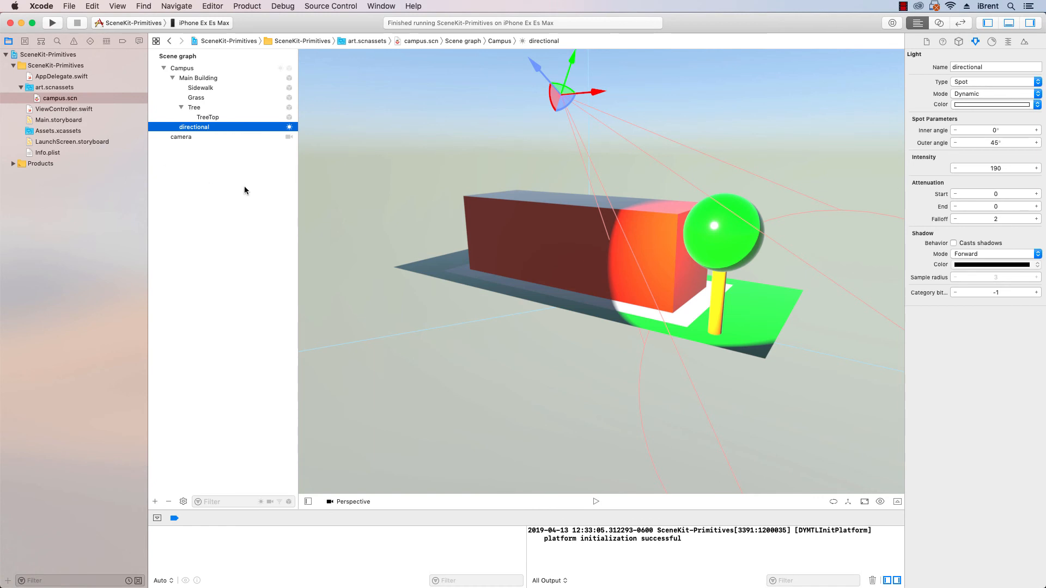
mouse_move(669, 248)
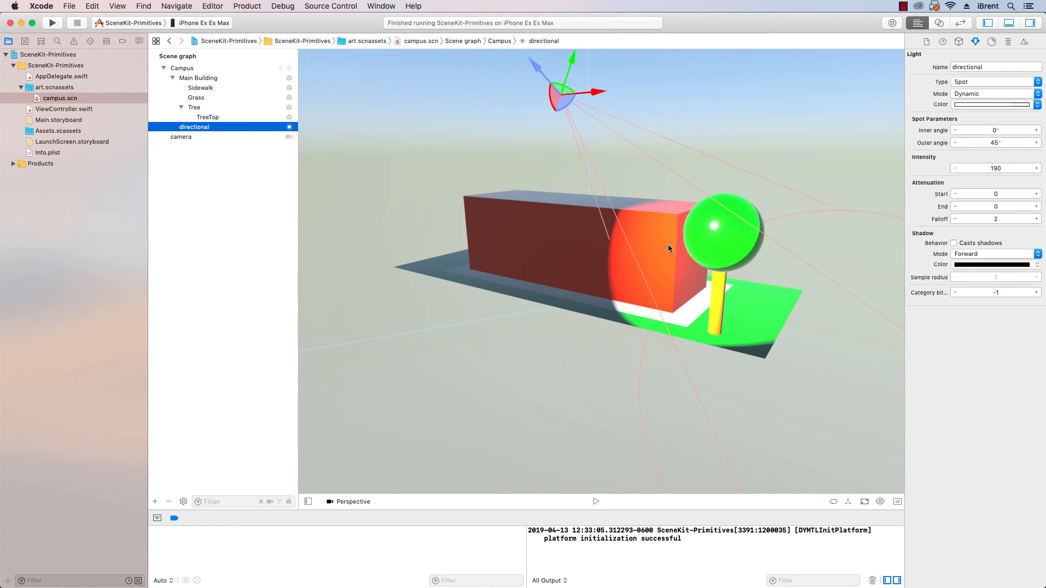
click(206, 22)
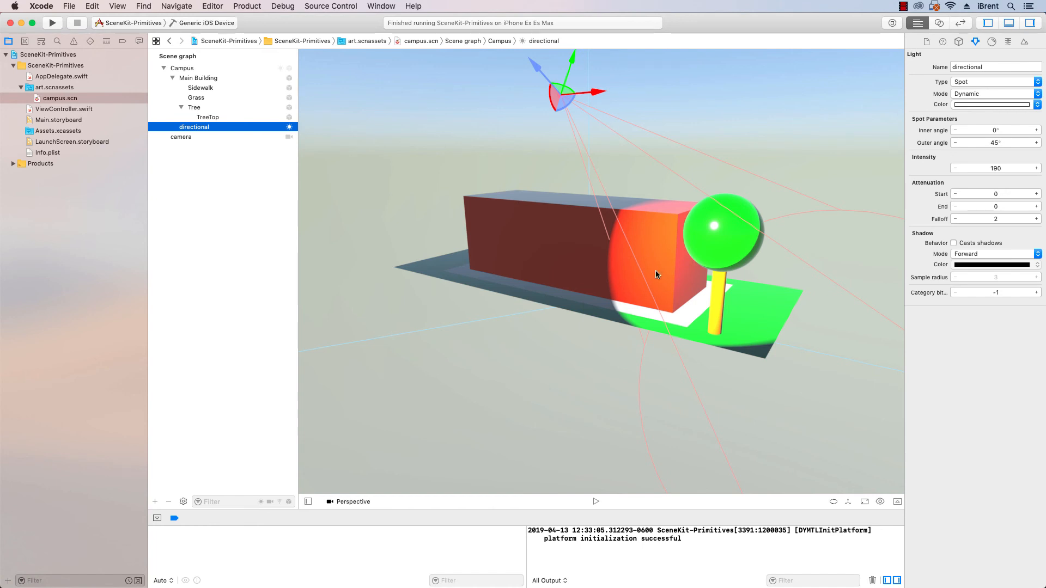
click(205, 23)
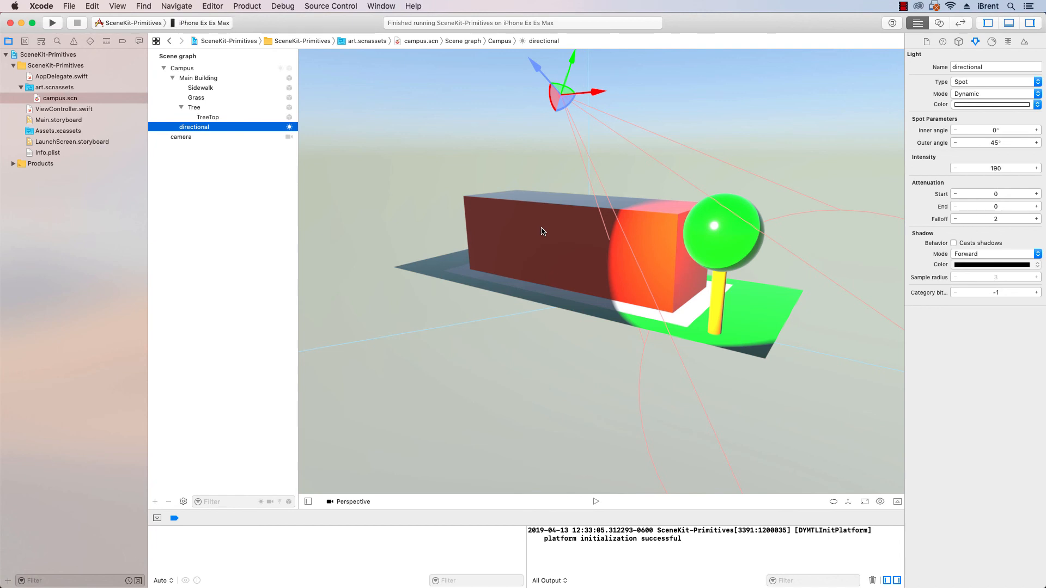
mouse_move(564, 235)
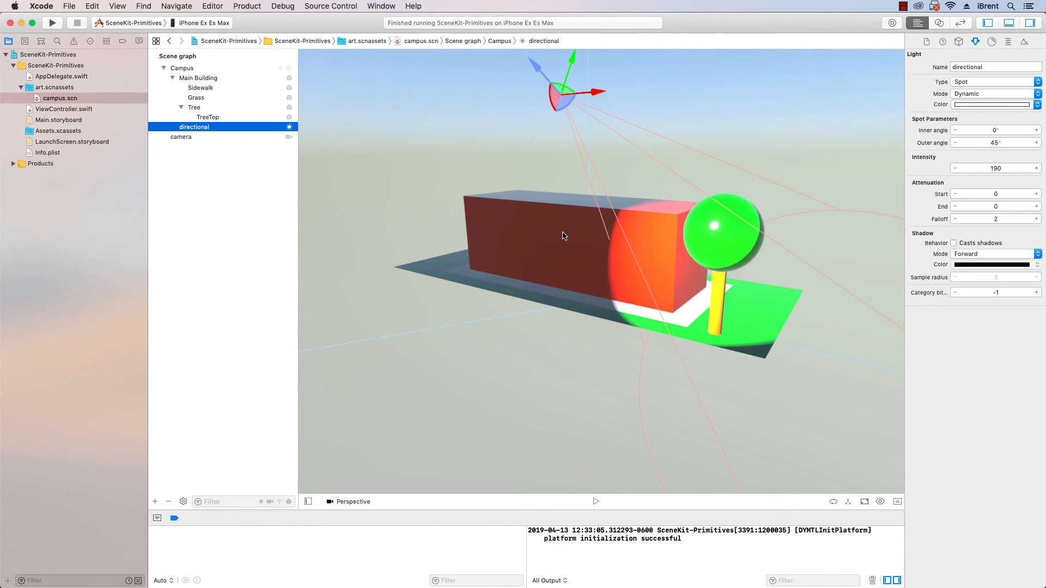
mouse_move(267, 178)
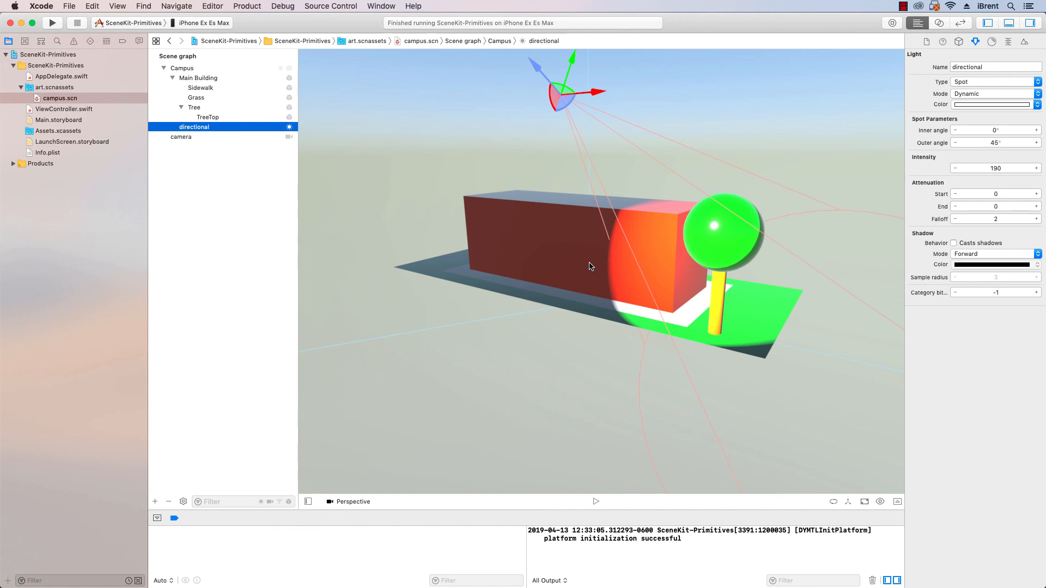
mouse_move(393, 273)
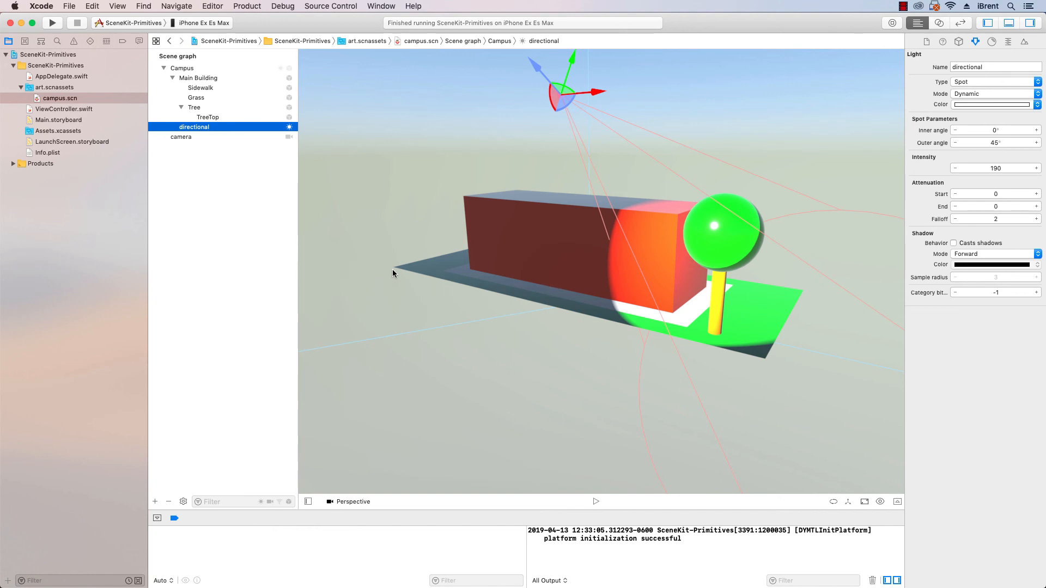